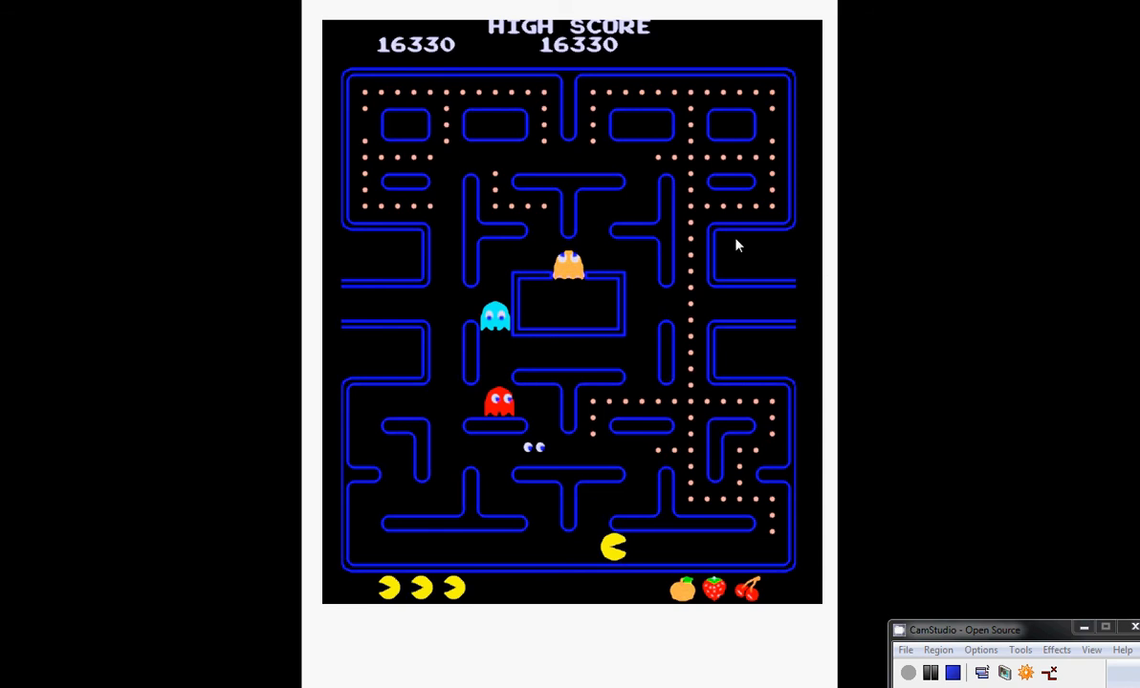
mouse_move(812, 156)
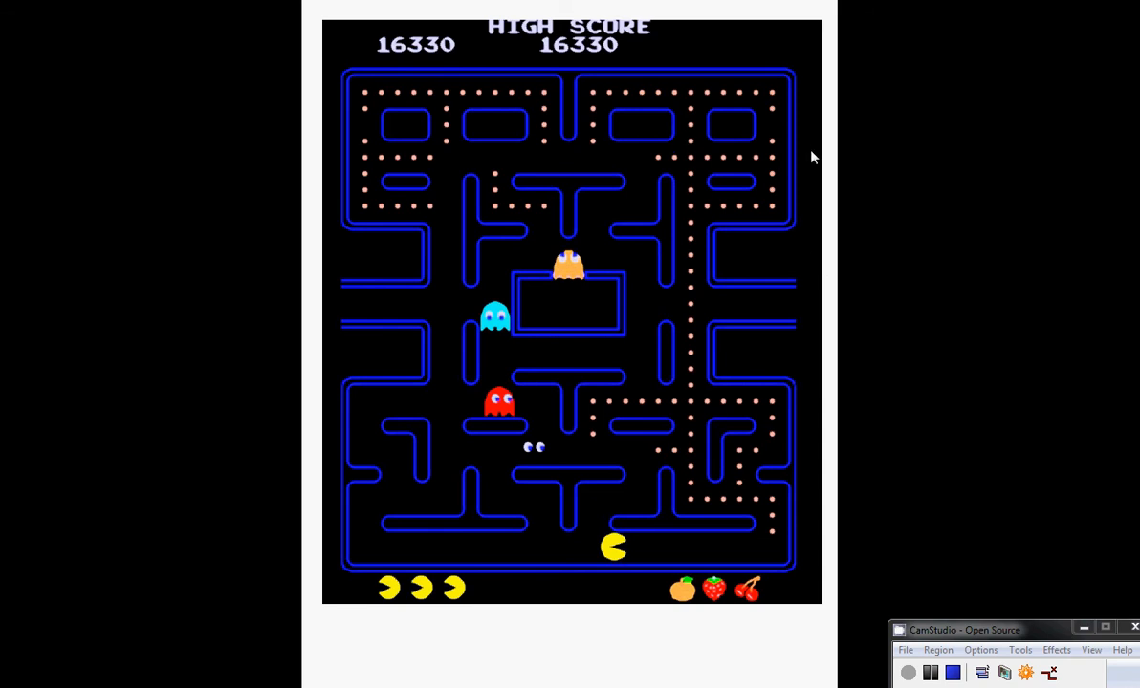
mouse_move(731, 123)
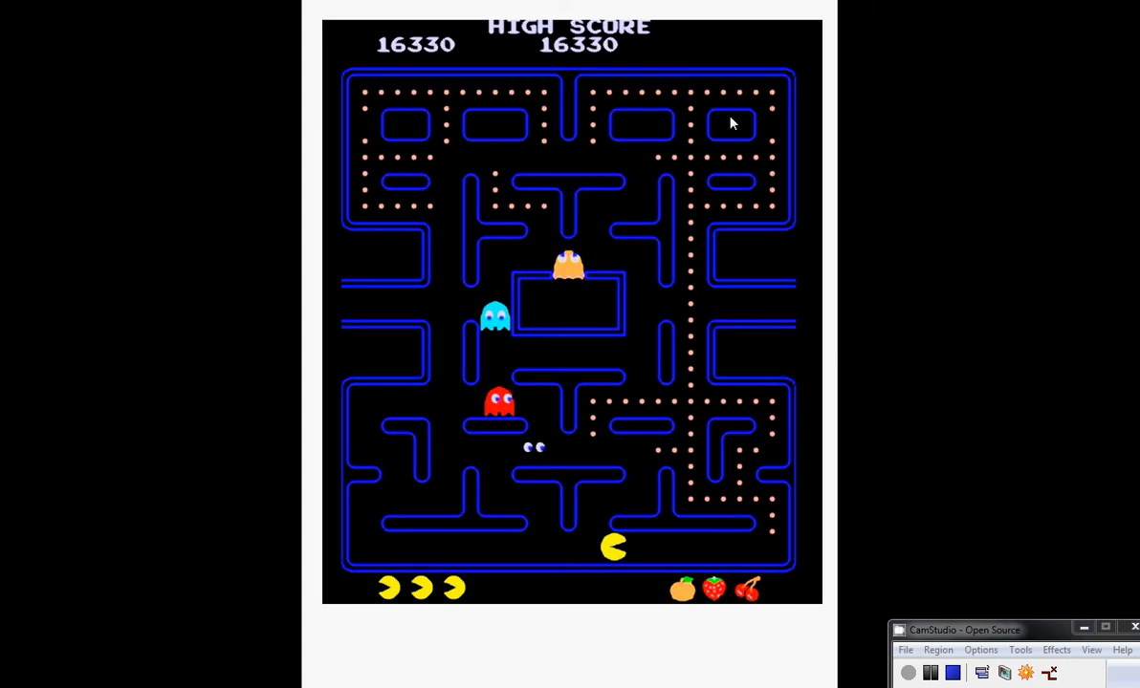
mouse_move(537, 330)
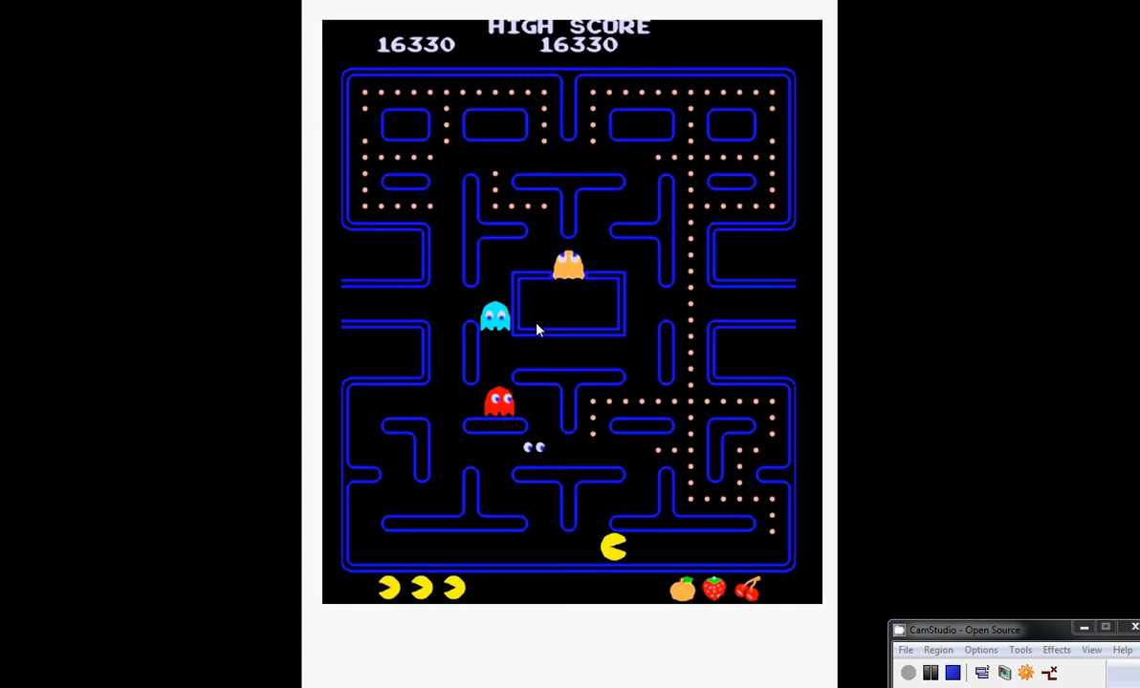
mouse_move(638, 294)
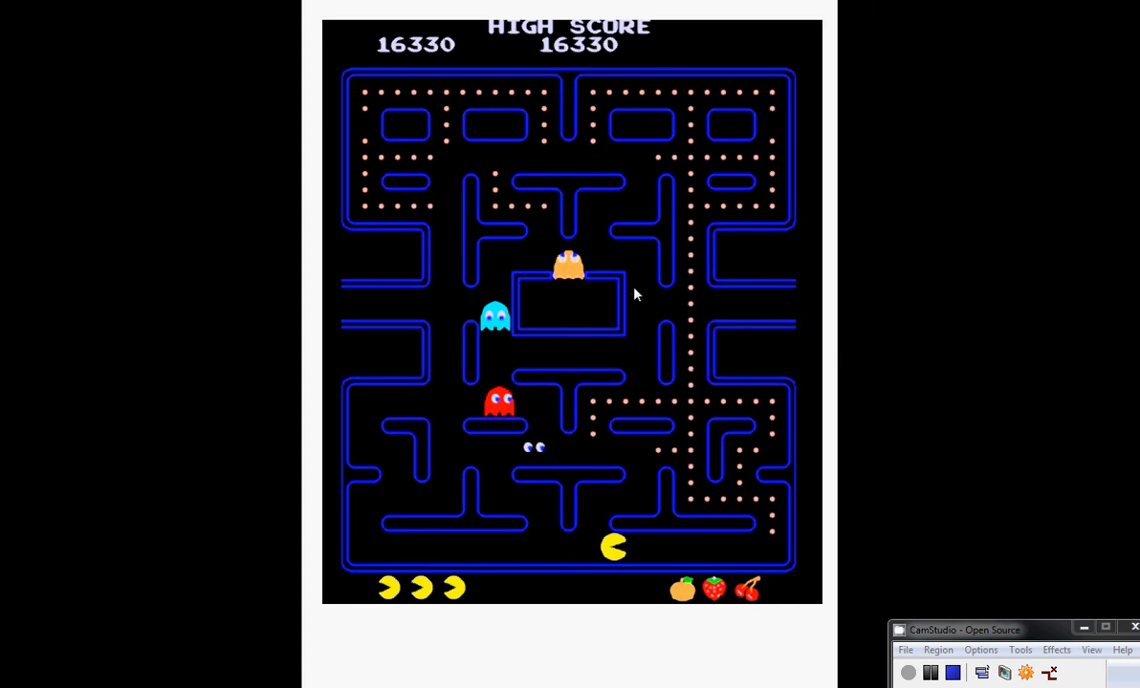
mouse_move(674, 205)
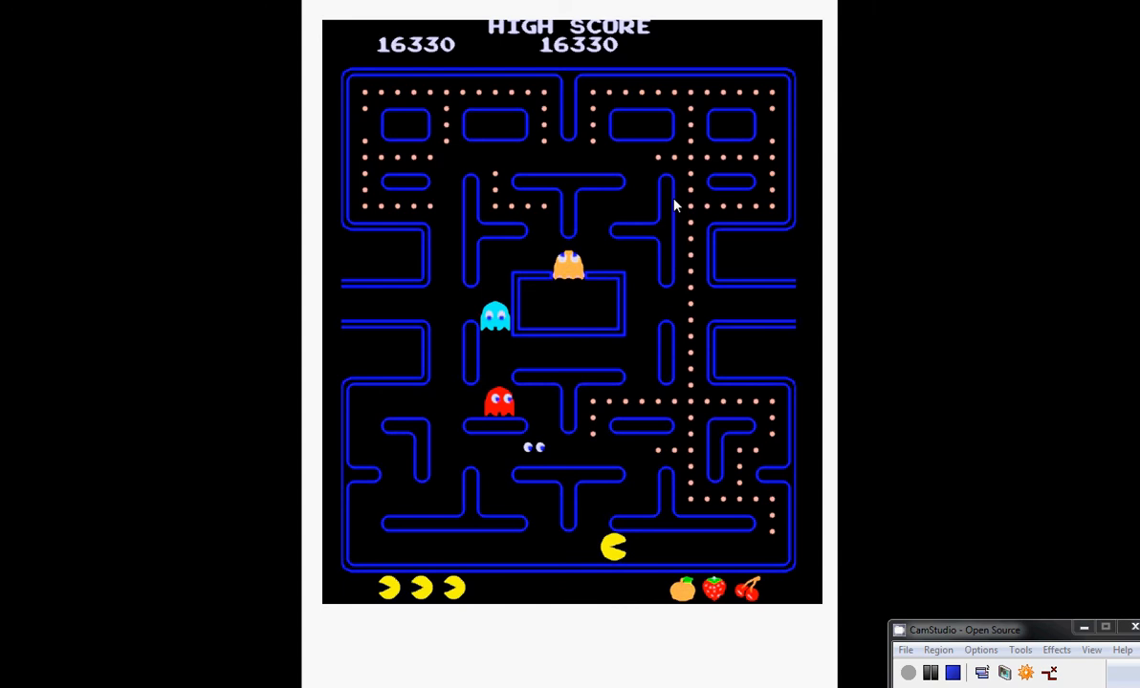
mouse_move(629, 166)
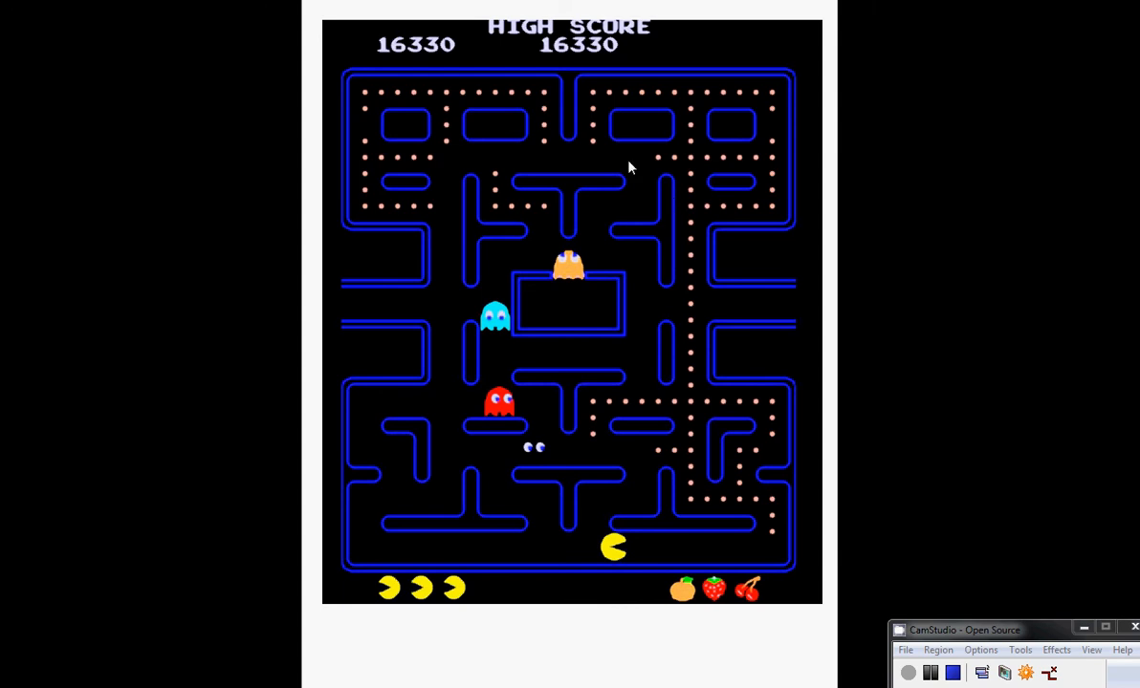
mouse_move(635, 204)
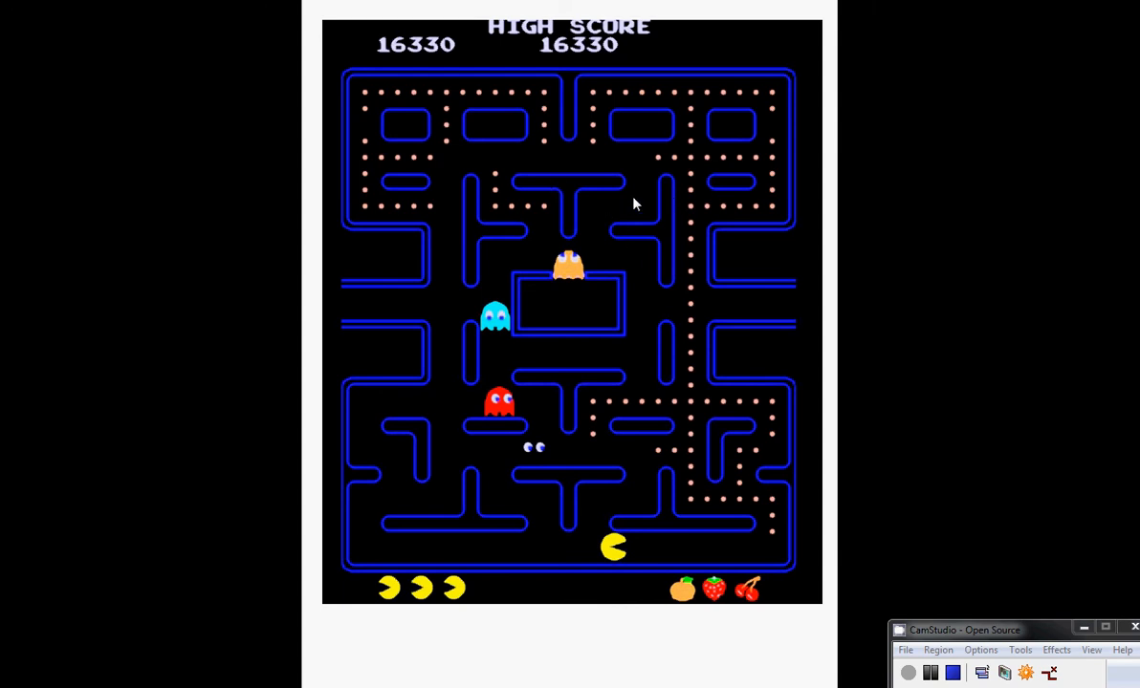
mouse_move(586, 206)
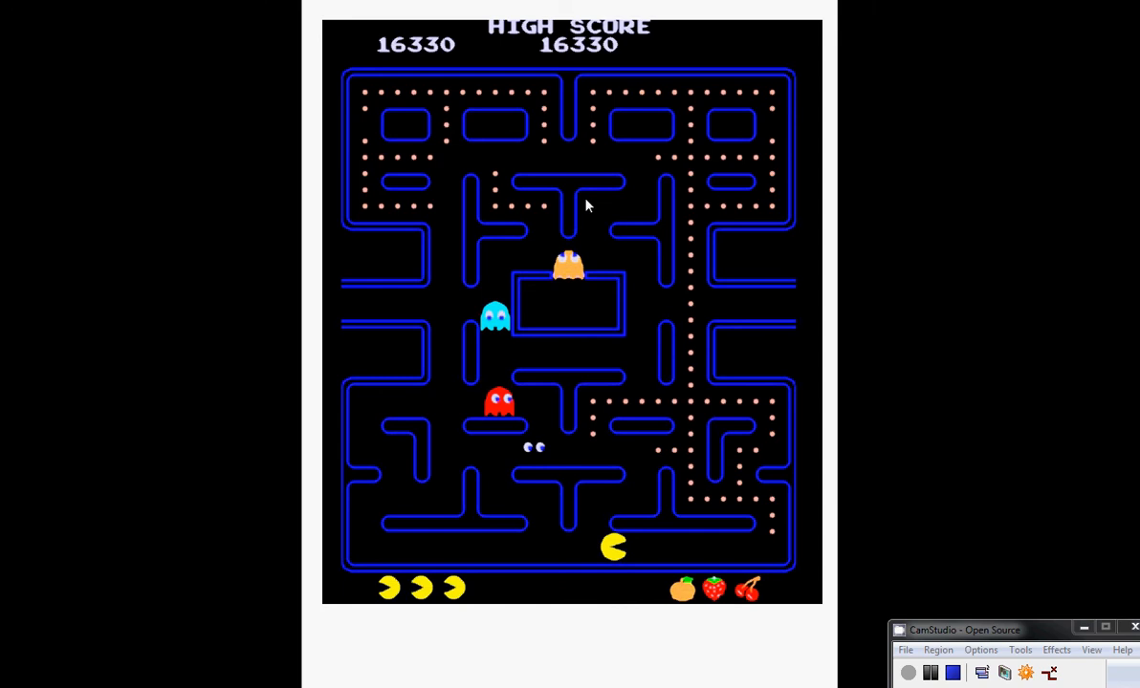
mouse_move(571, 253)
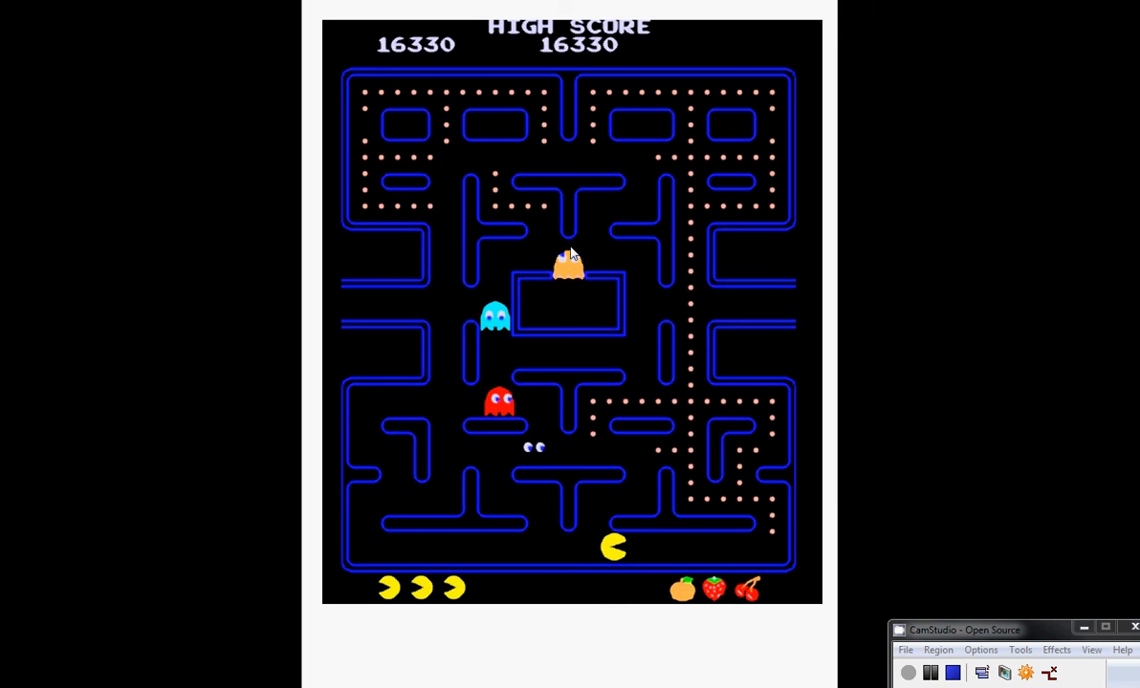
mouse_move(583, 385)
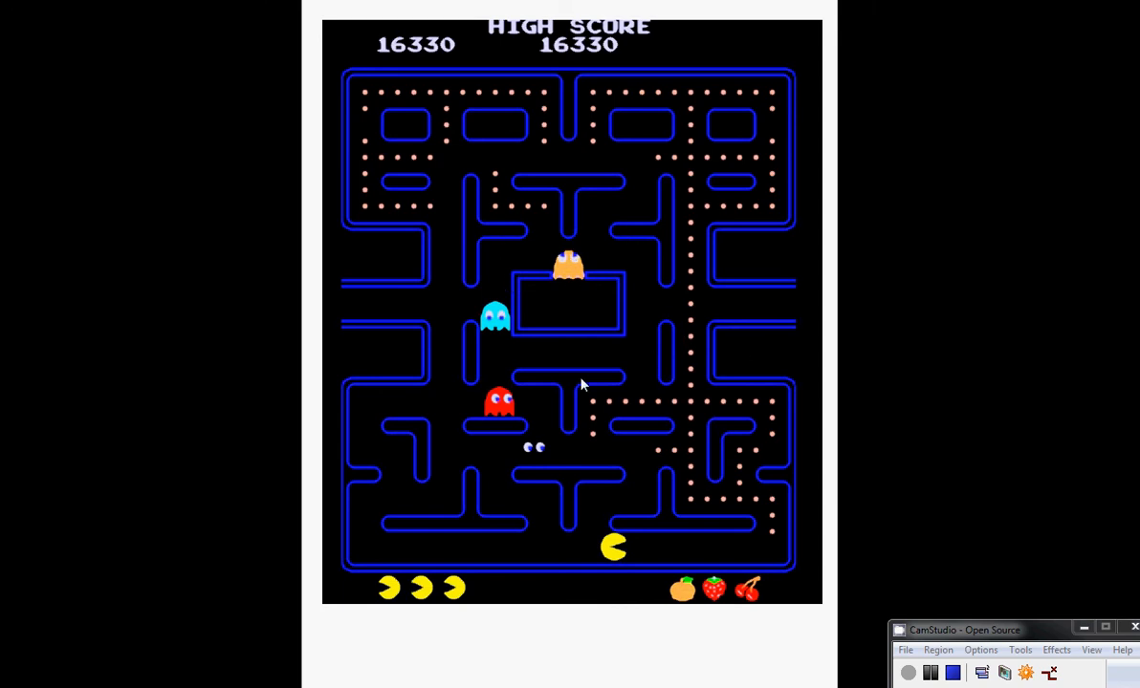
mouse_move(906, 260)
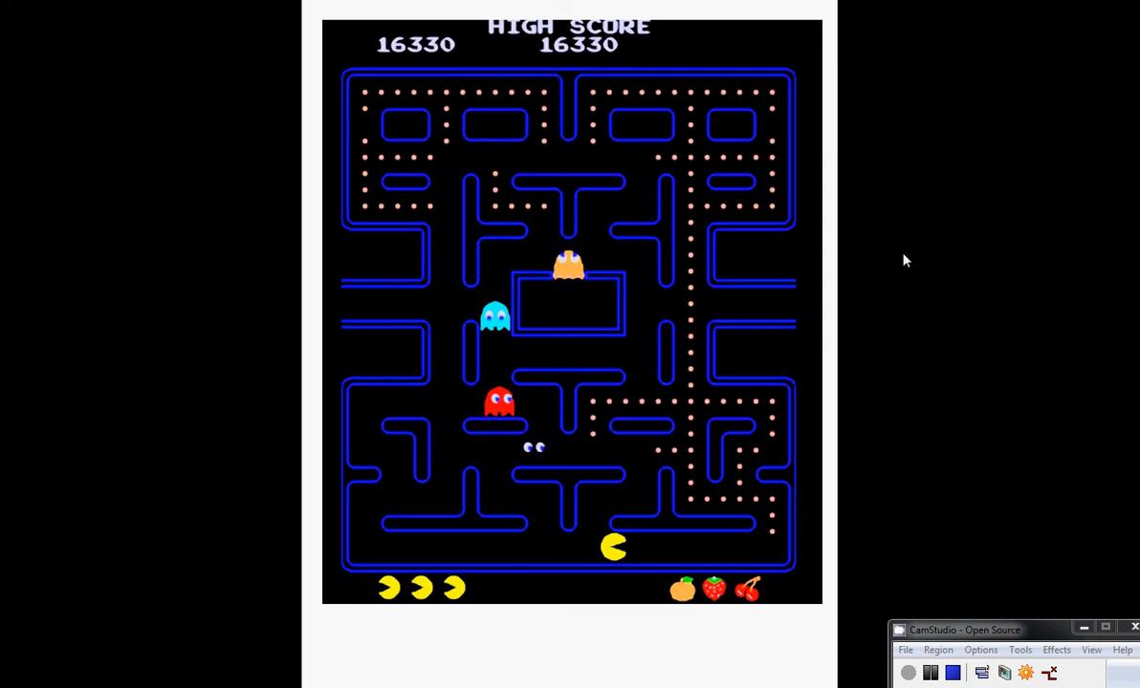
mouse_move(509, 236)
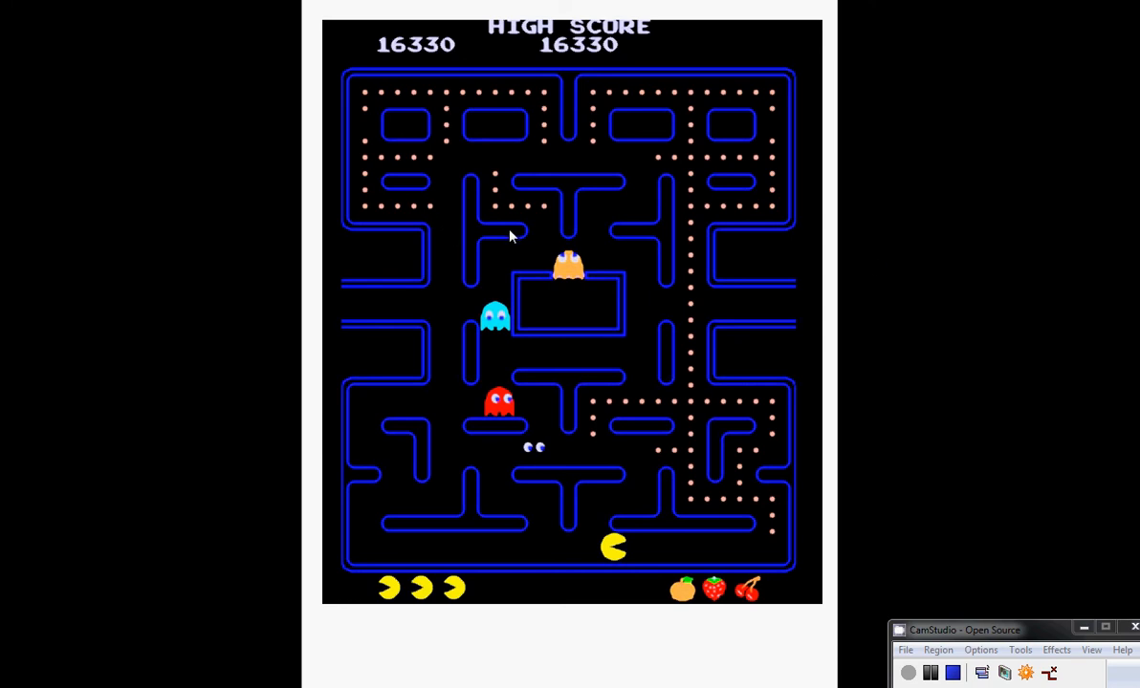
mouse_move(512, 231)
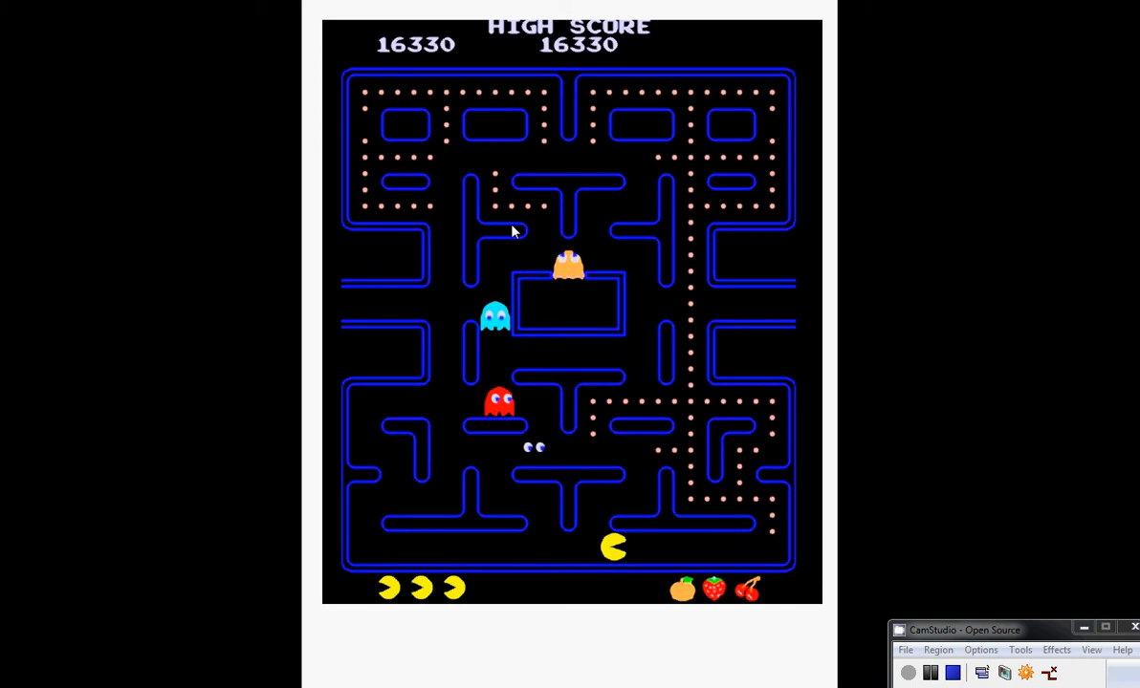
mouse_move(674, 505)
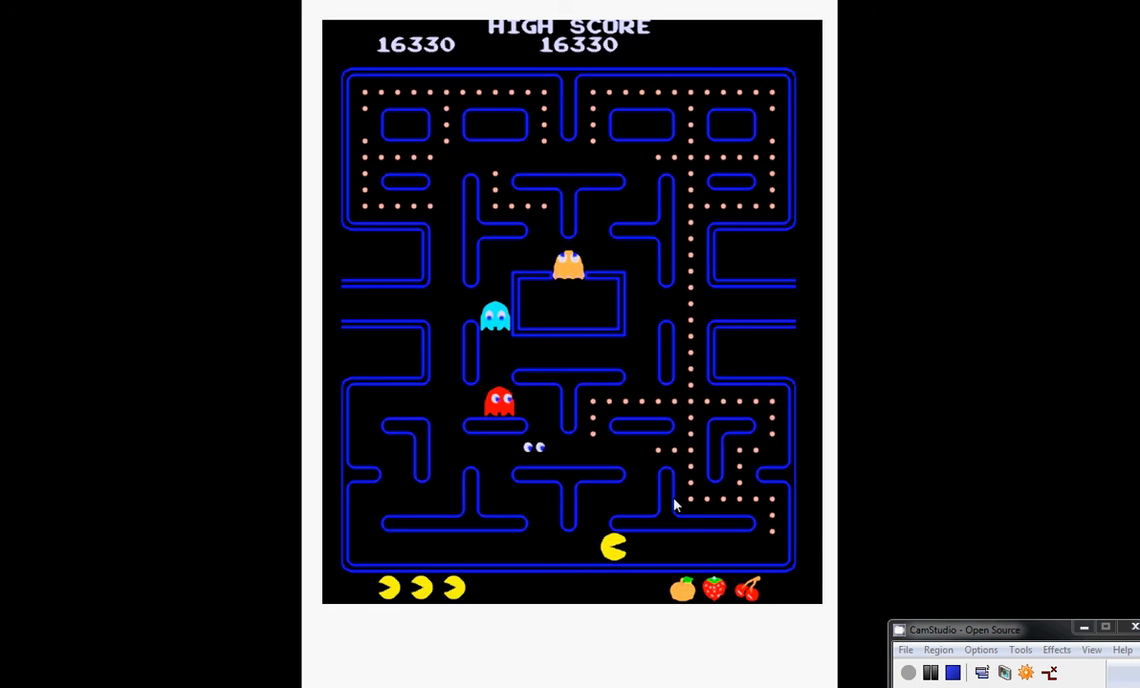
mouse_move(899, 520)
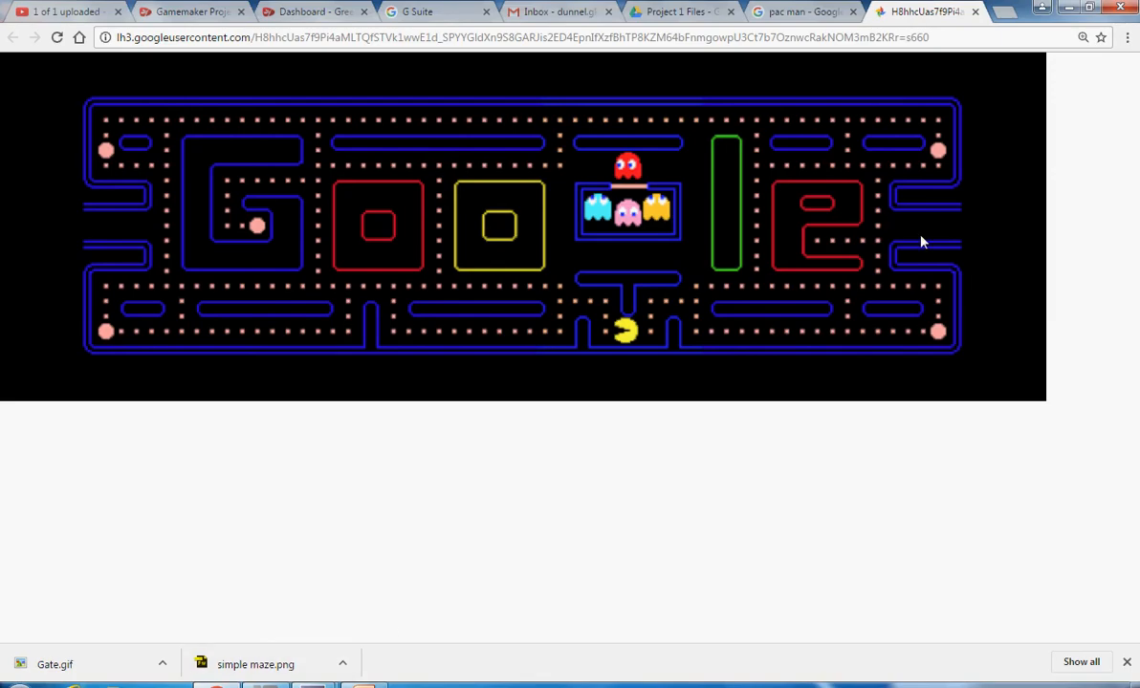
mouse_move(532, 241)
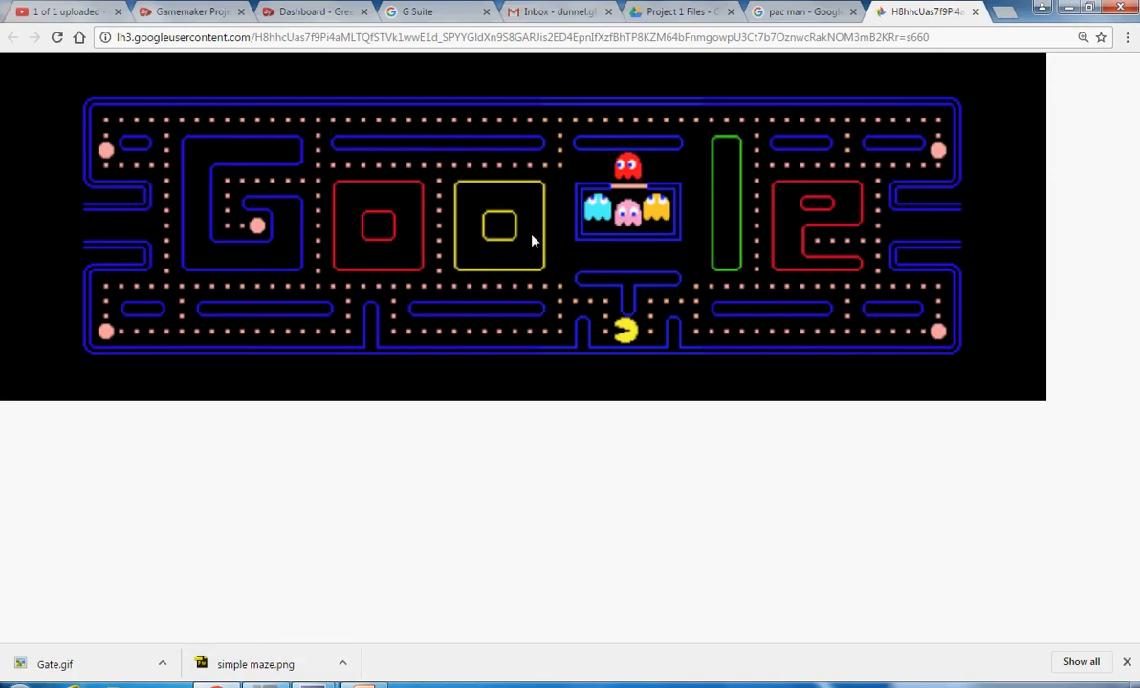
mouse_move(884, 161)
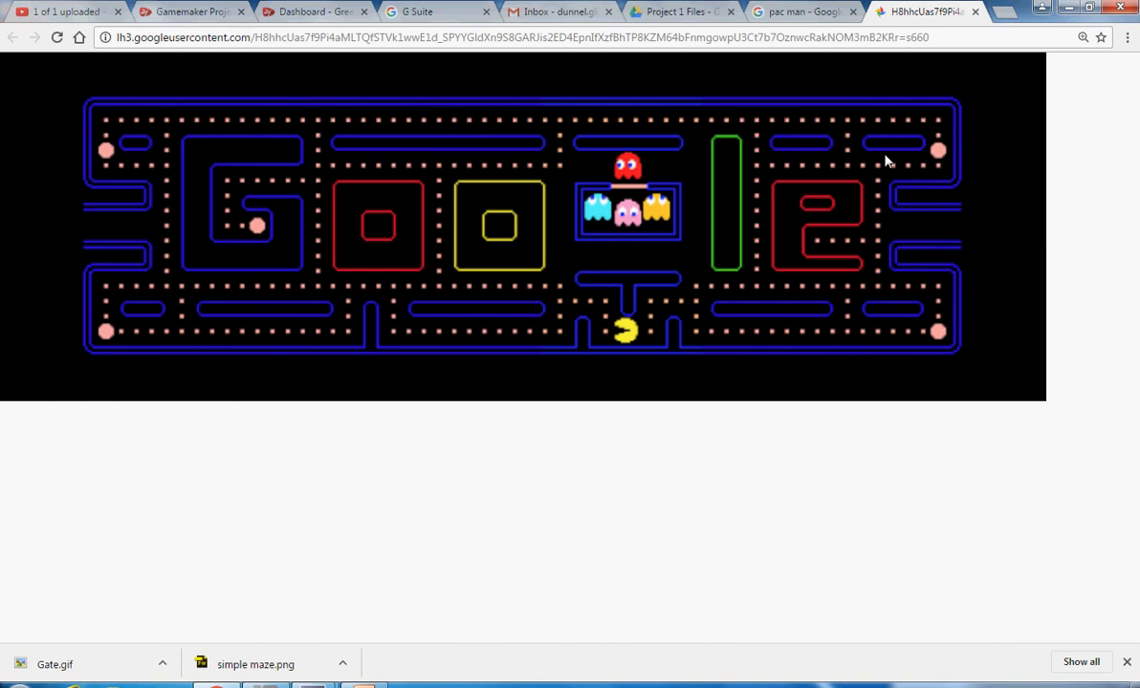
mouse_move(701, 191)
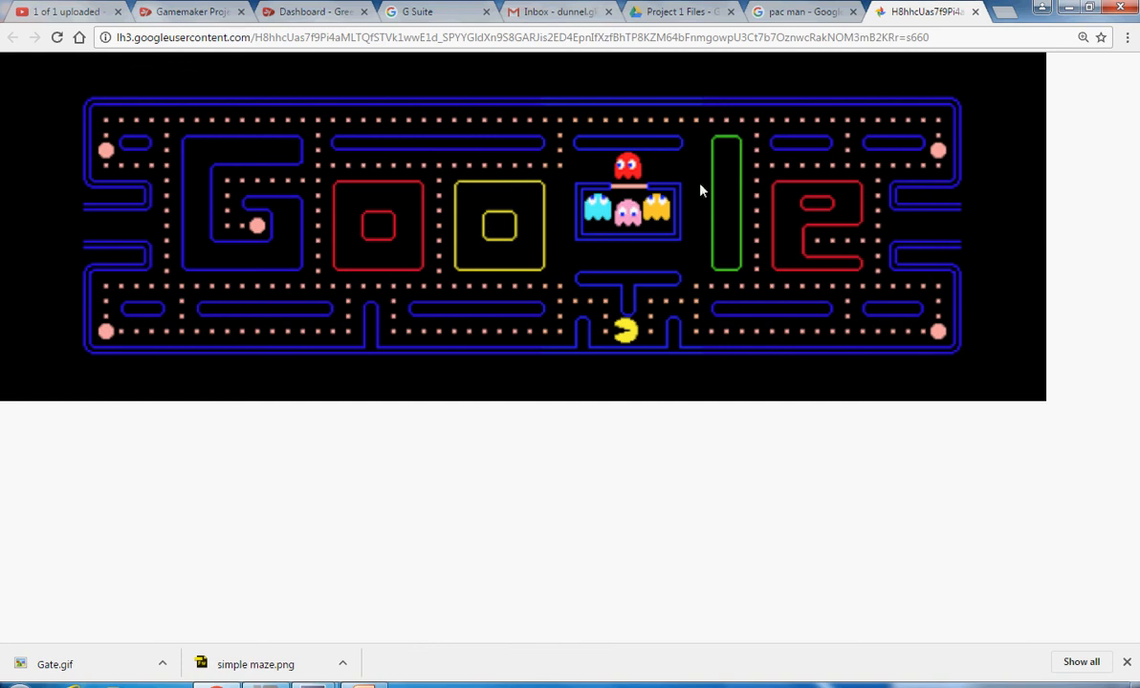
mouse_move(674, 301)
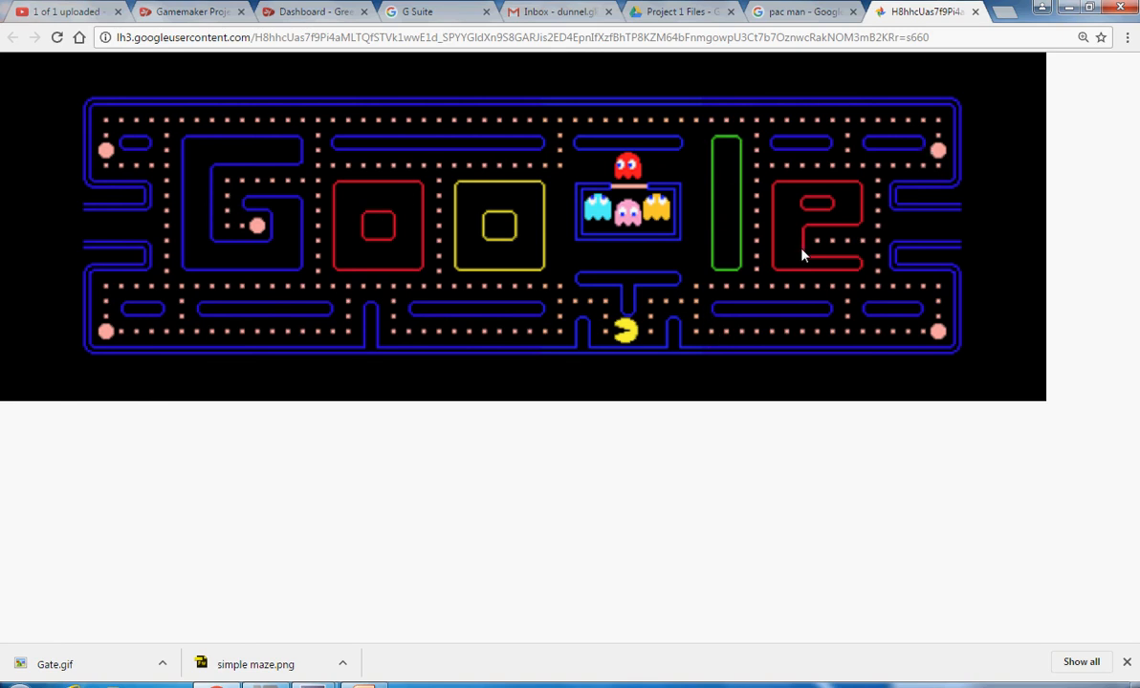
mouse_move(403, 269)
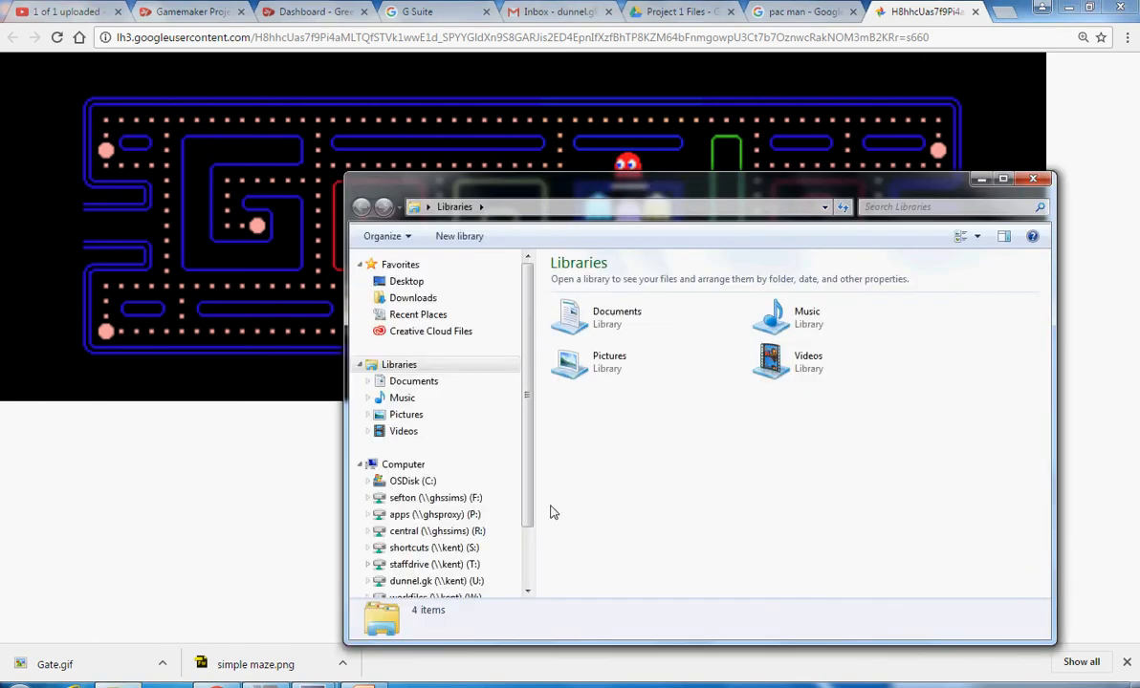
Open the ICT folder on the shortcuts (S:) drive and launch the Game Maker 8.0 shortcut.
scroll(down, 3)
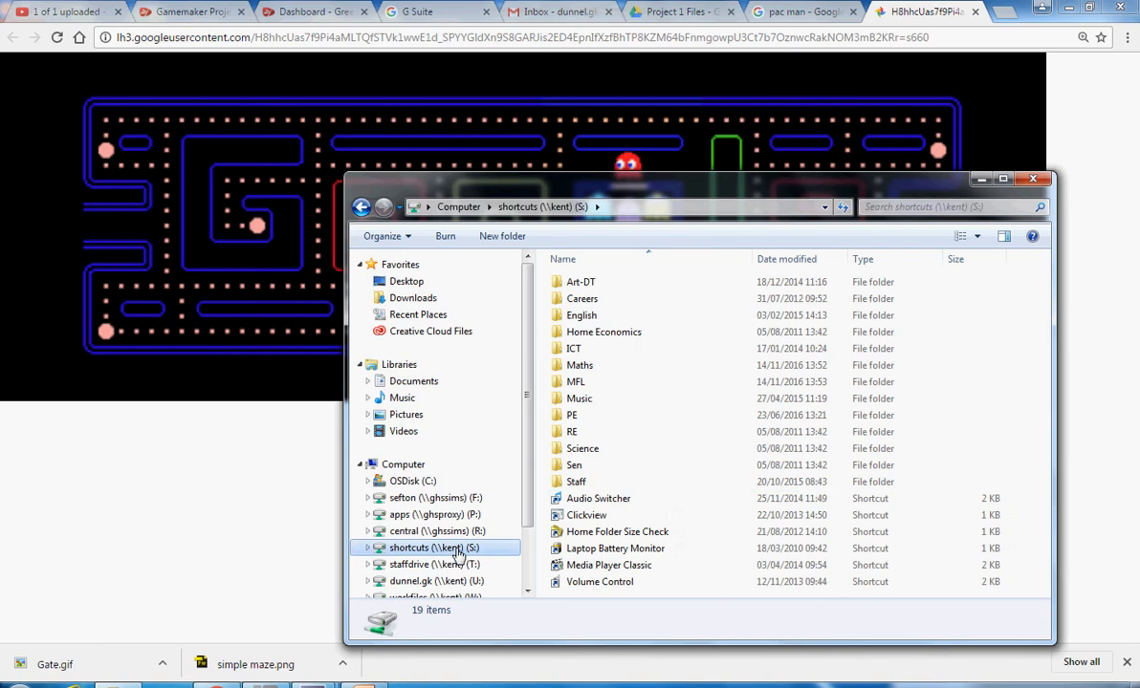
double_click(573, 348)
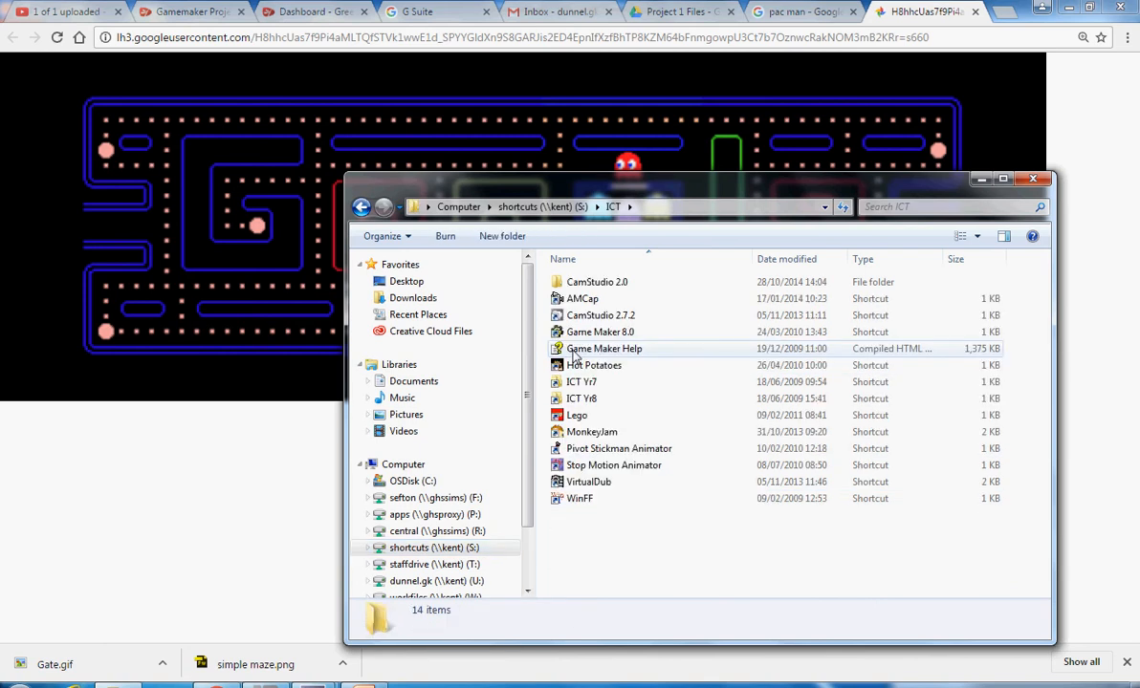
click(599, 332)
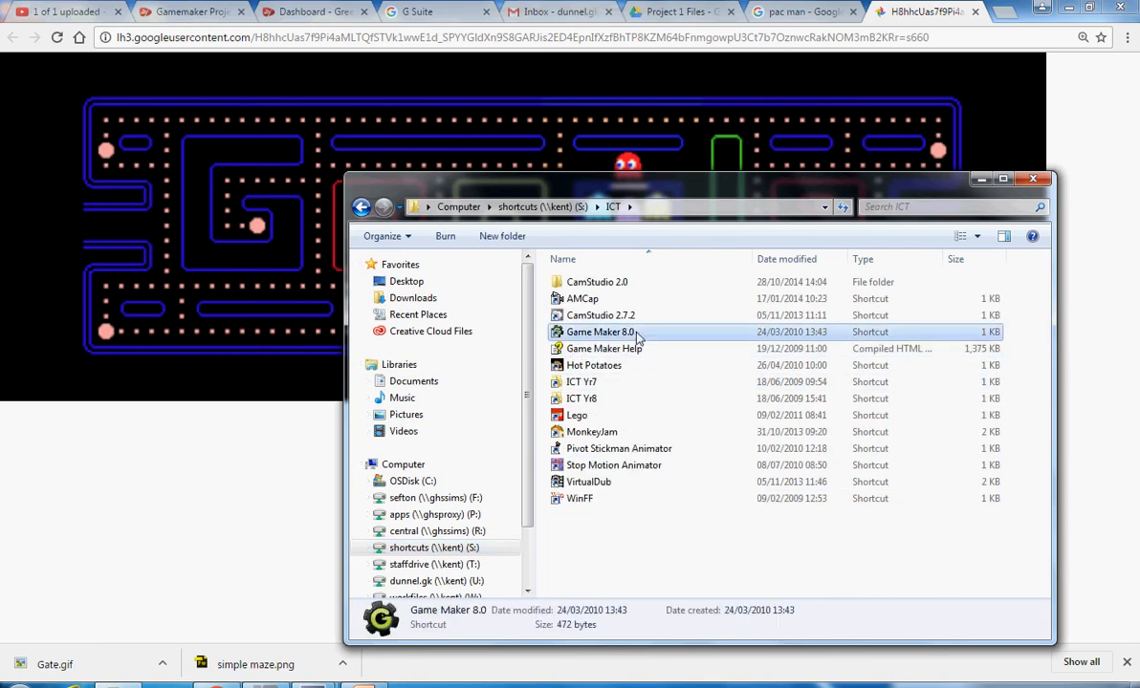
double_click(600, 332)
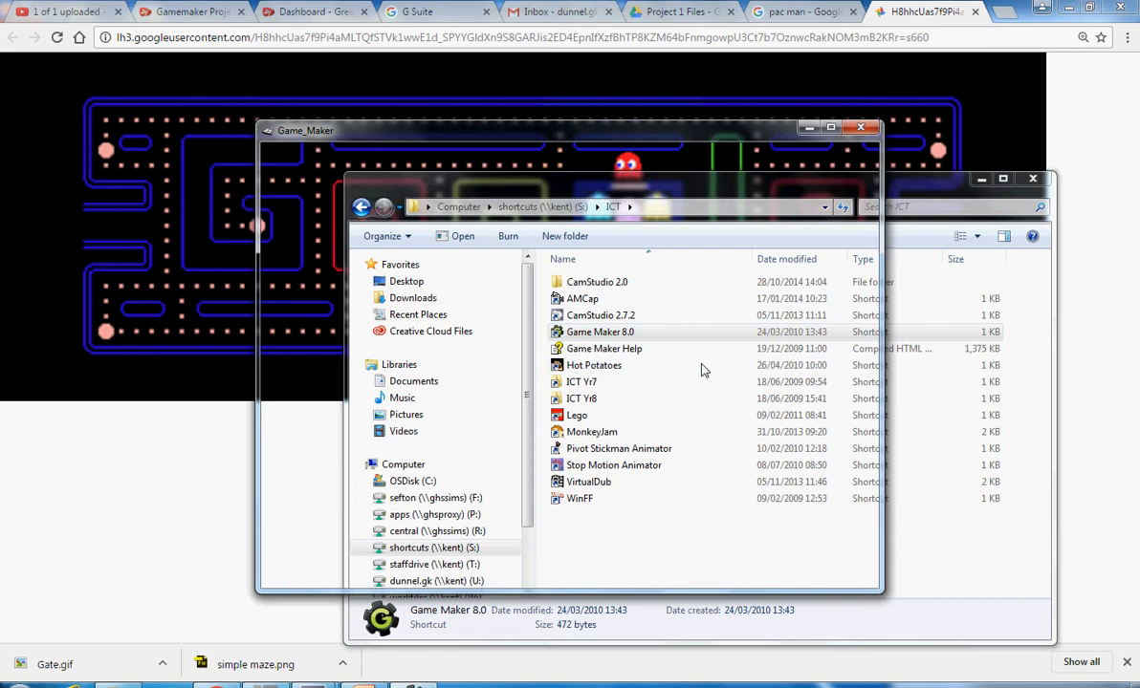
Start Game Maker and choose 'Continue Using the Lite Edition' on the splash screen.
double_click(599, 332)
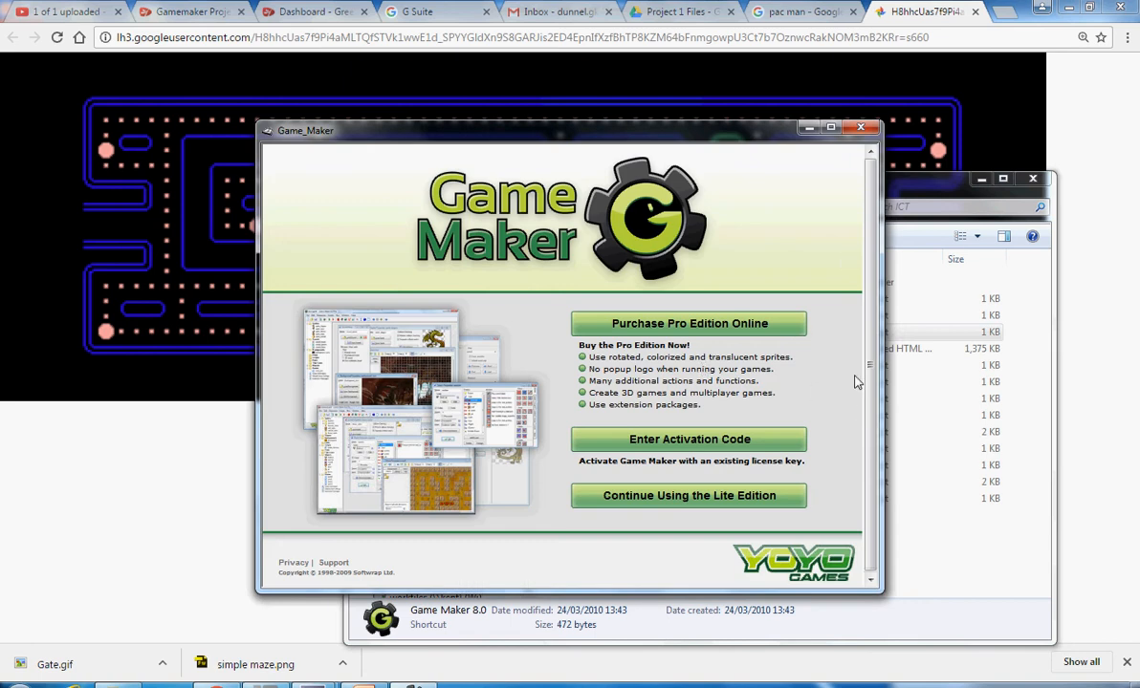
mouse_move(622, 324)
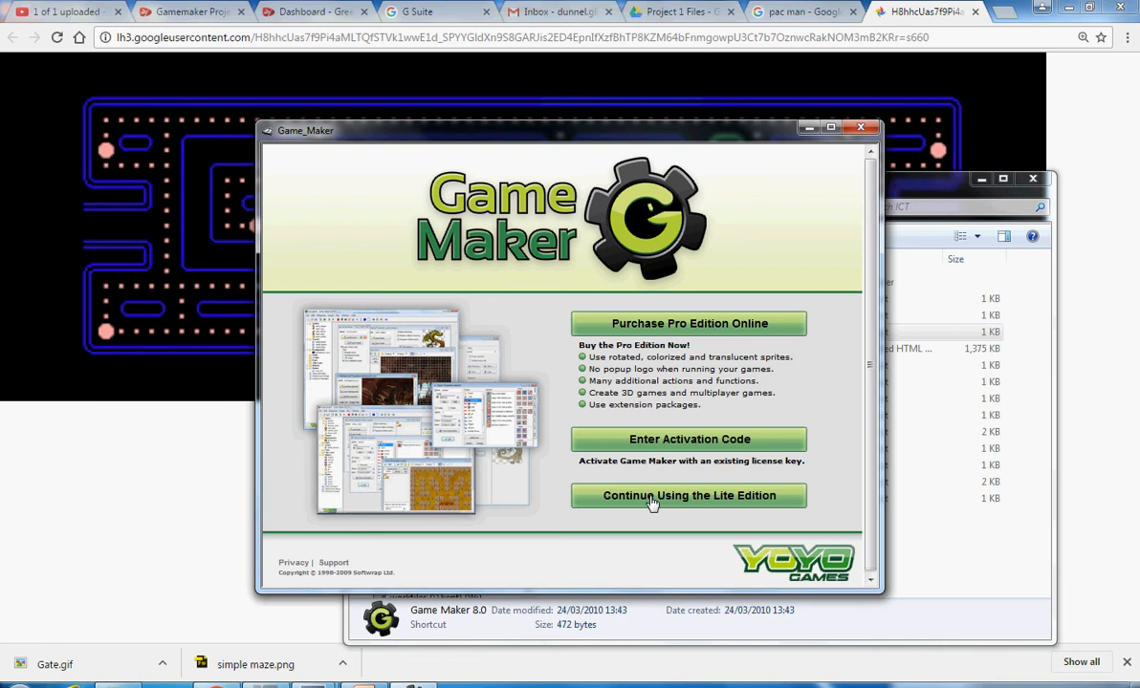
mouse_move(696, 501)
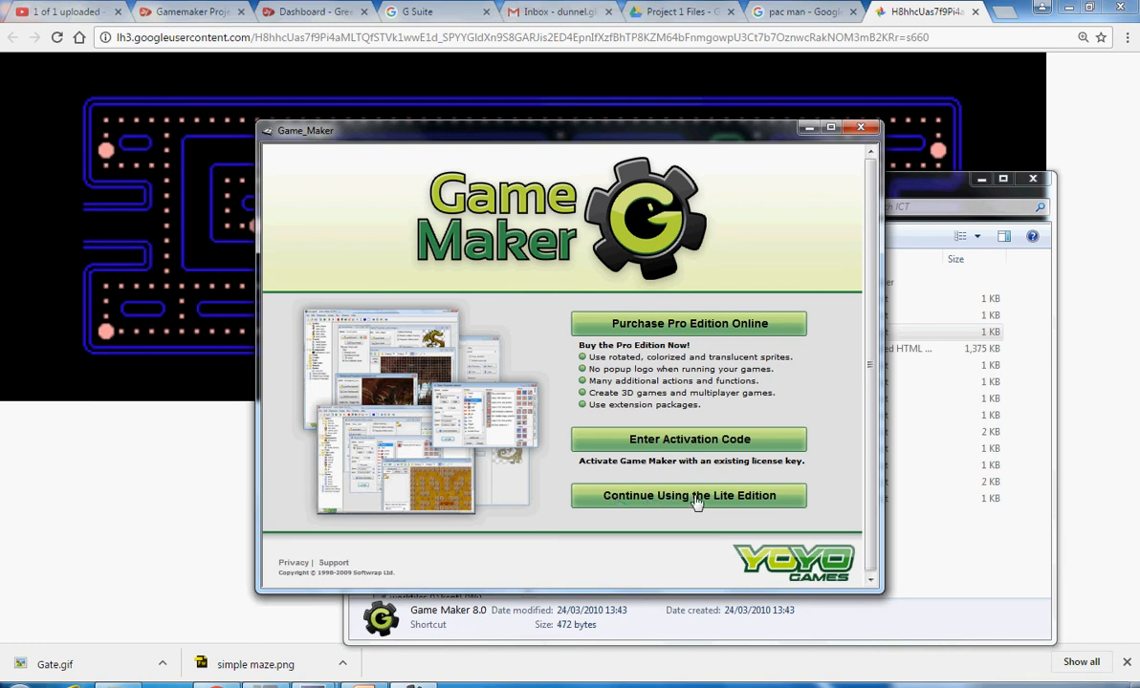
mouse_move(753, 501)
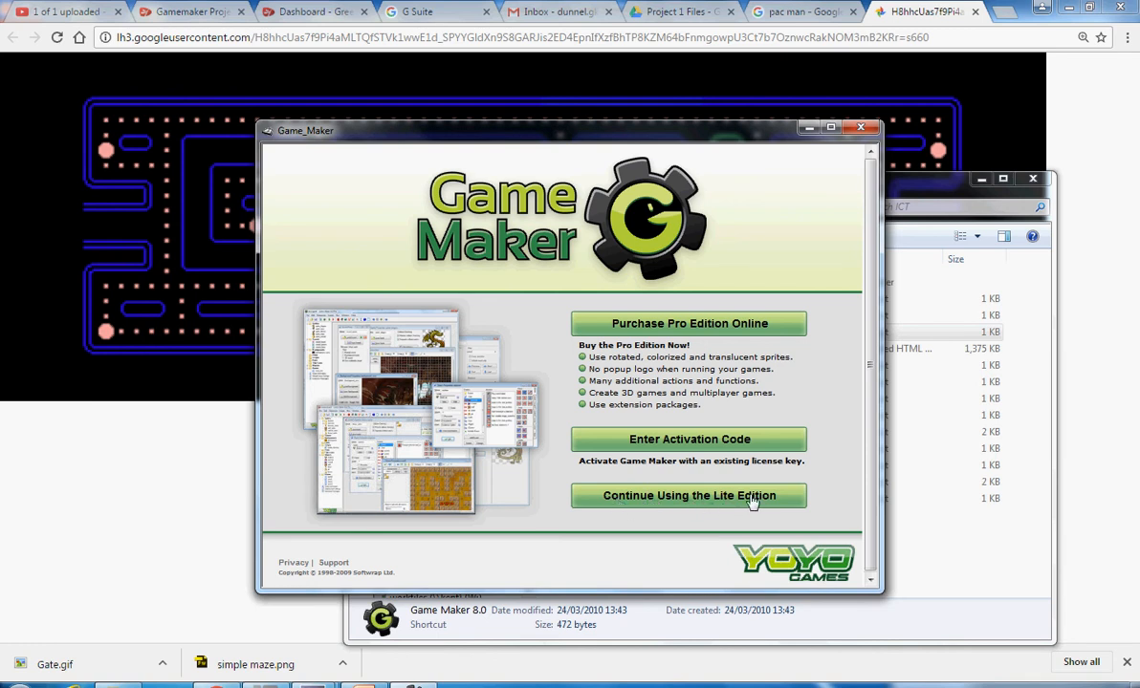
click(689, 495)
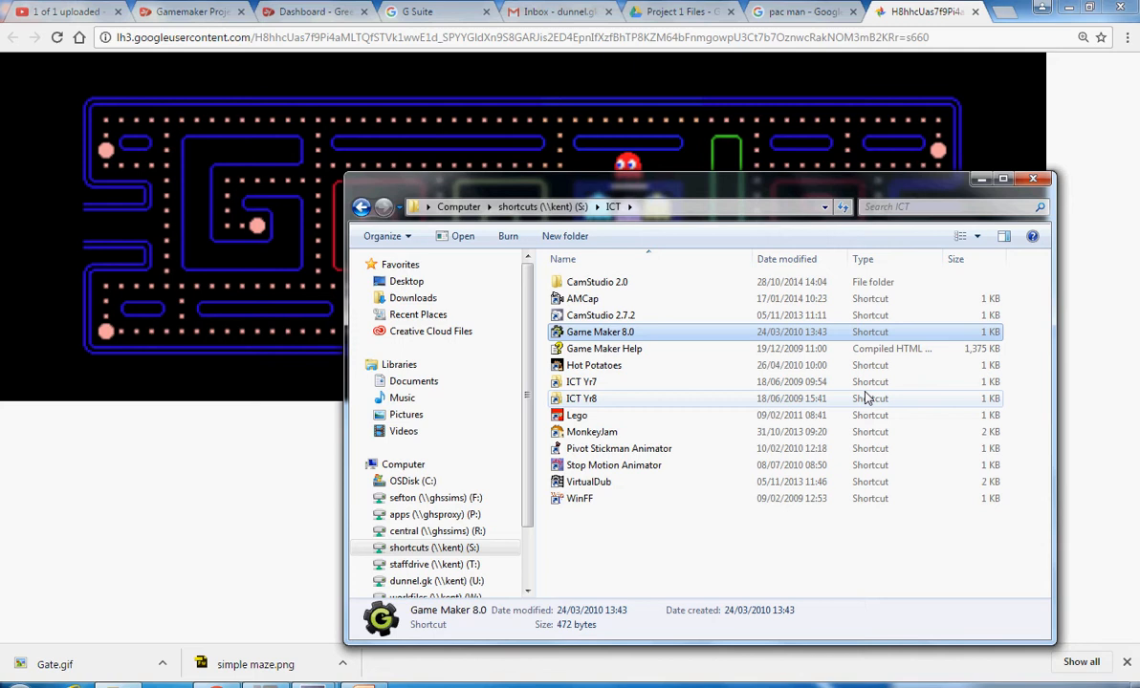
Let Game Maker load the empty <new game> with Sprites, Objects and Rooms folders.
double_click(600, 332)
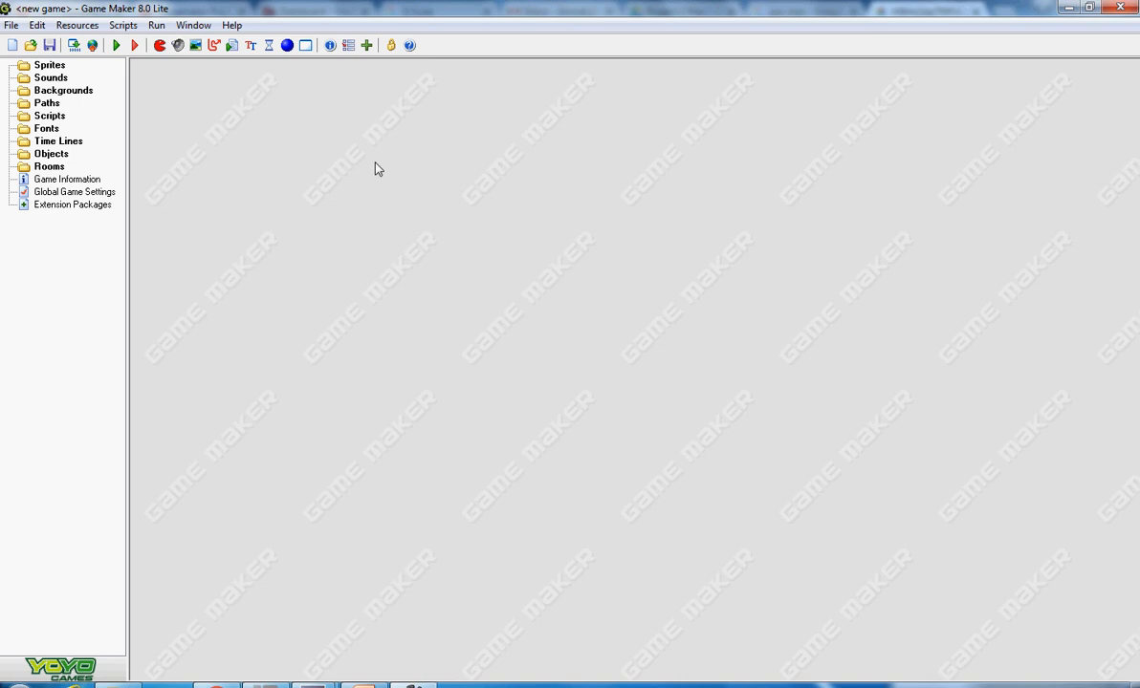
mouse_move(532, 456)
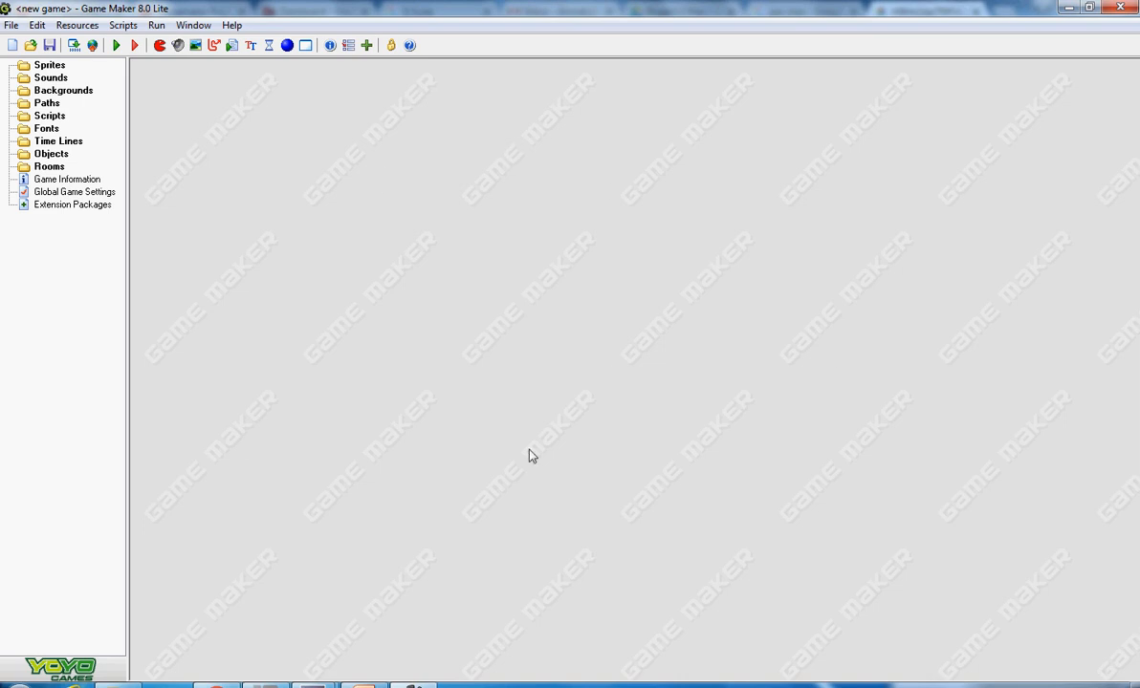
mouse_move(623, 395)
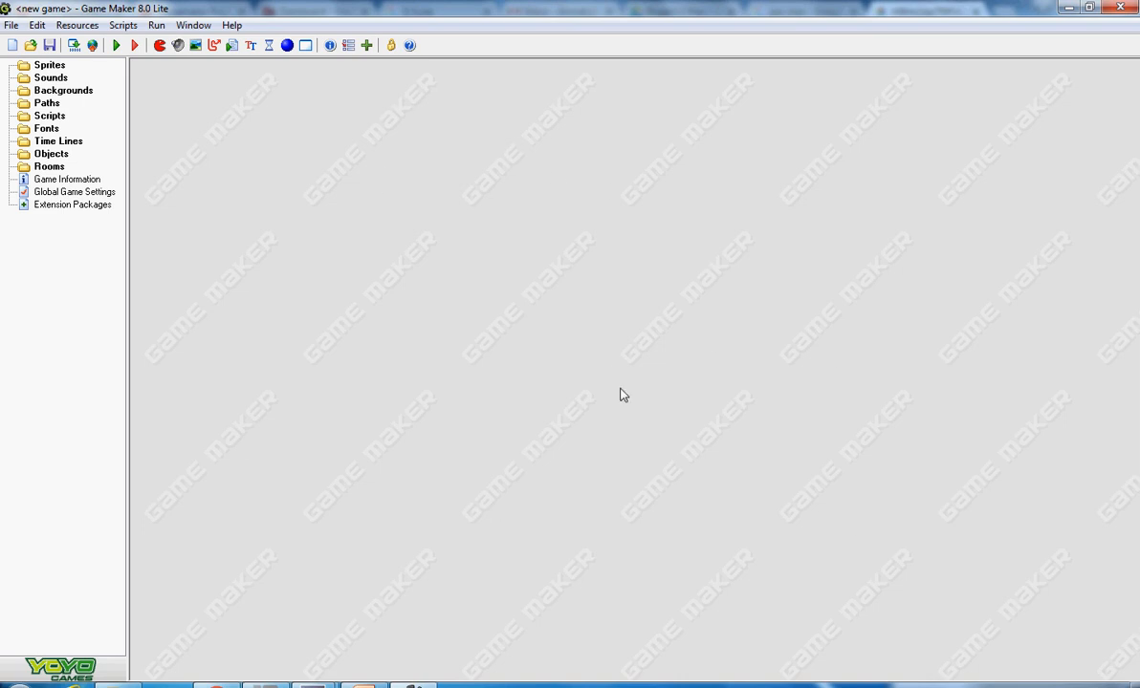
mouse_move(380, 375)
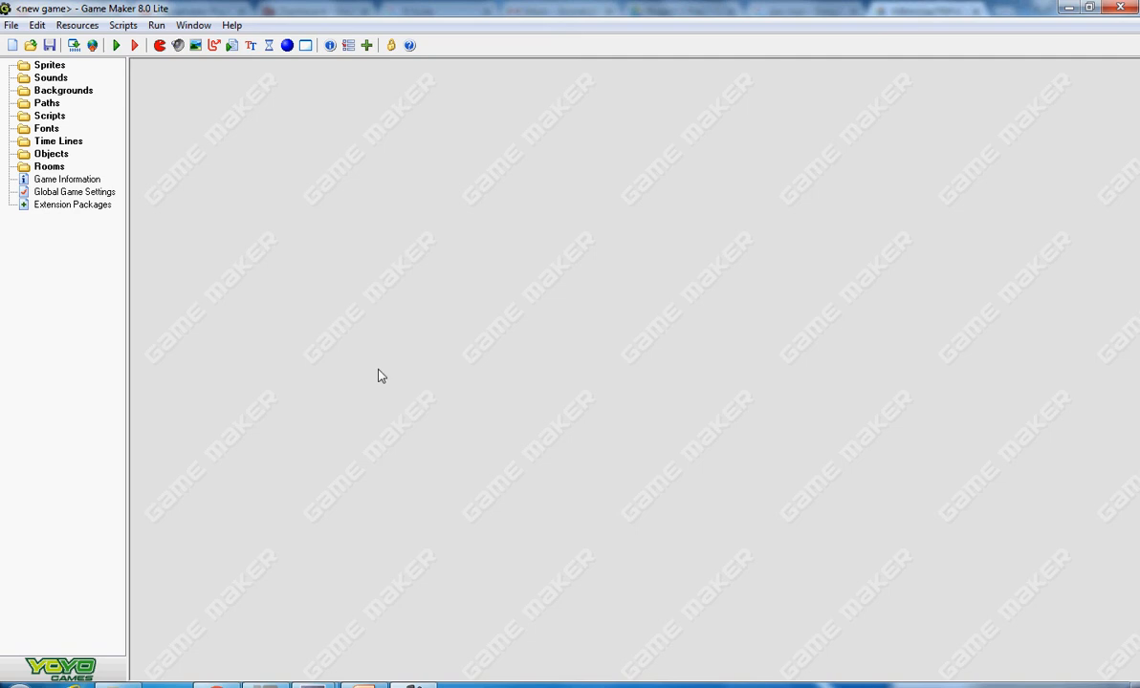
mouse_move(509, 165)
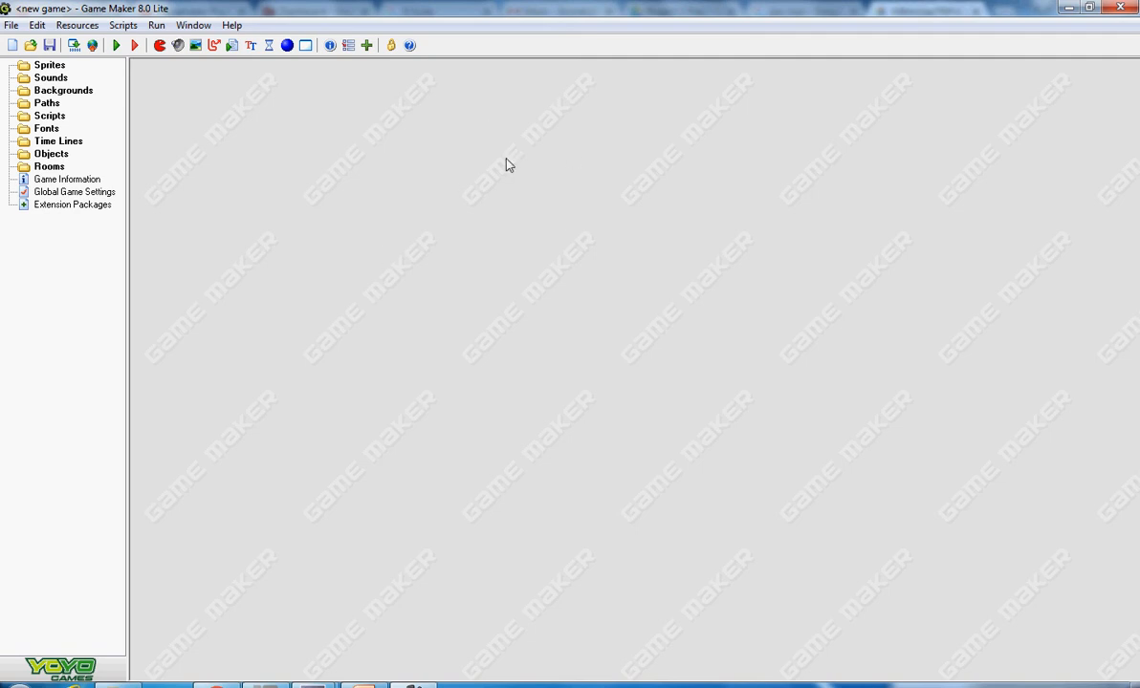
mouse_move(559, 305)
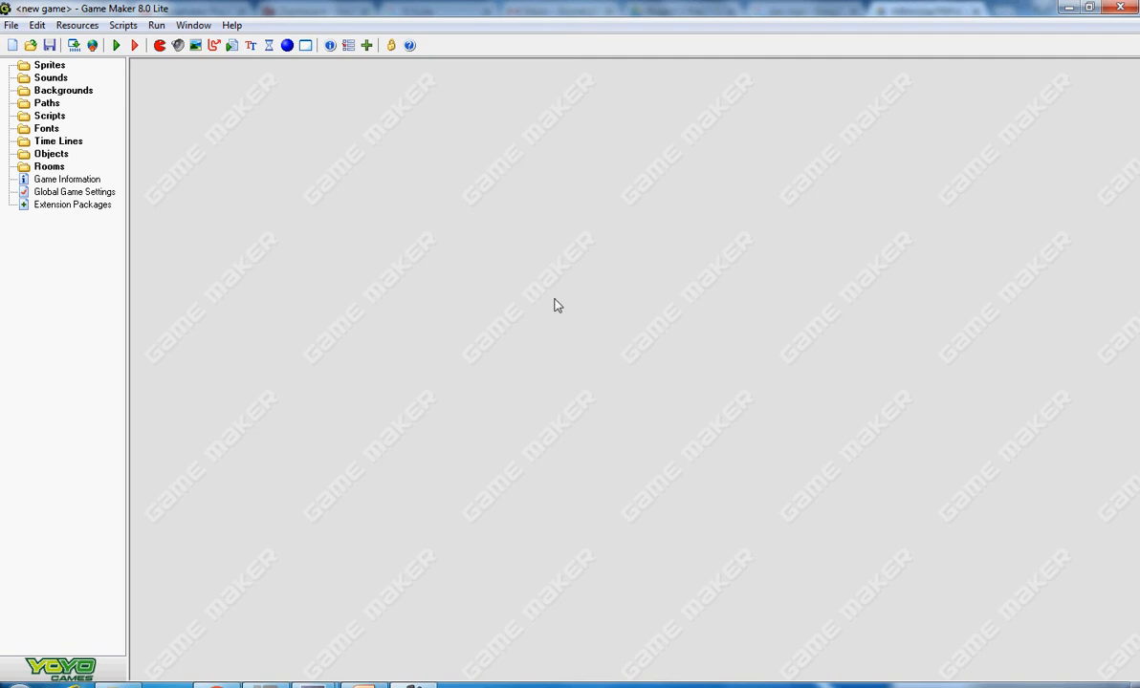
mouse_move(482, 414)
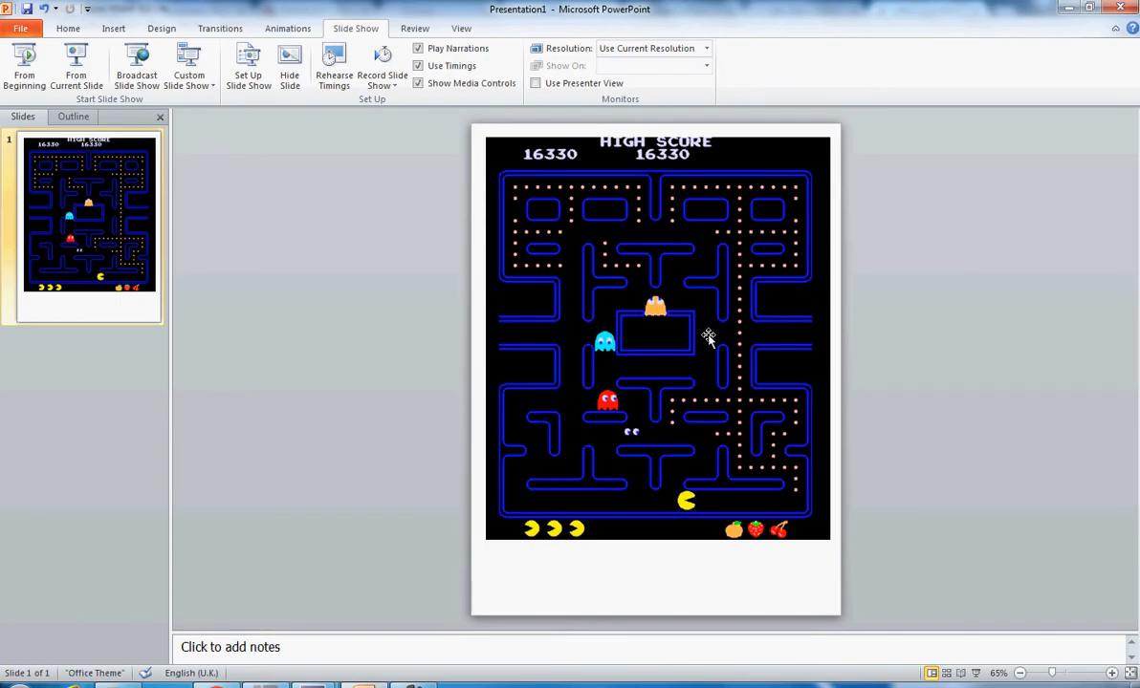
mouse_move(564, 16)
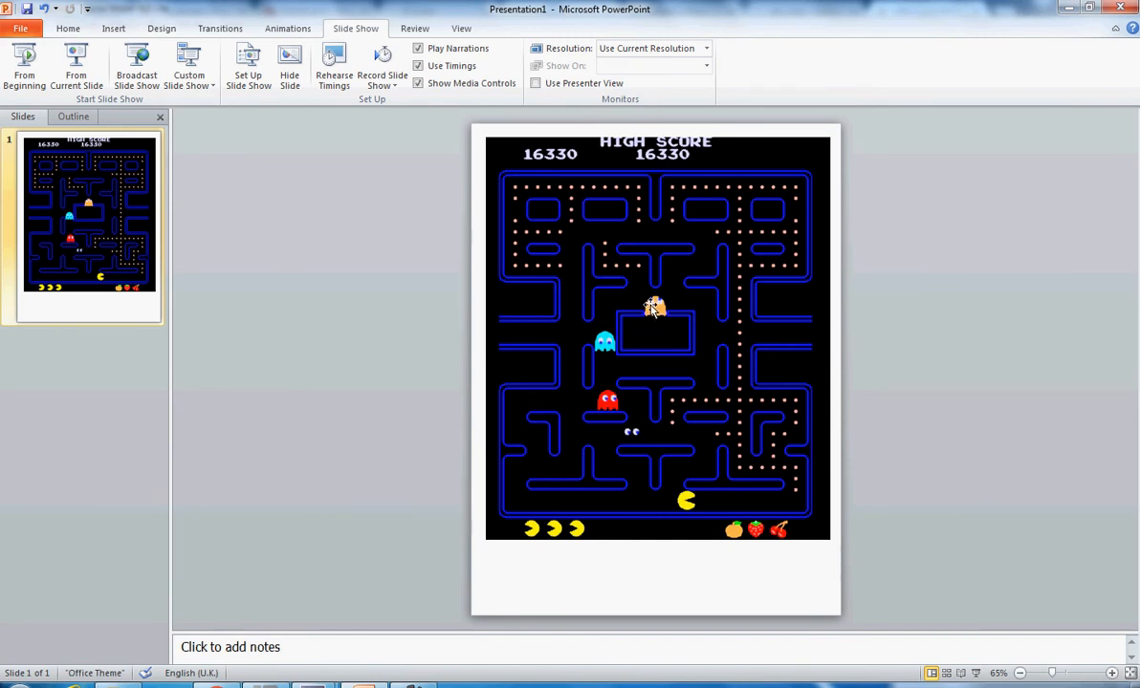
Delete the maze picture and draw a Pie shape with a Pac-Man mouth.
click(655, 307)
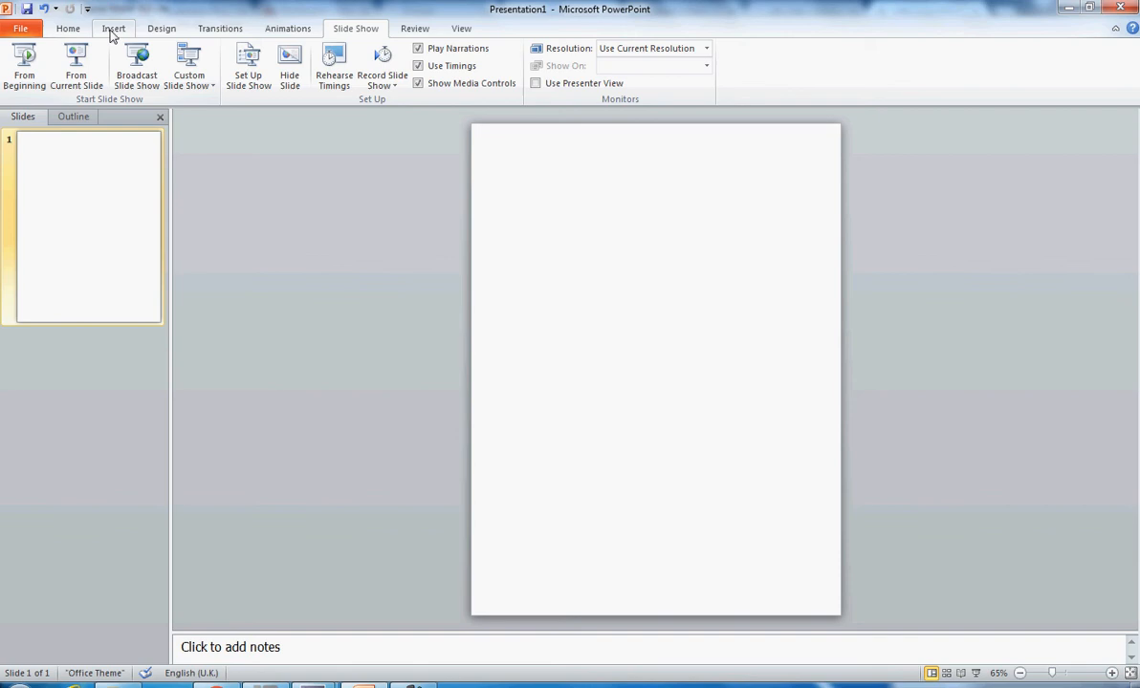
click(113, 28)
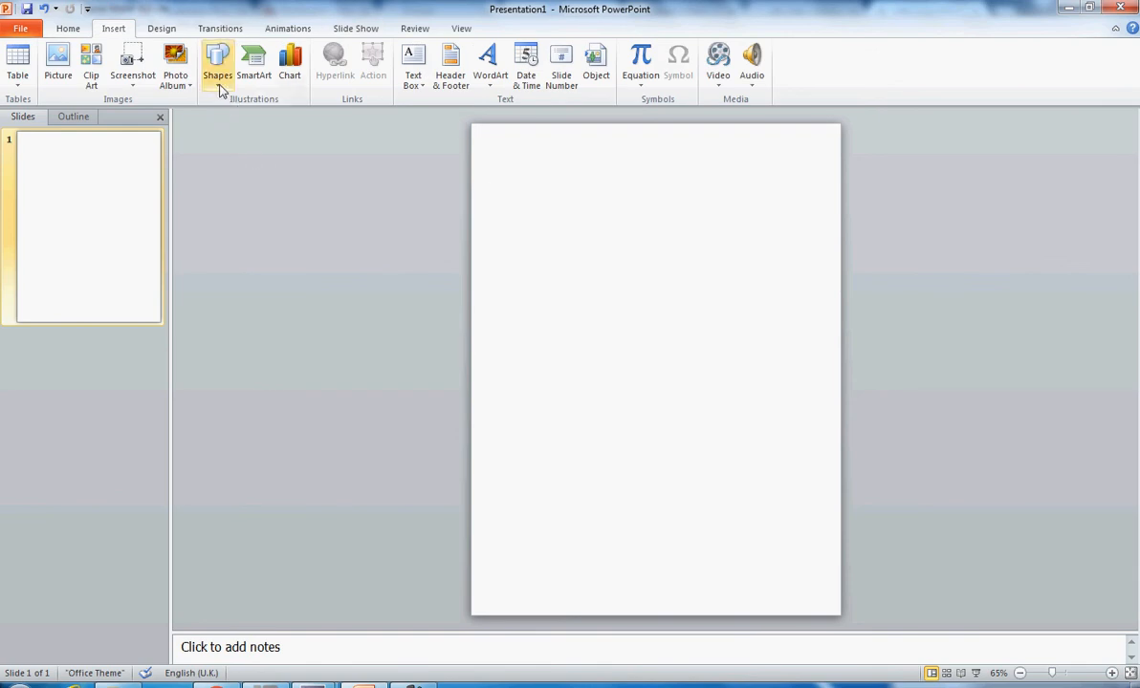
click(217, 62)
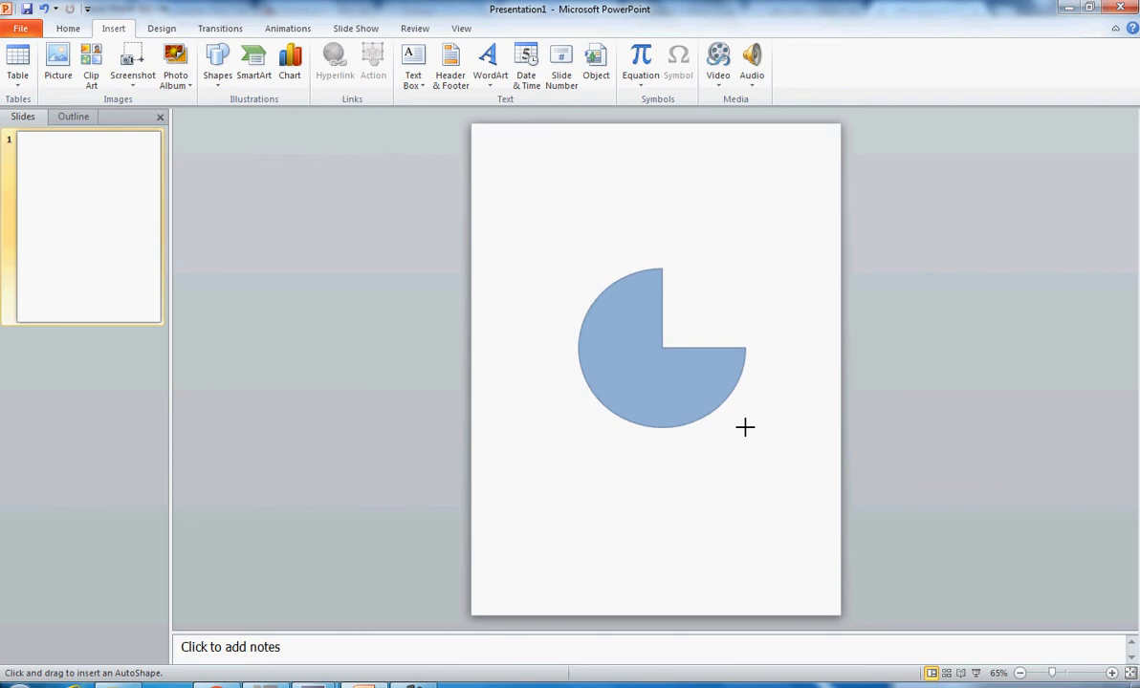
click(631, 364)
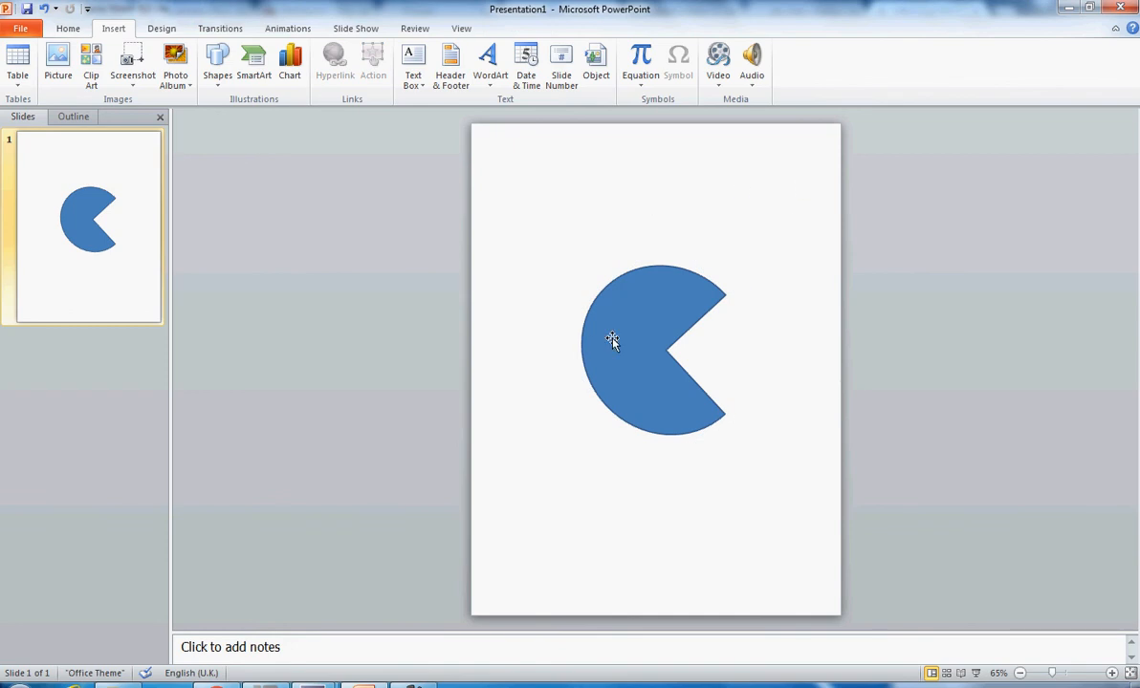
Give the Pac-Man pie shape a yellow fill through Format Shape.
click(627, 346)
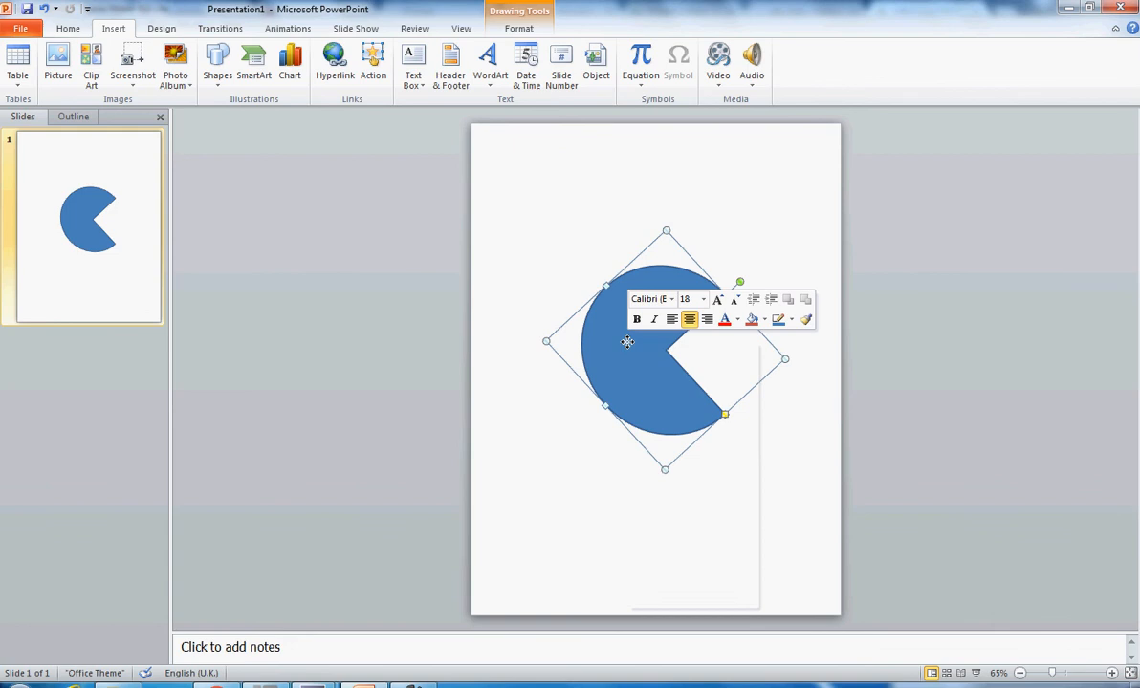
right_click(627, 342)
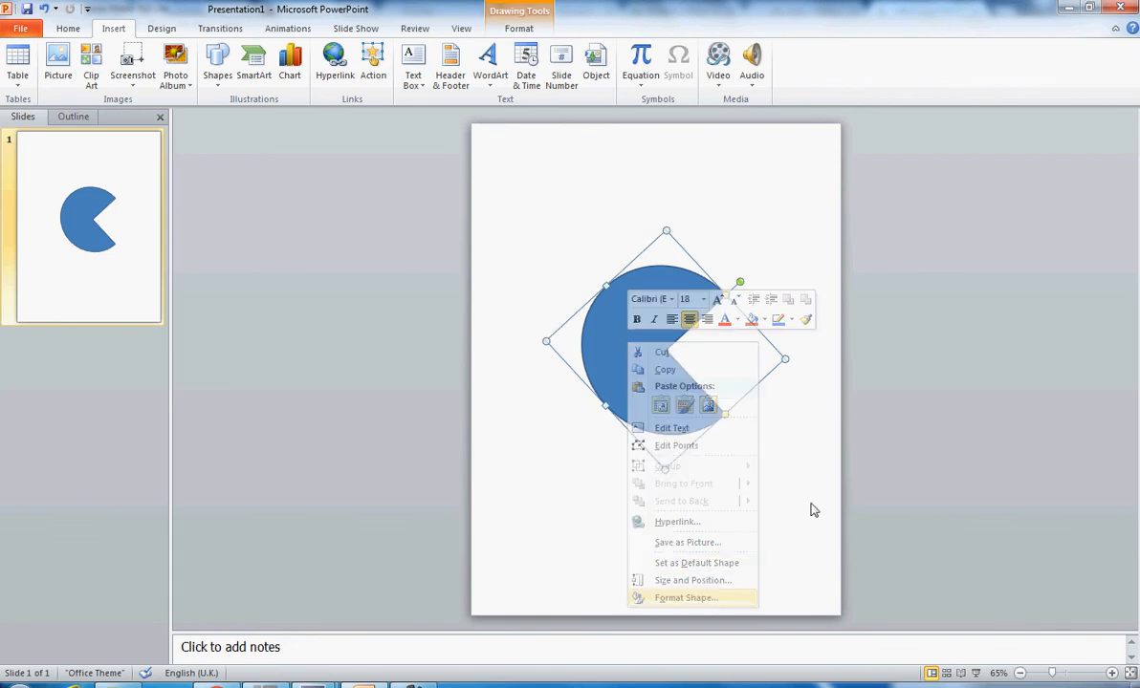
click(684, 598)
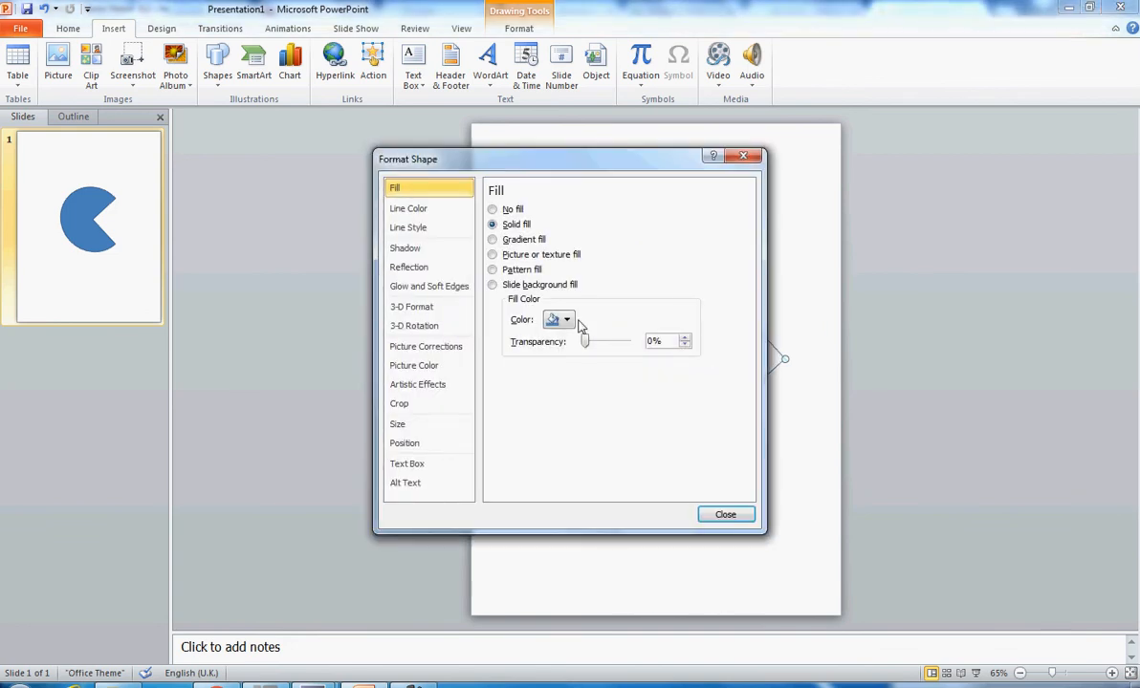
click(566, 320)
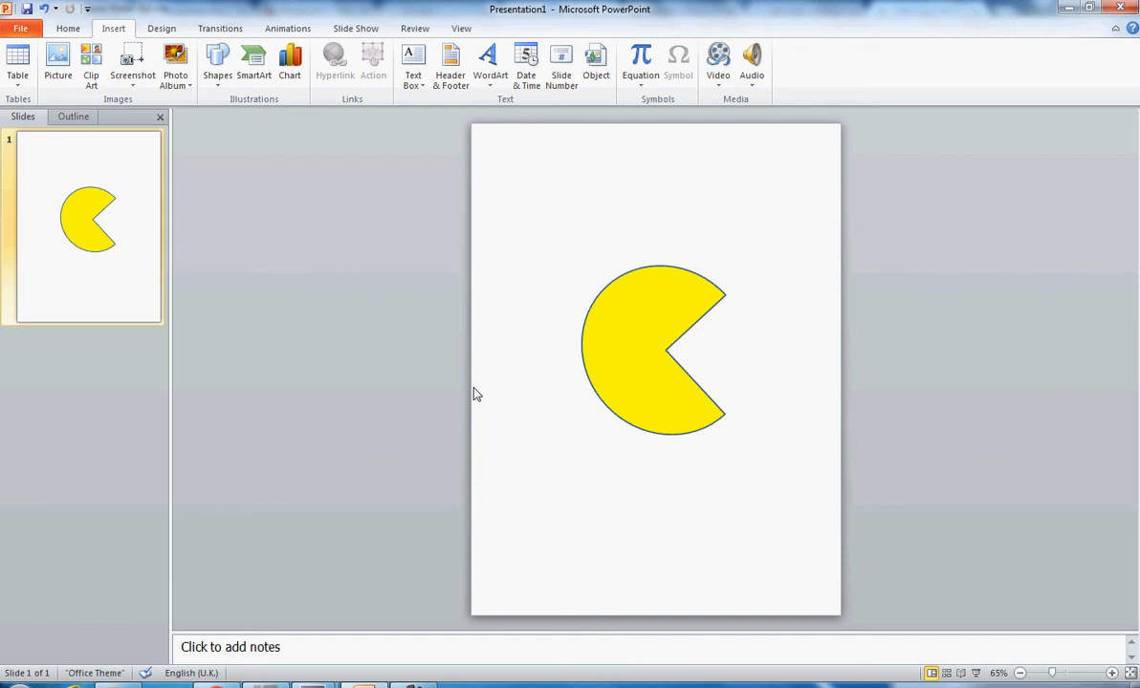
mouse_move(719, 254)
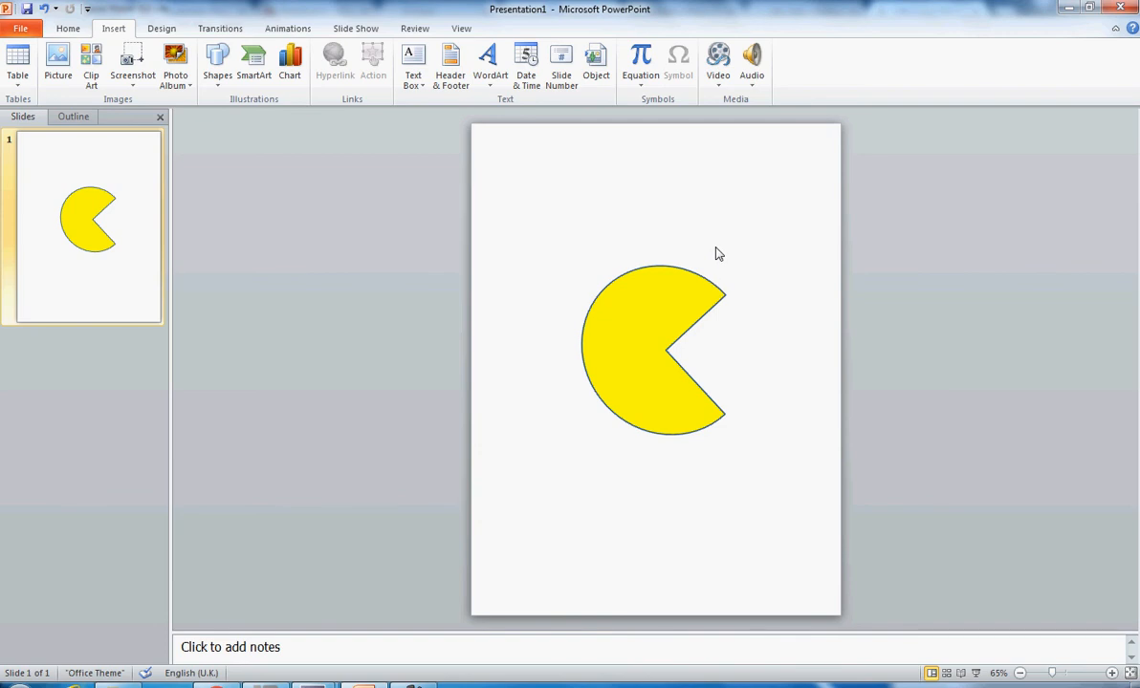
mouse_move(715, 334)
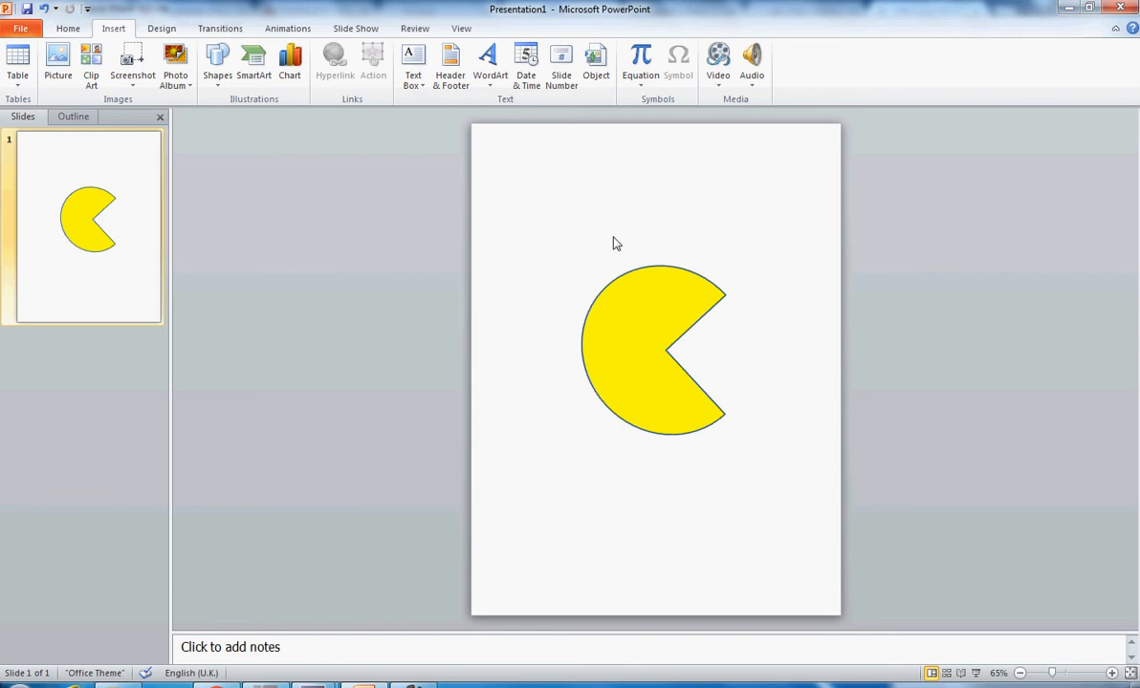
mouse_move(648, 342)
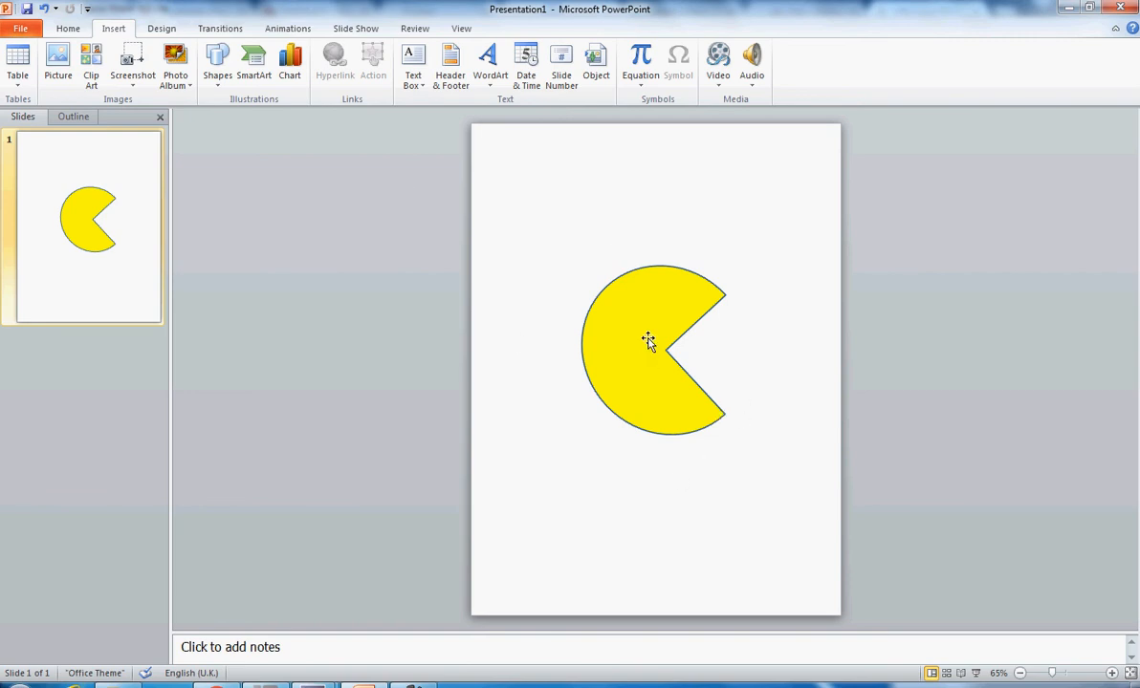
Save the shape as picture 'Pacman' in Year 8 Computing and IT > Maze Game > Resources.
right_click(648, 342)
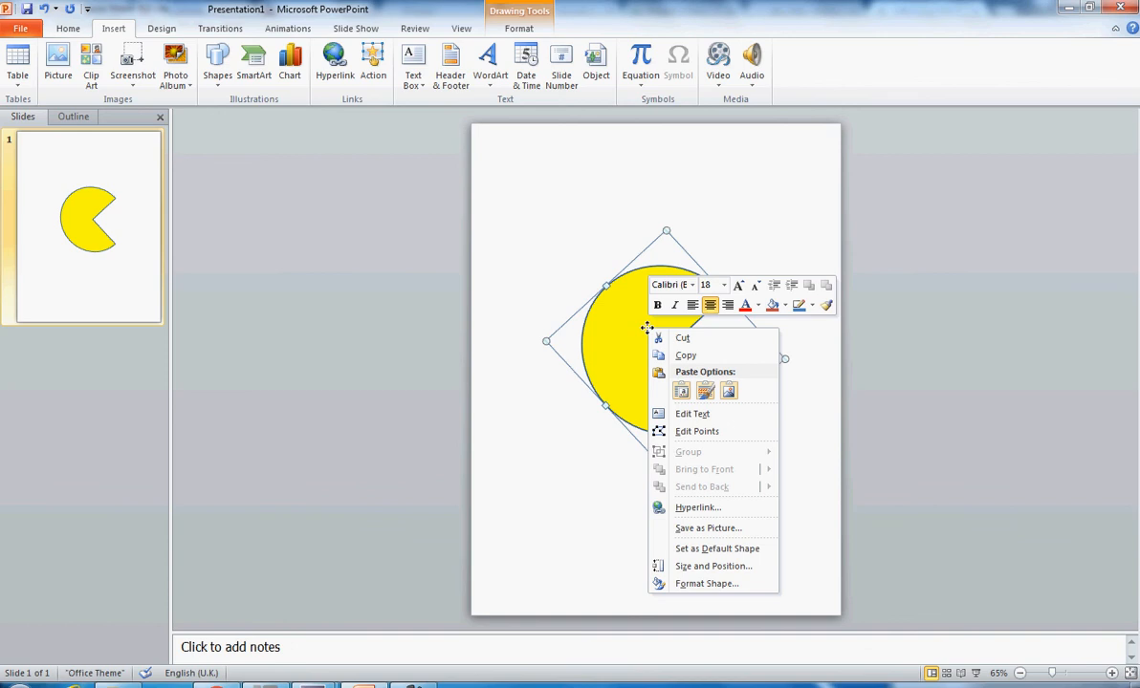
mouse_move(636, 335)
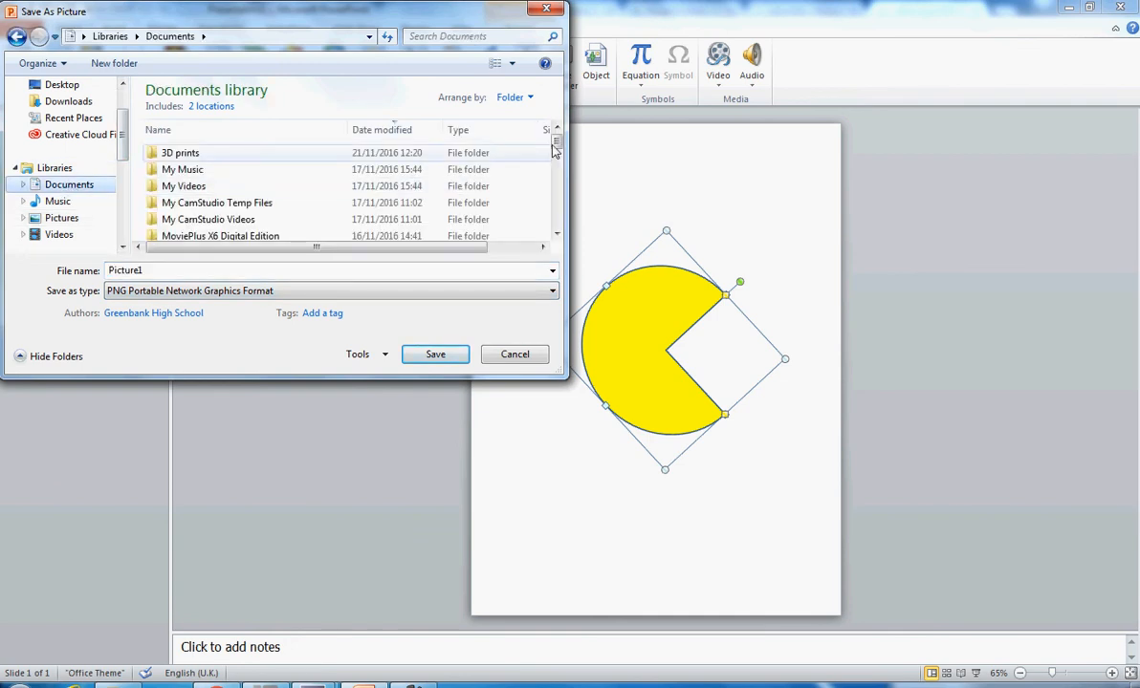
scroll(down, 3)
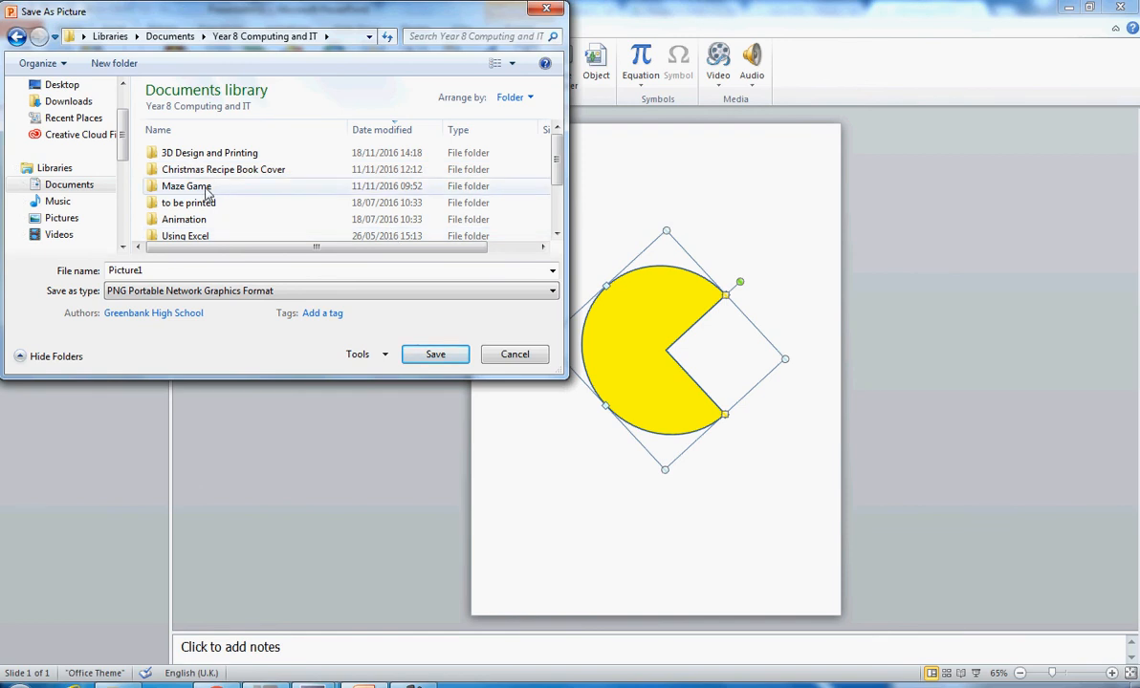
double_click(186, 185)
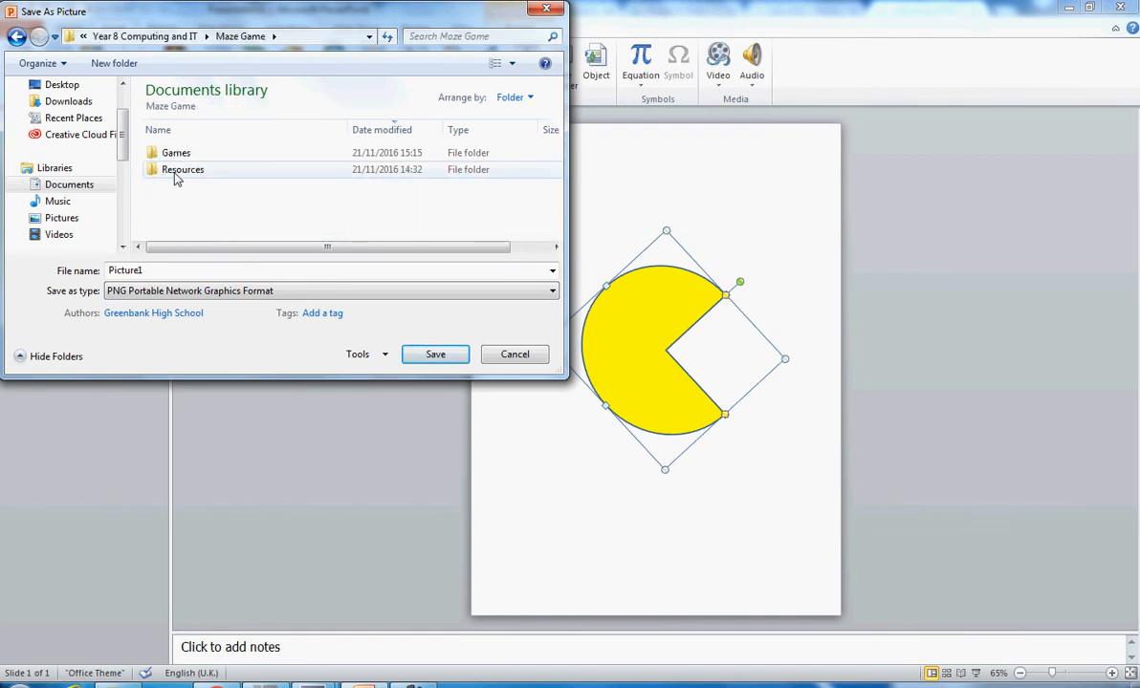
double_click(182, 170)
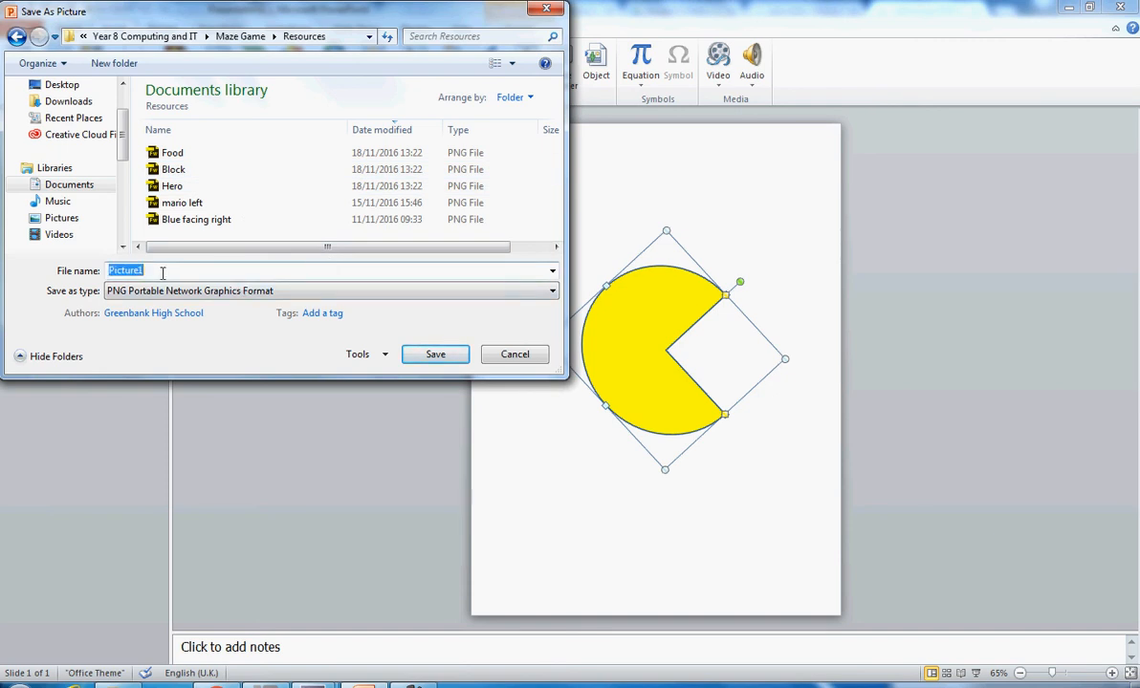
text(Pacman)
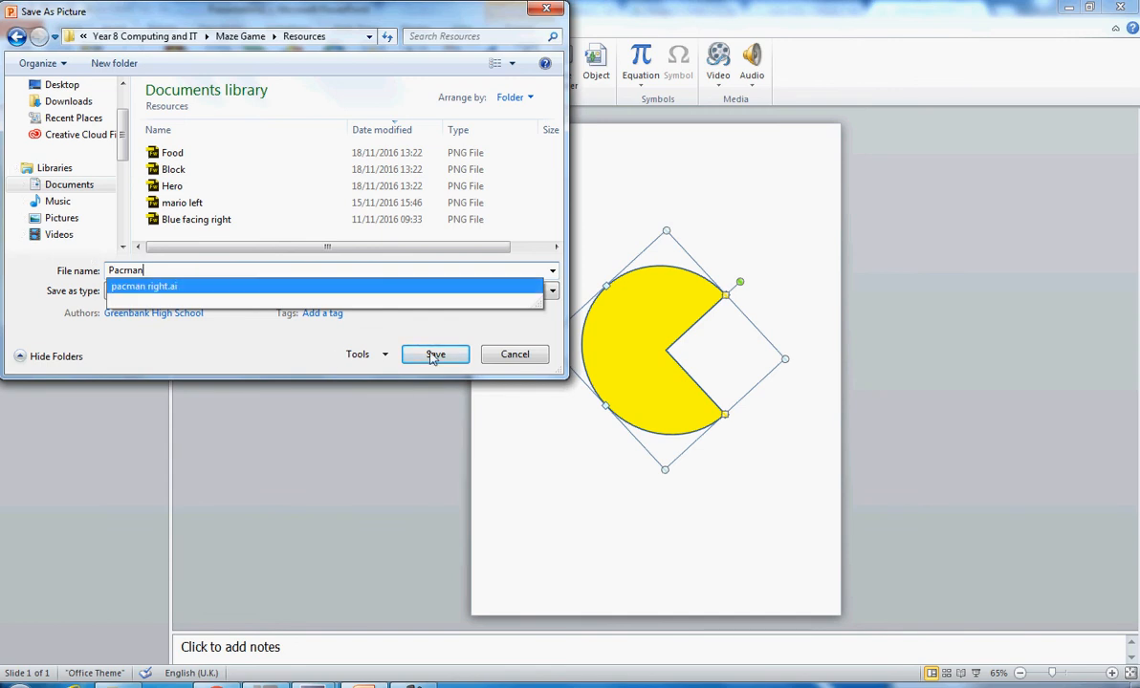
click(434, 355)
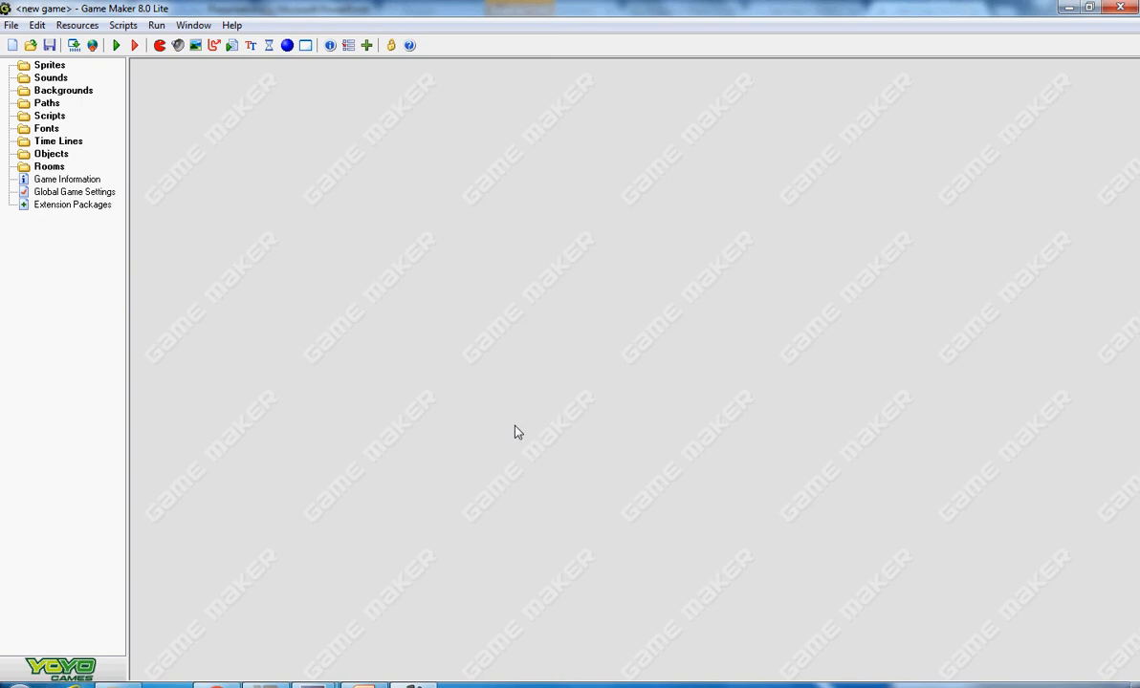
mouse_move(634, 291)
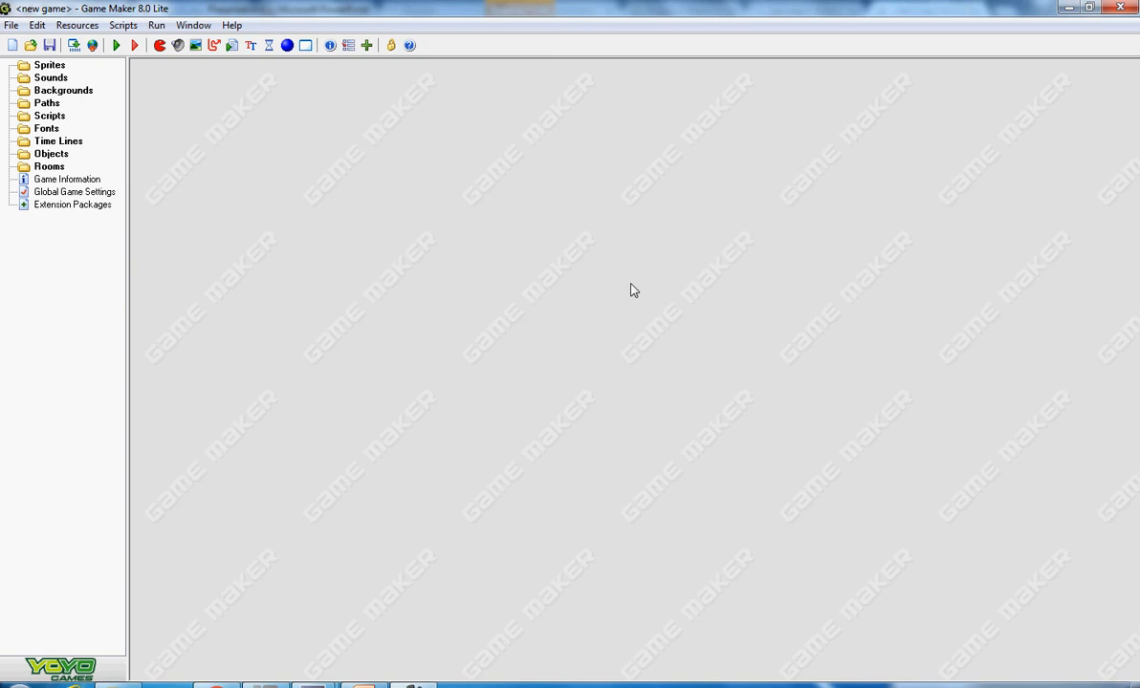
mouse_move(602, 293)
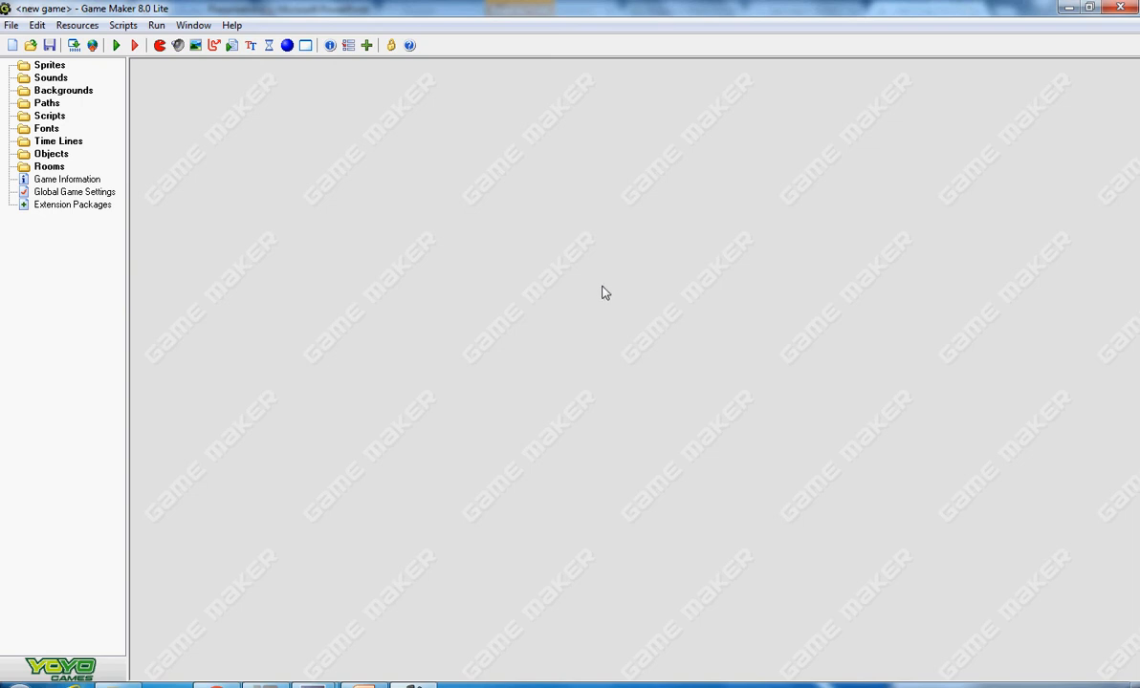
mouse_move(415, 211)
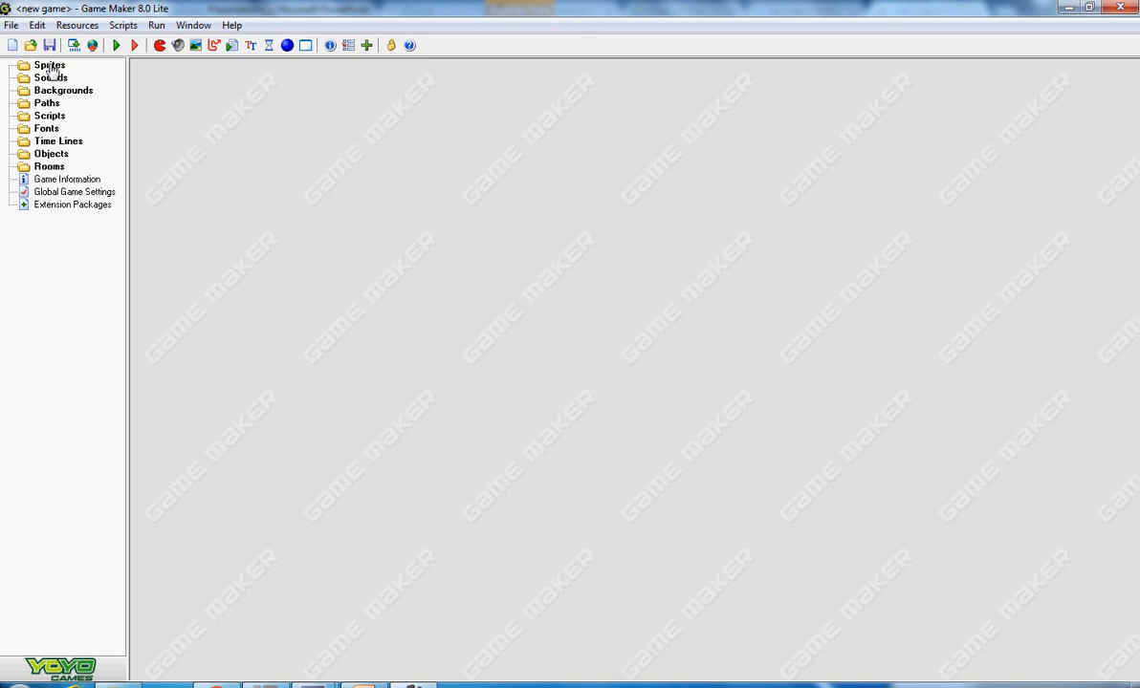
mouse_move(54, 78)
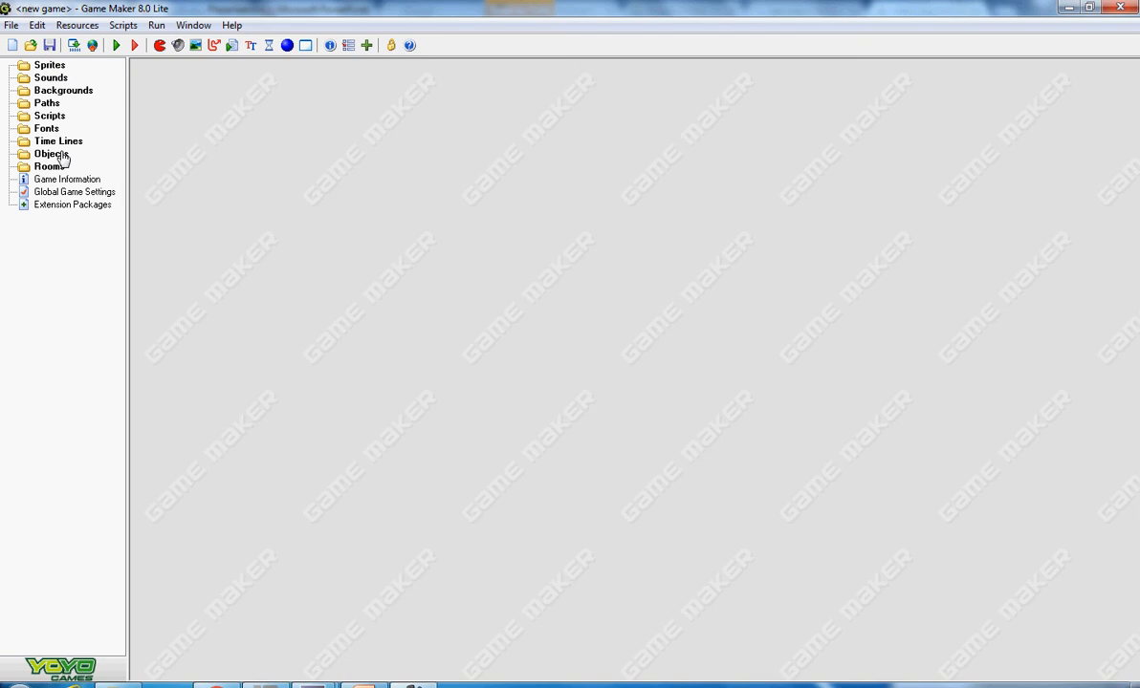
mouse_move(57, 77)
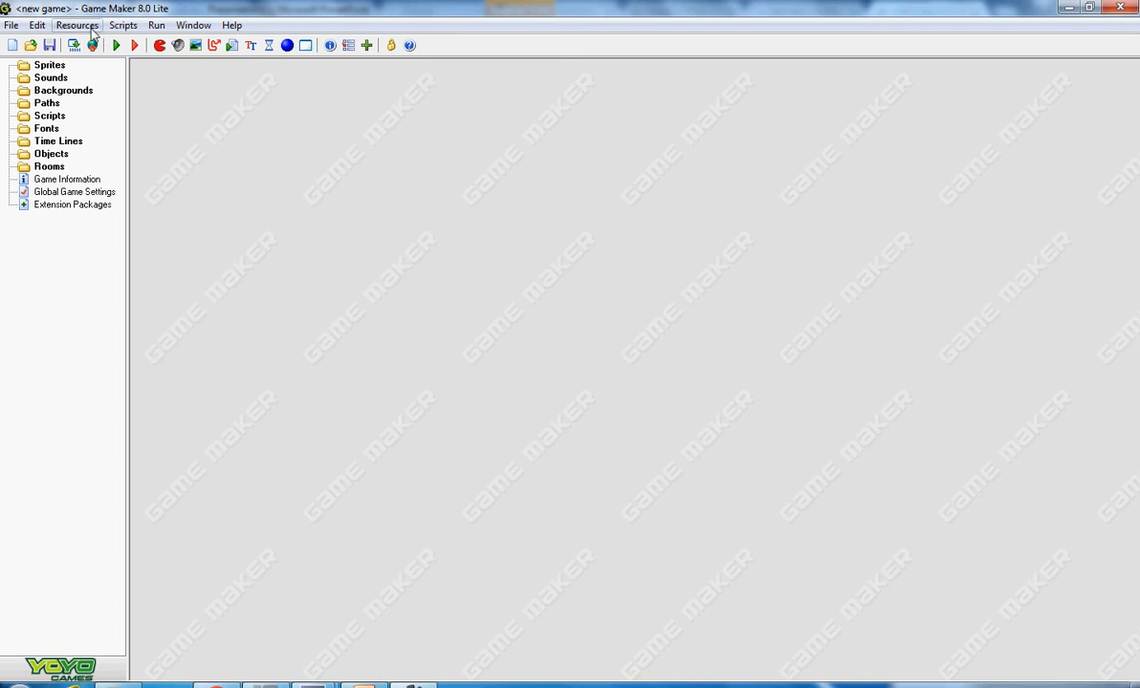
Create a new sprite and name it 'pacman facing right'.
click(76, 25)
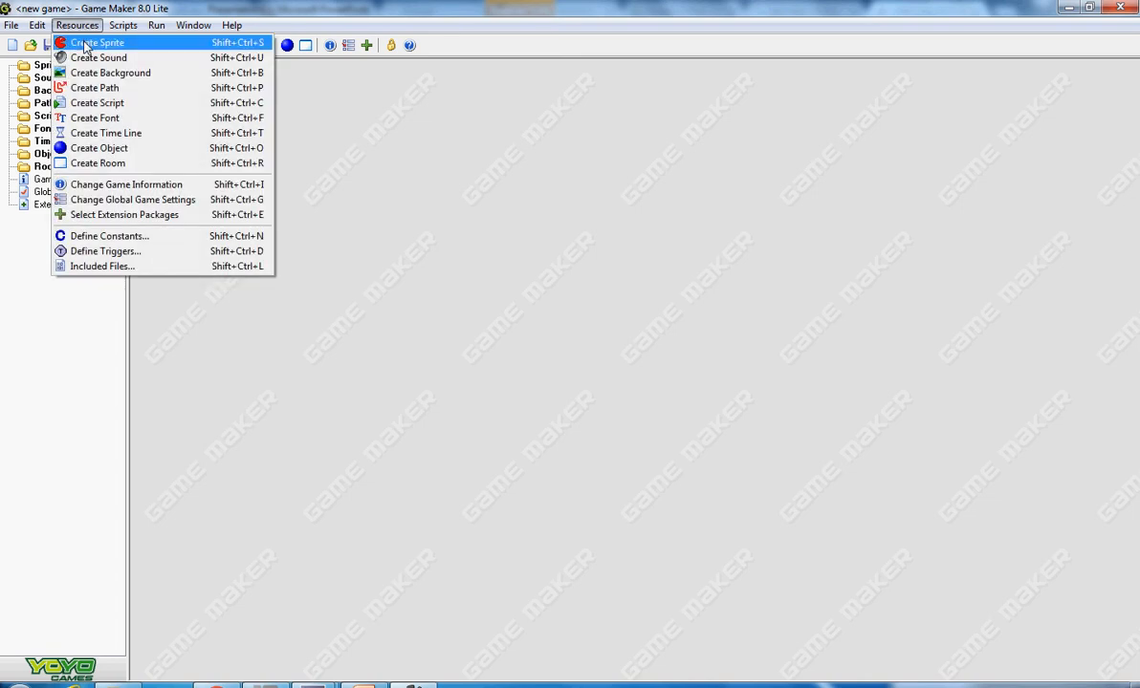
click(99, 42)
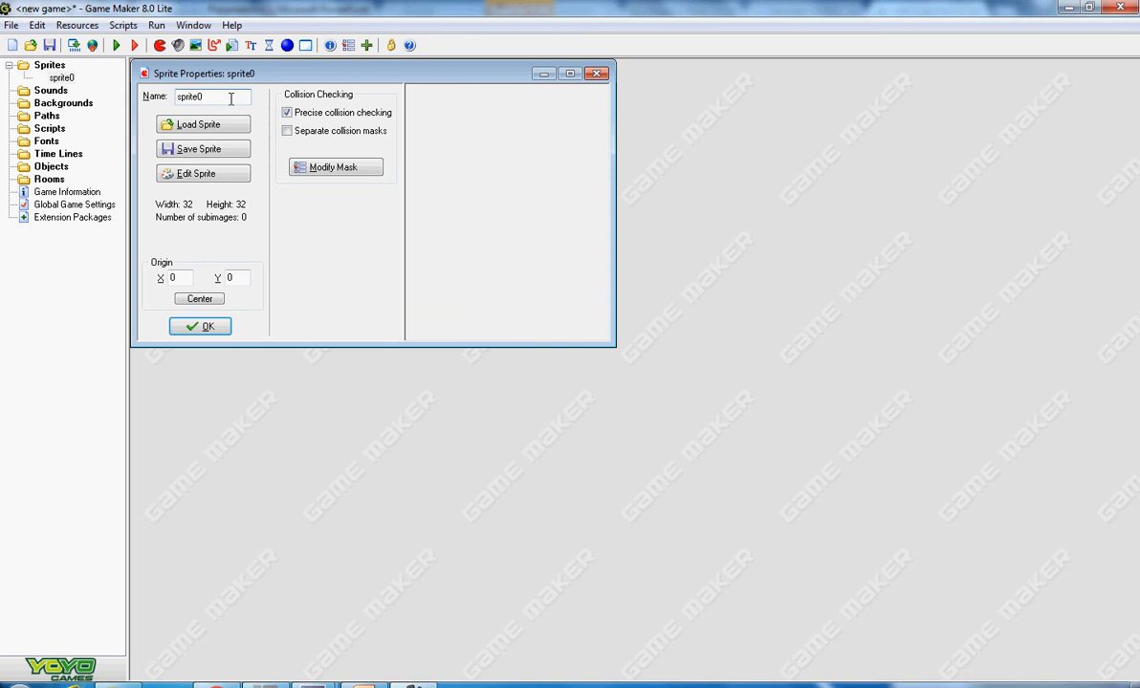
triple_click(211, 96)
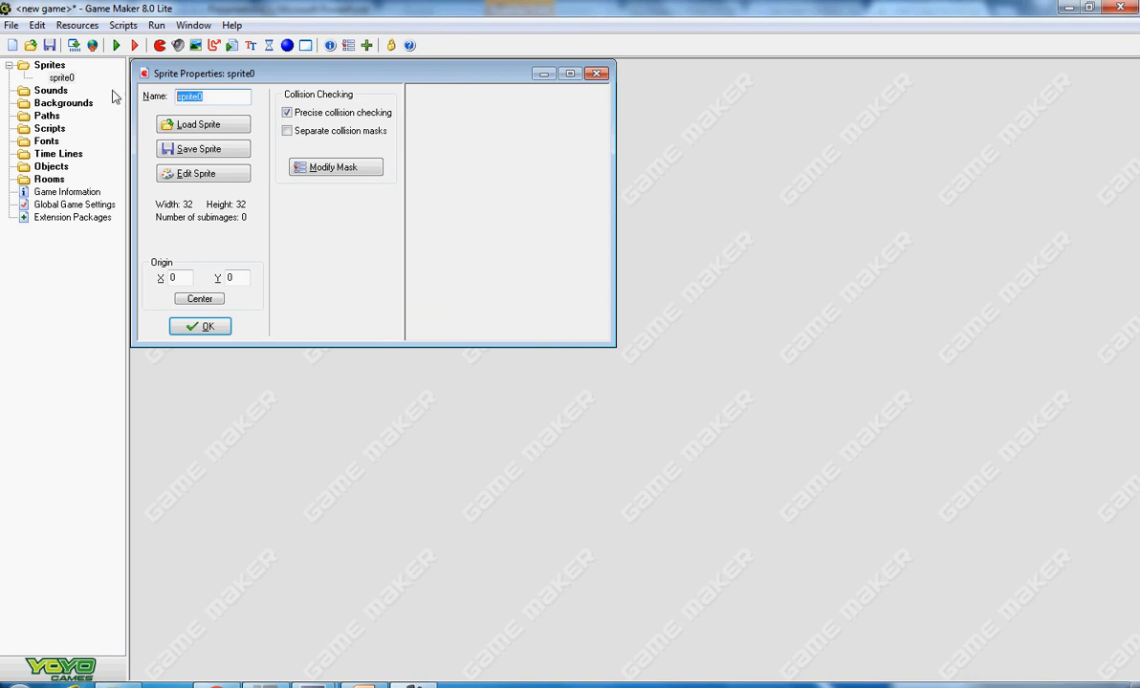
text(pacman facing righ)
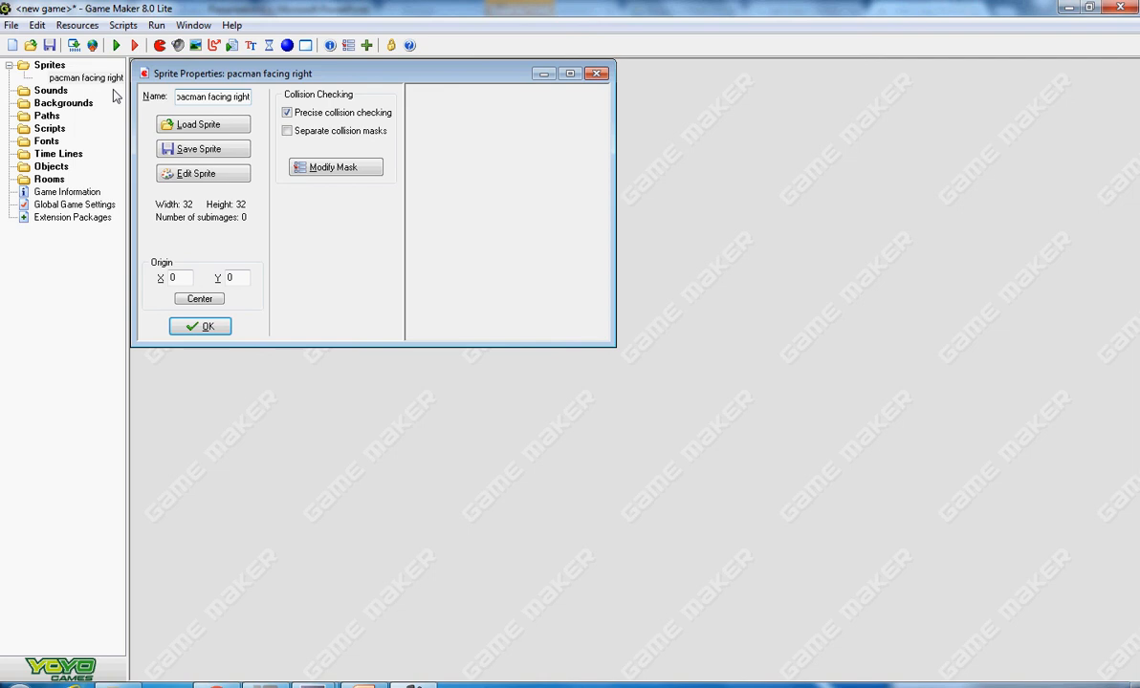
click(213, 96)
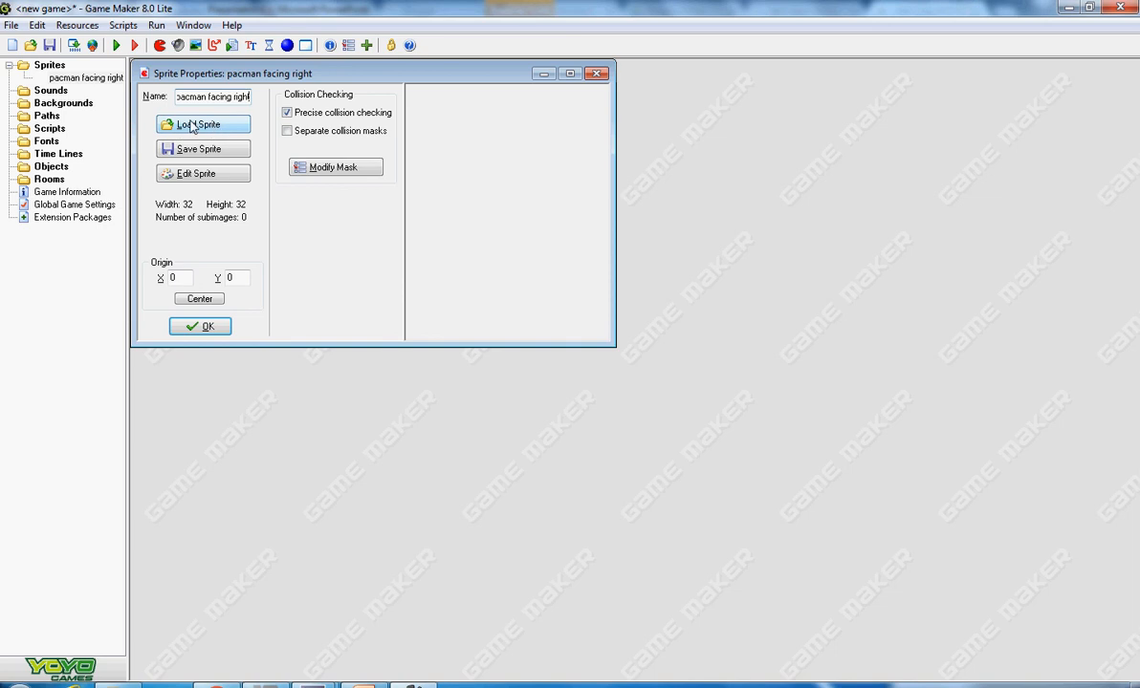
Load the Pacman image from Resources into the sprite and confirm with OK.
click(201, 124)
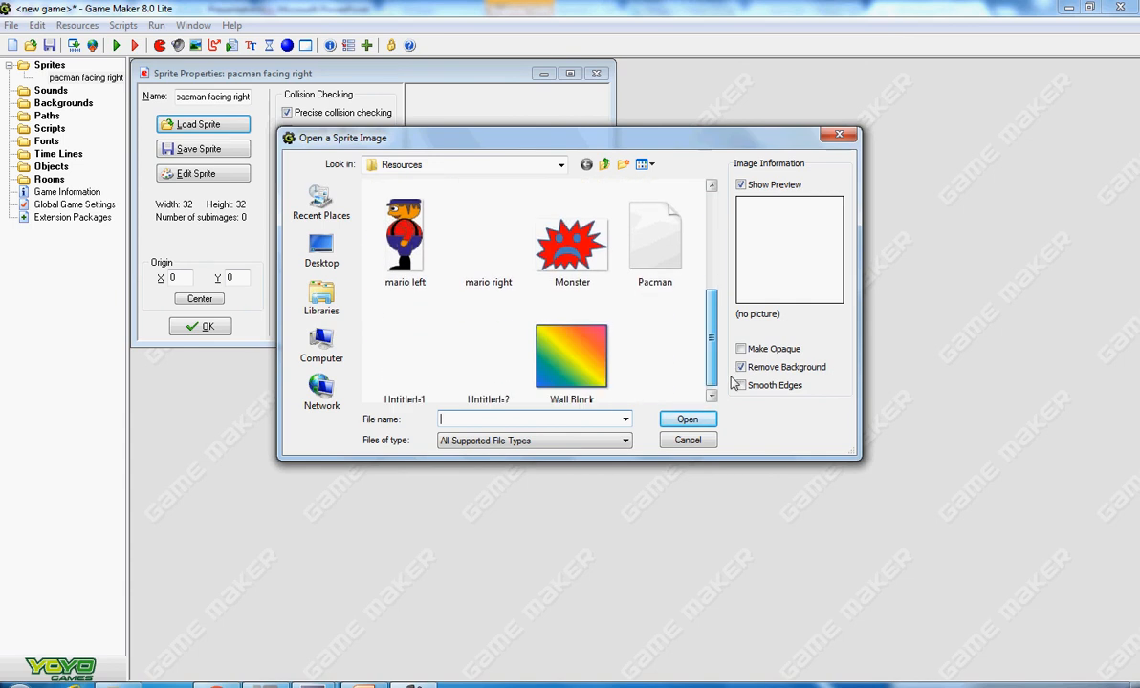
scroll(down, 3)
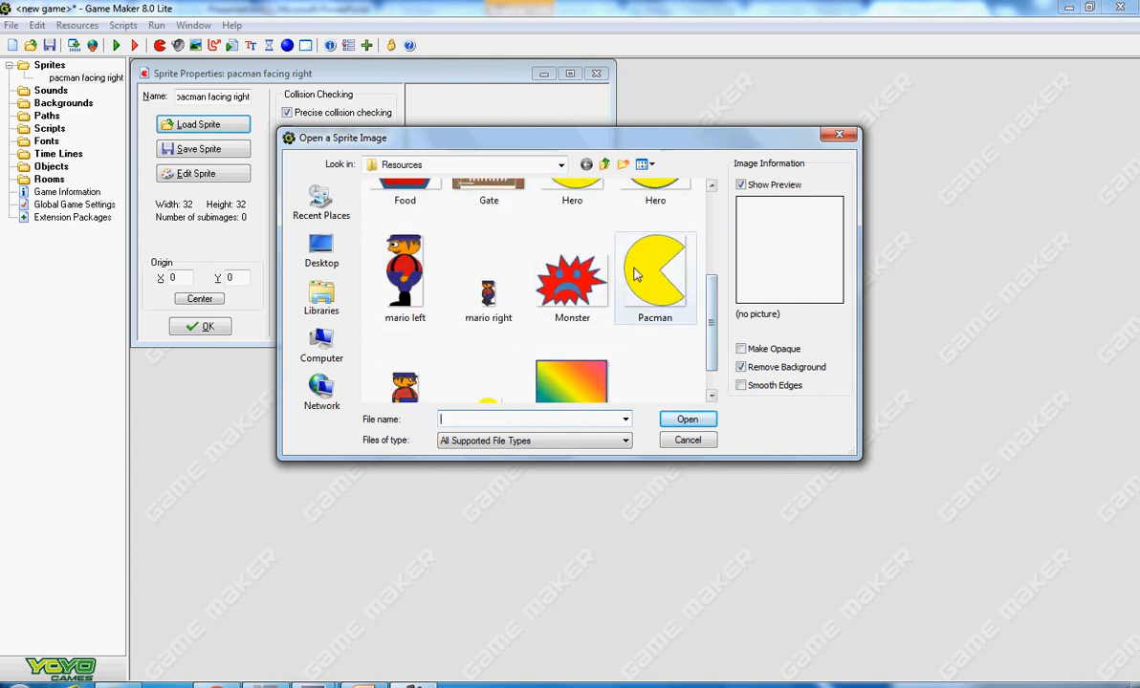
click(655, 272)
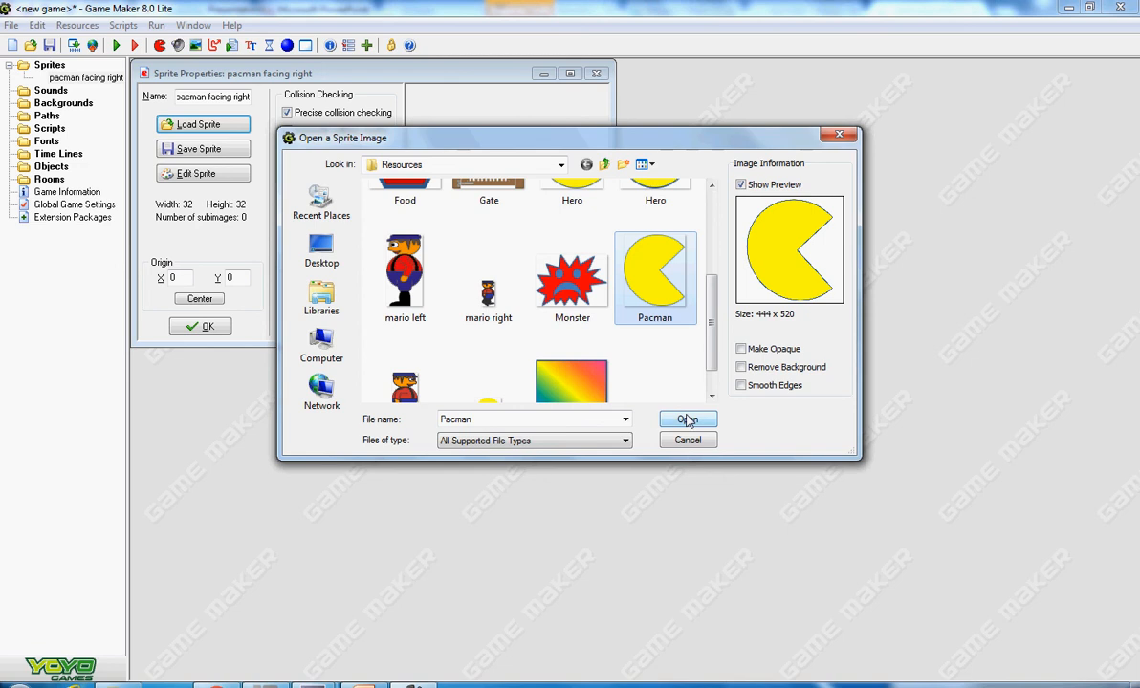
click(687, 419)
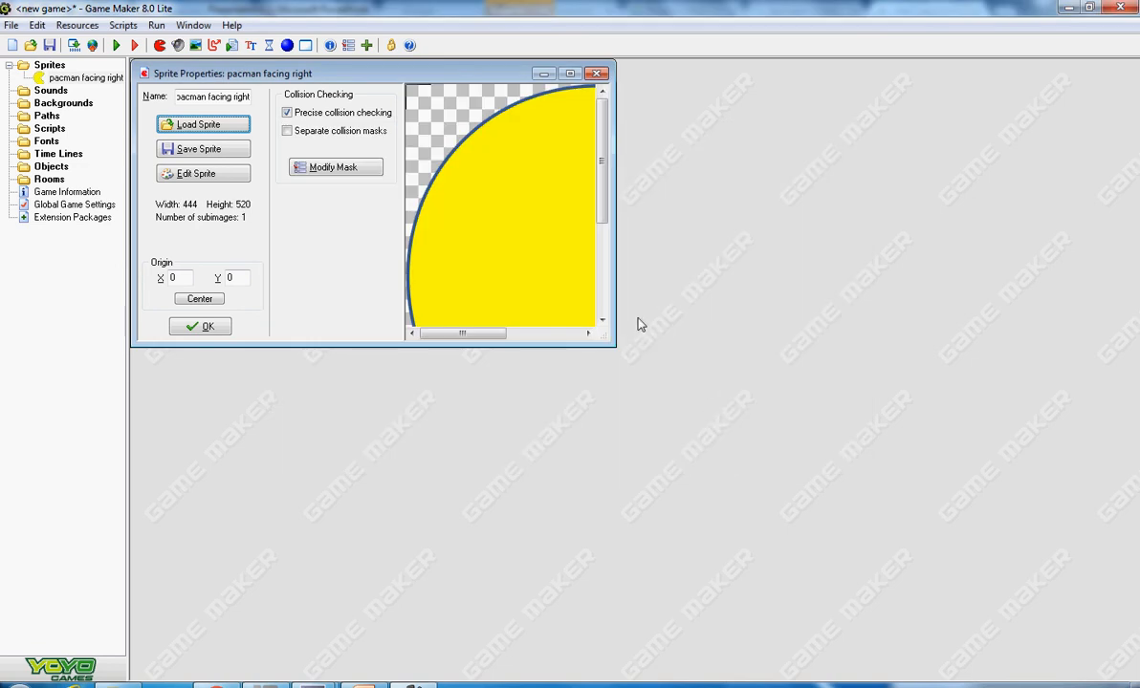
mouse_move(580, 280)
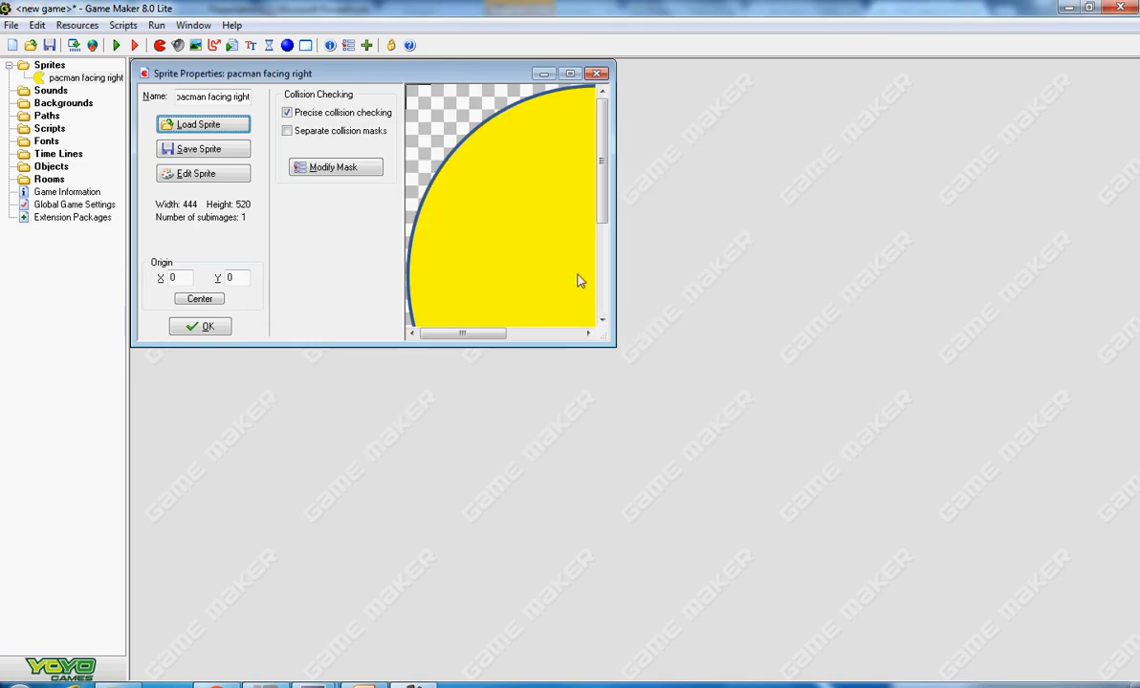
mouse_move(512, 212)
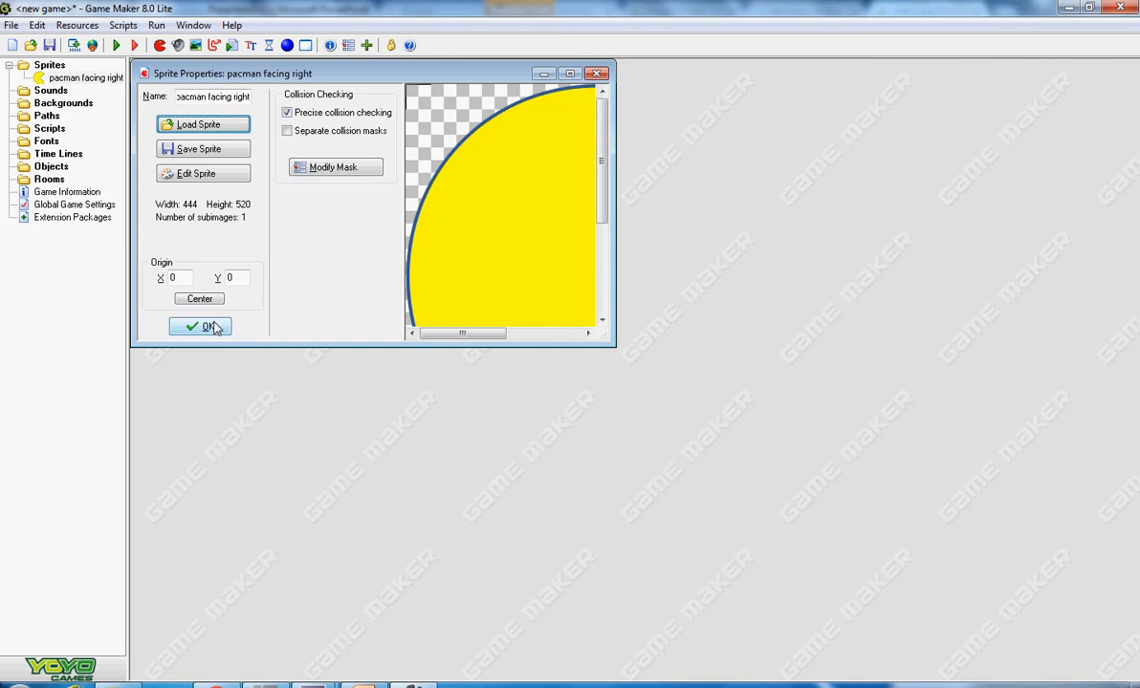
click(200, 326)
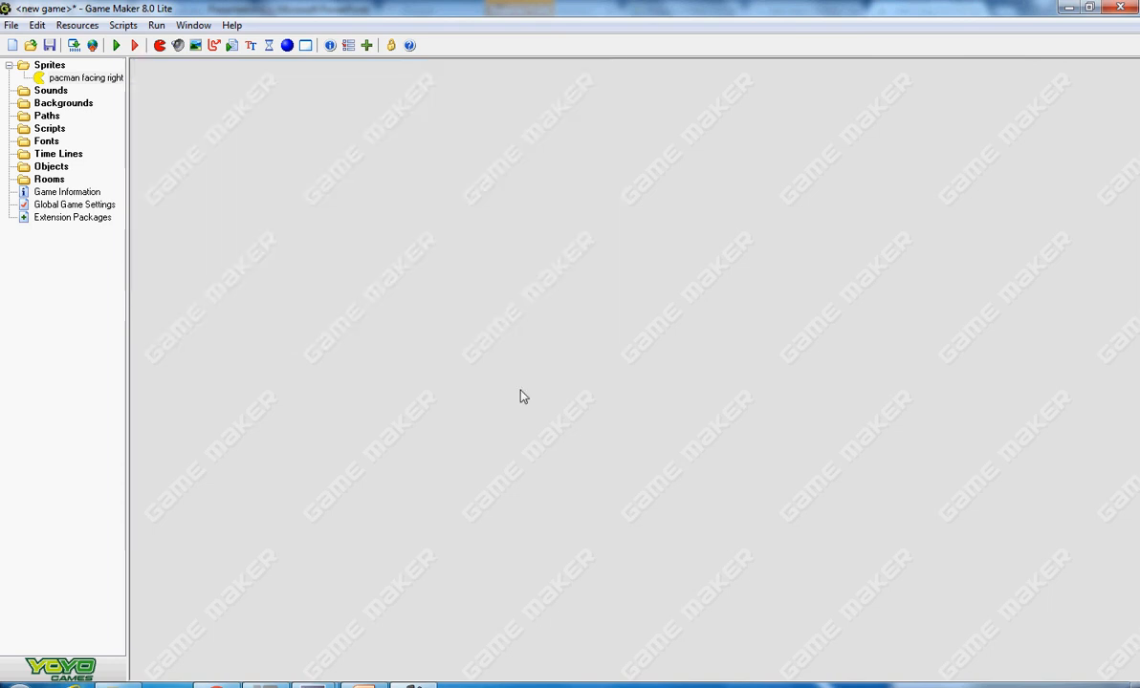
mouse_move(213, 107)
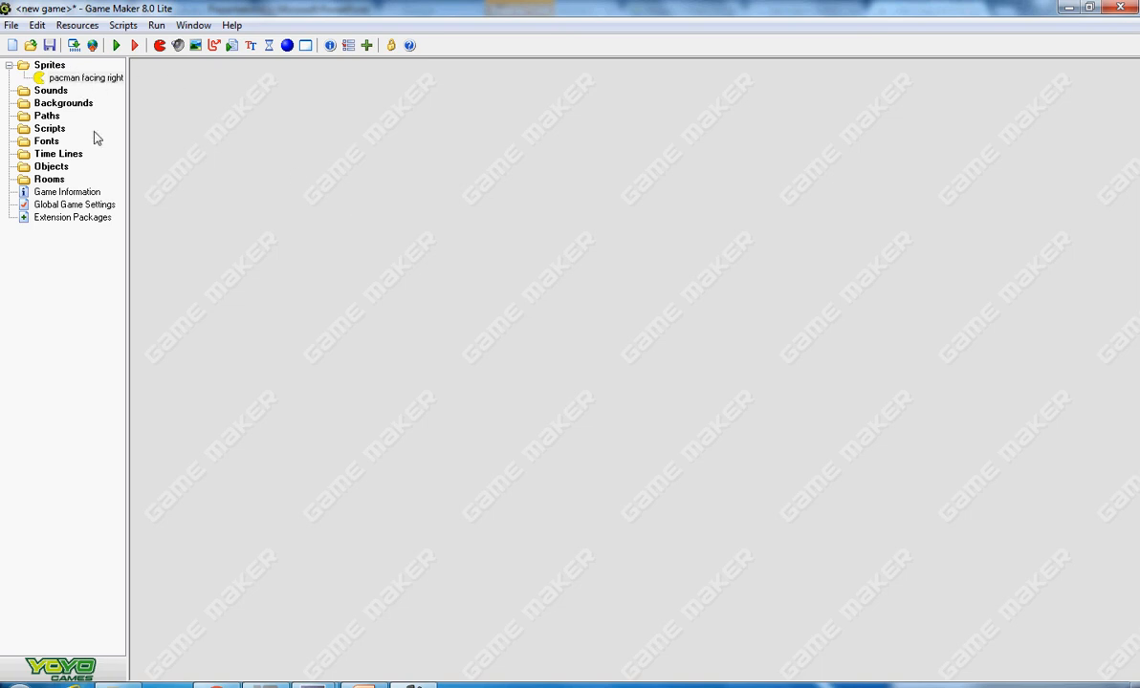
mouse_move(78, 169)
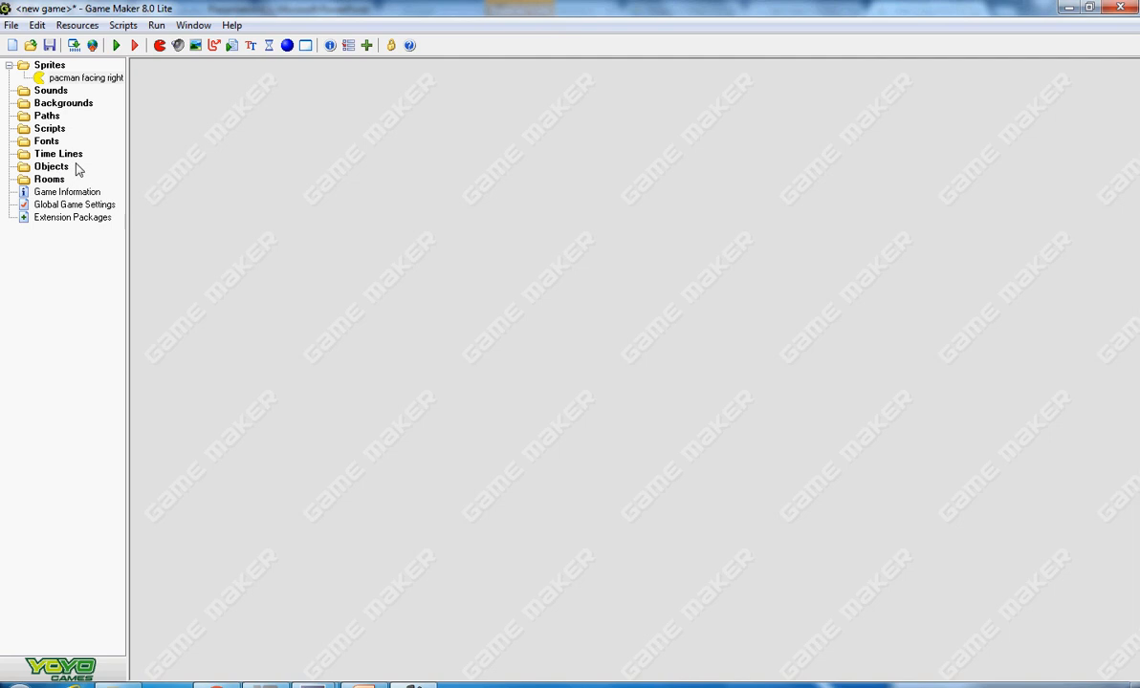
mouse_move(53, 167)
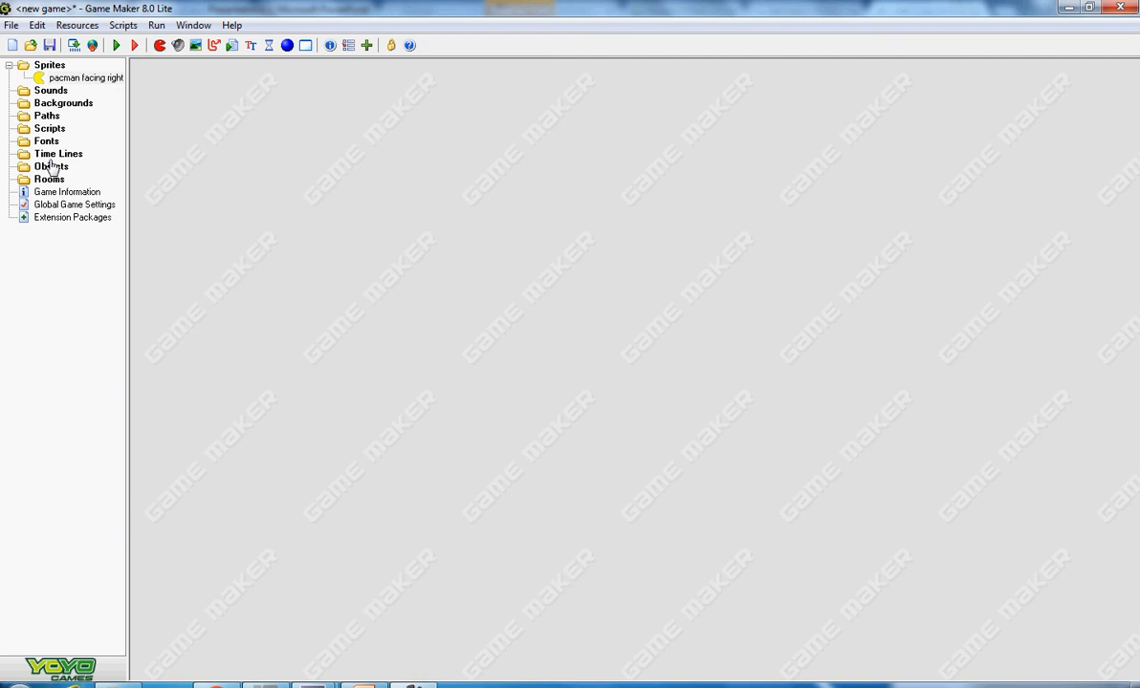
mouse_move(50, 168)
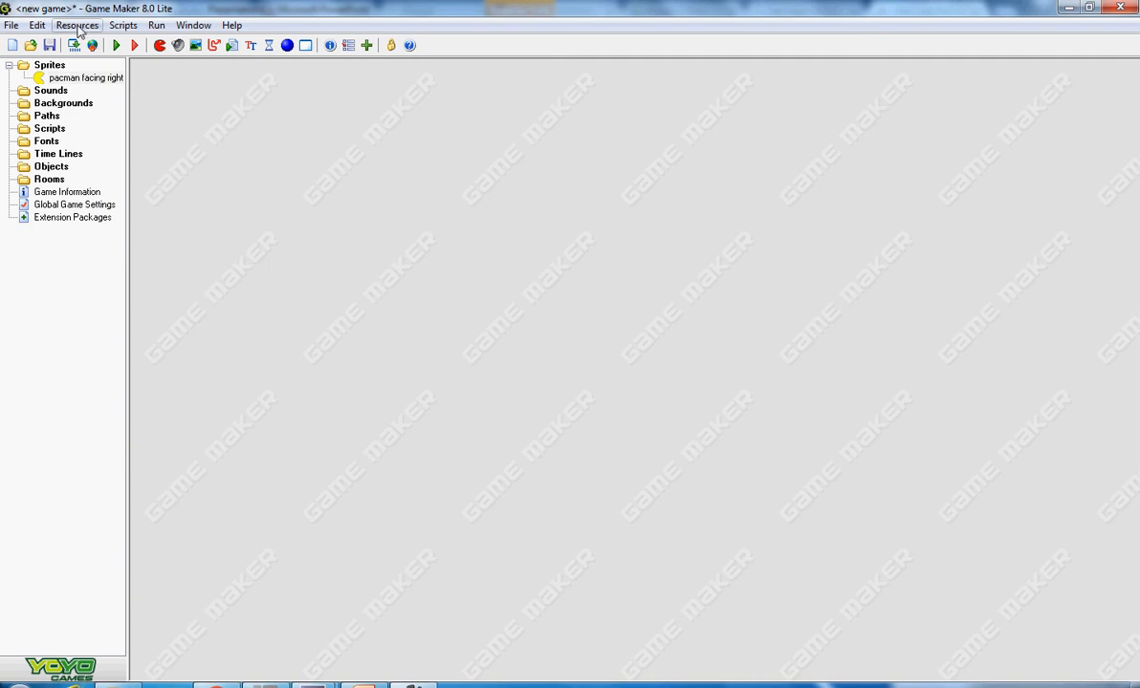
Add a blank sprite1, close its properties, and select it in the resource tree.
click(77, 25)
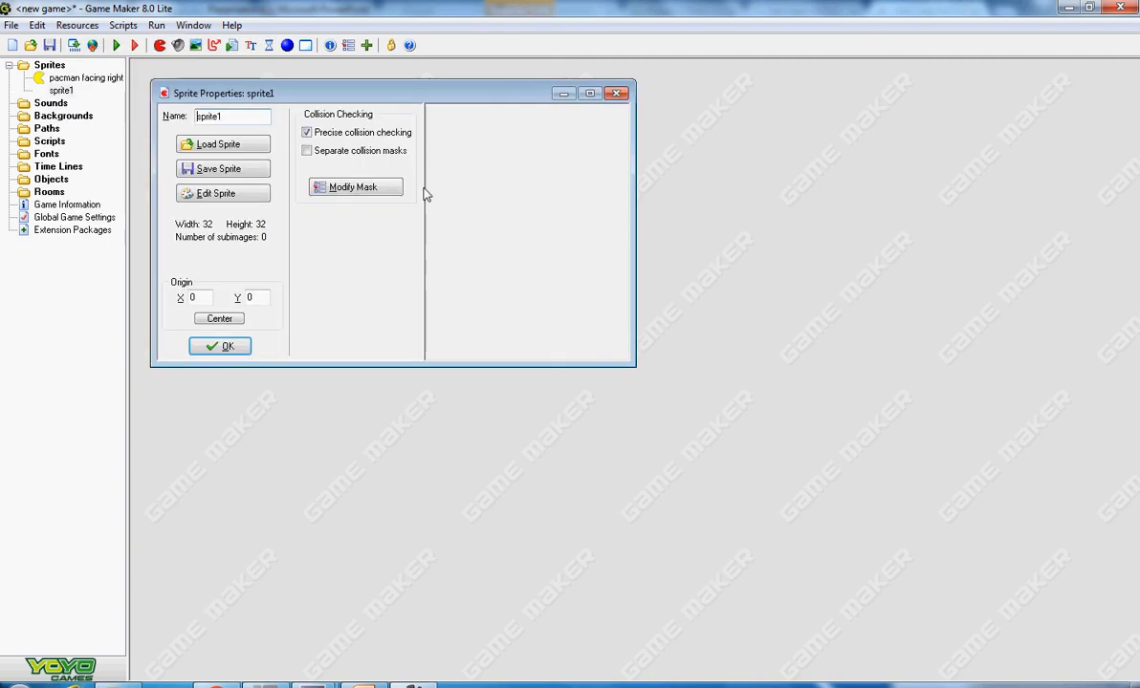
triple_click(233, 116)
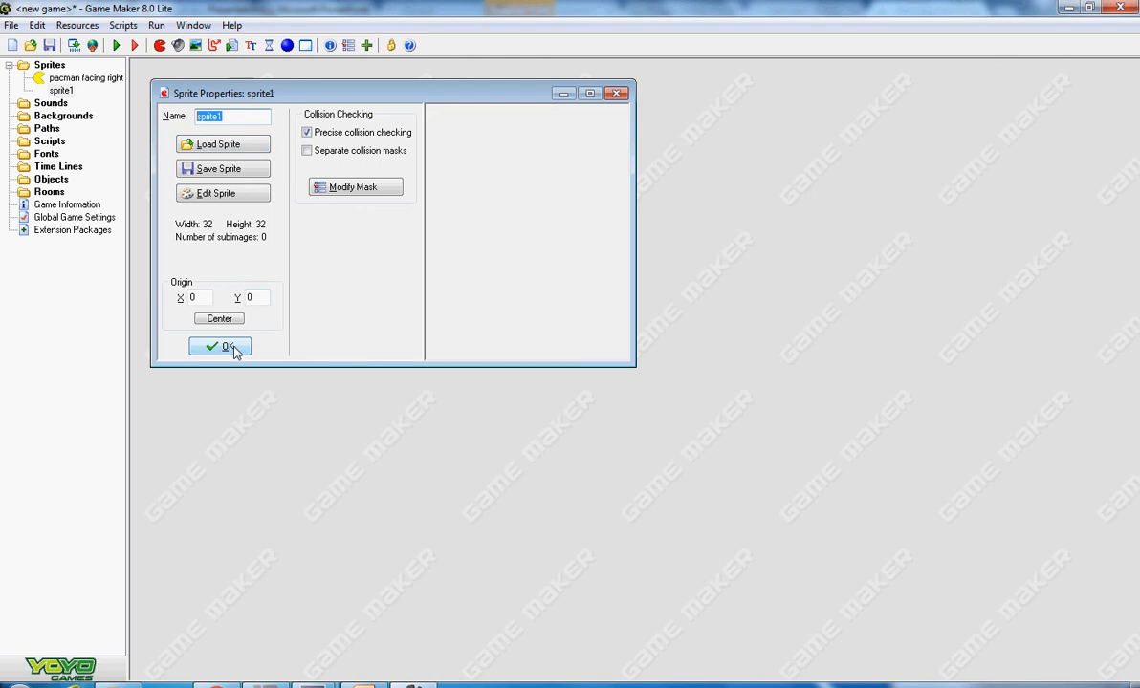
click(220, 346)
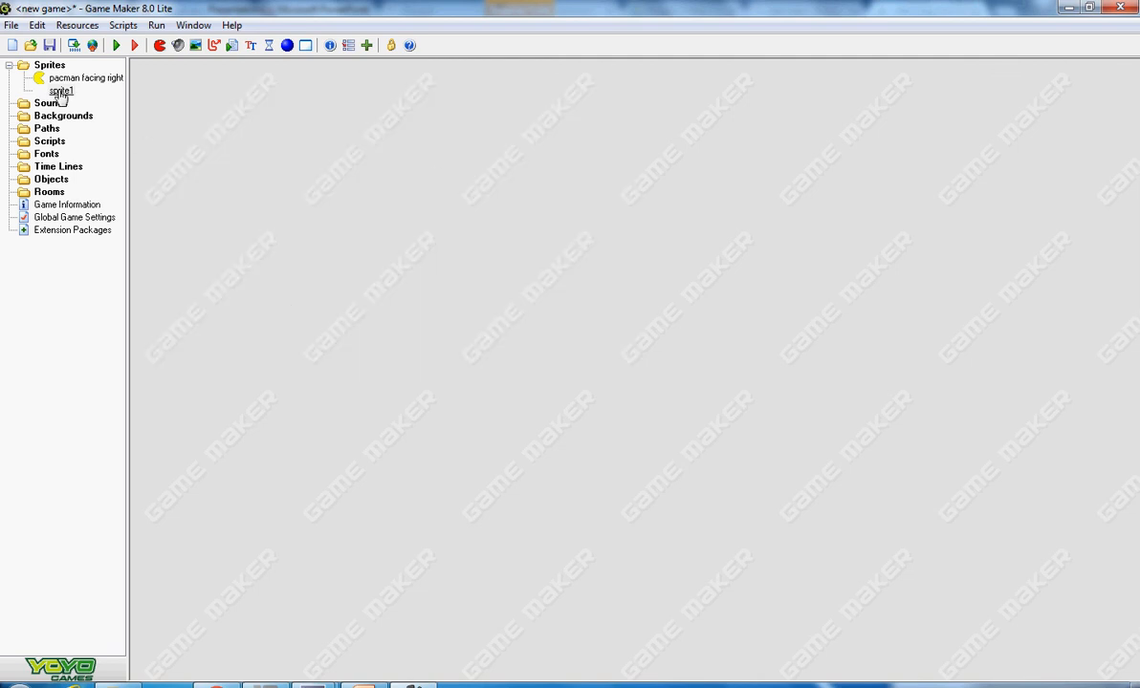
click(91, 179)
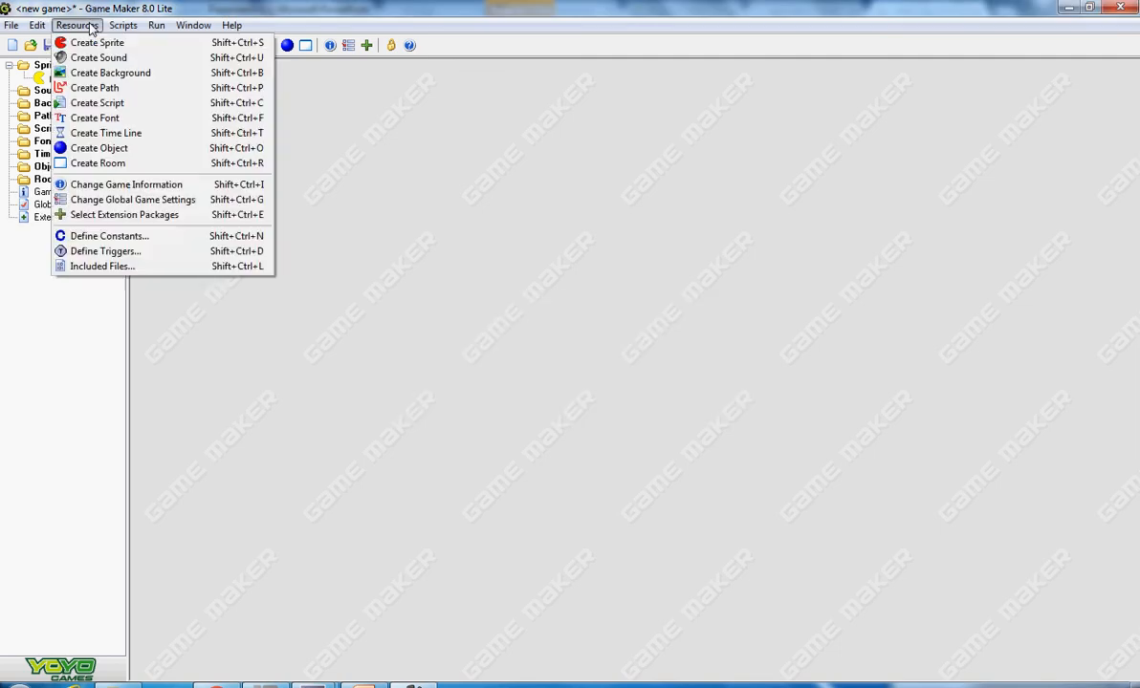
Create object 'pacman' with the 'pacman facing right' sprite and confirm with OK.
click(98, 147)
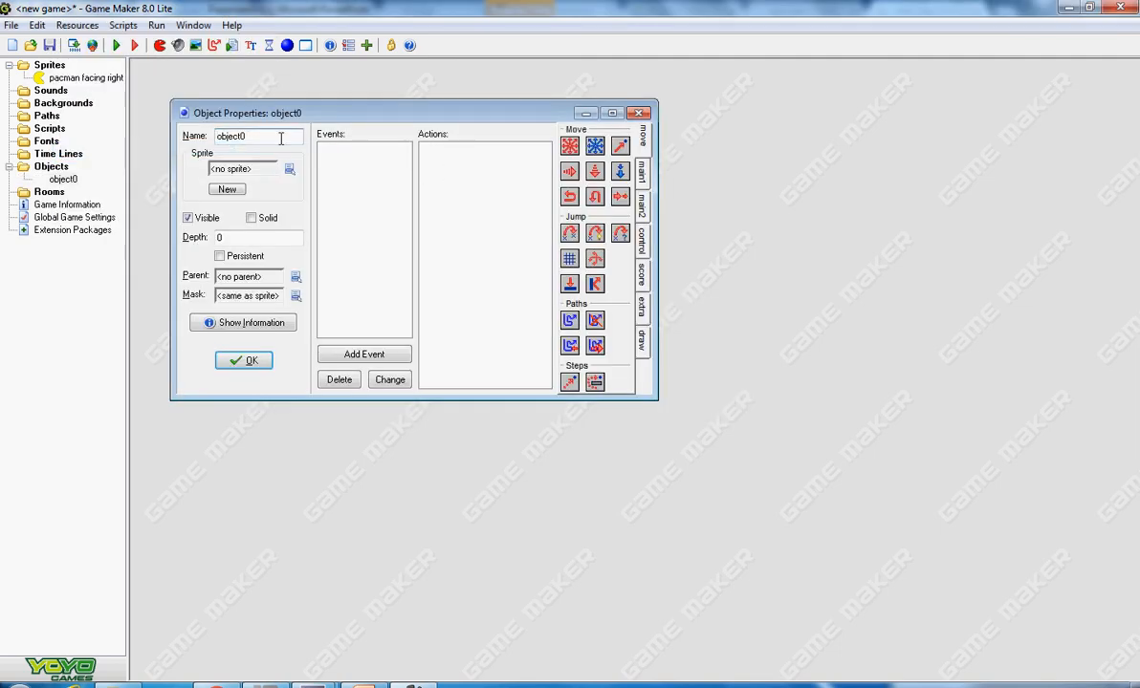
triple_click(244, 135)
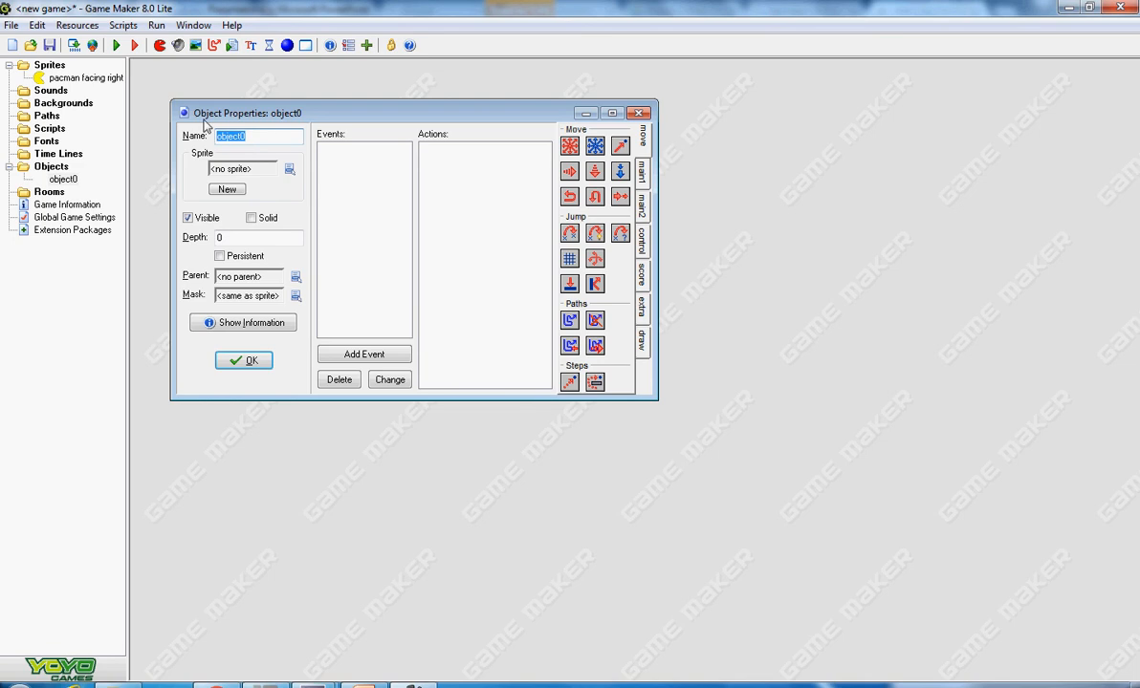
text(p)
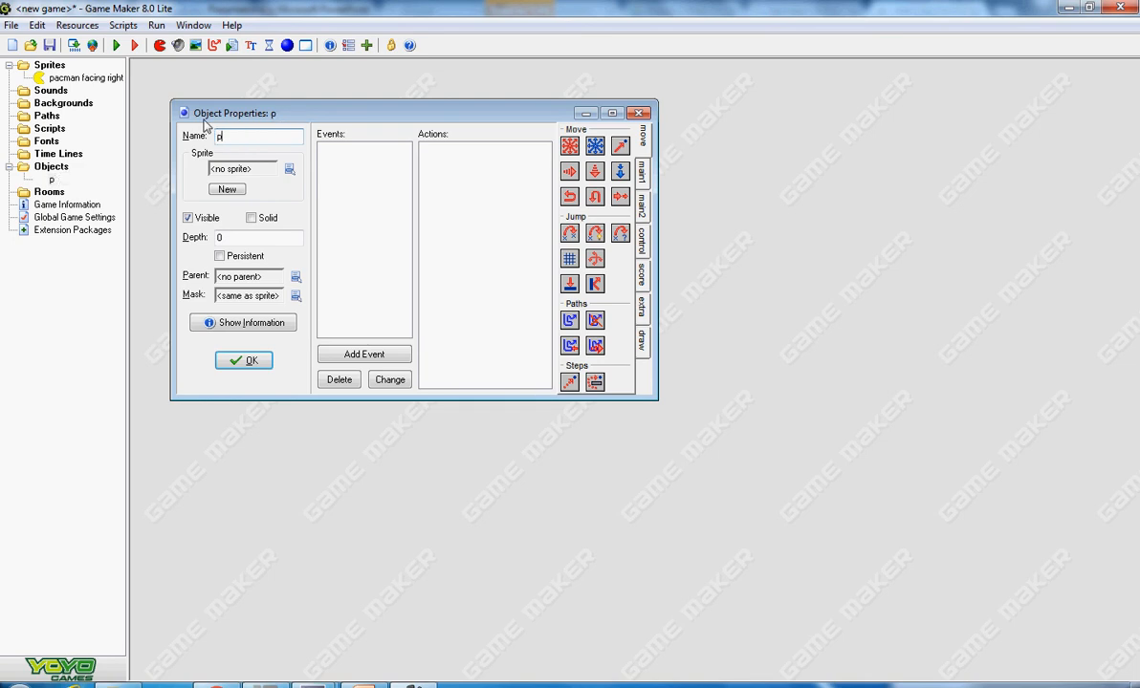
text(acaman)
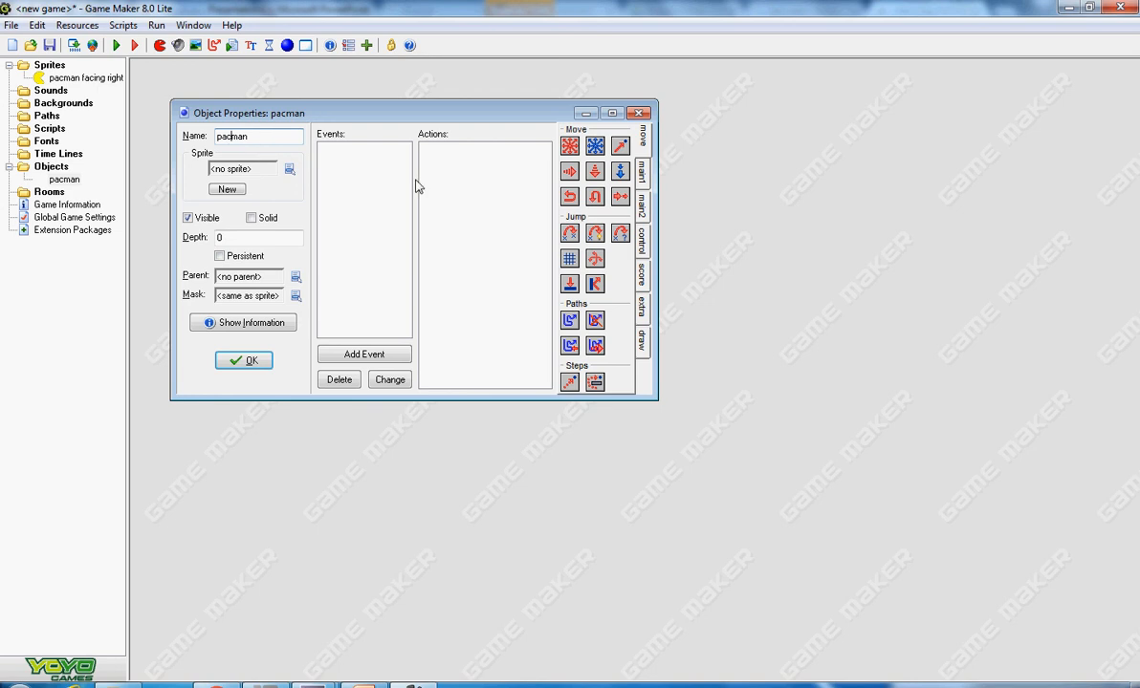
click(290, 168)
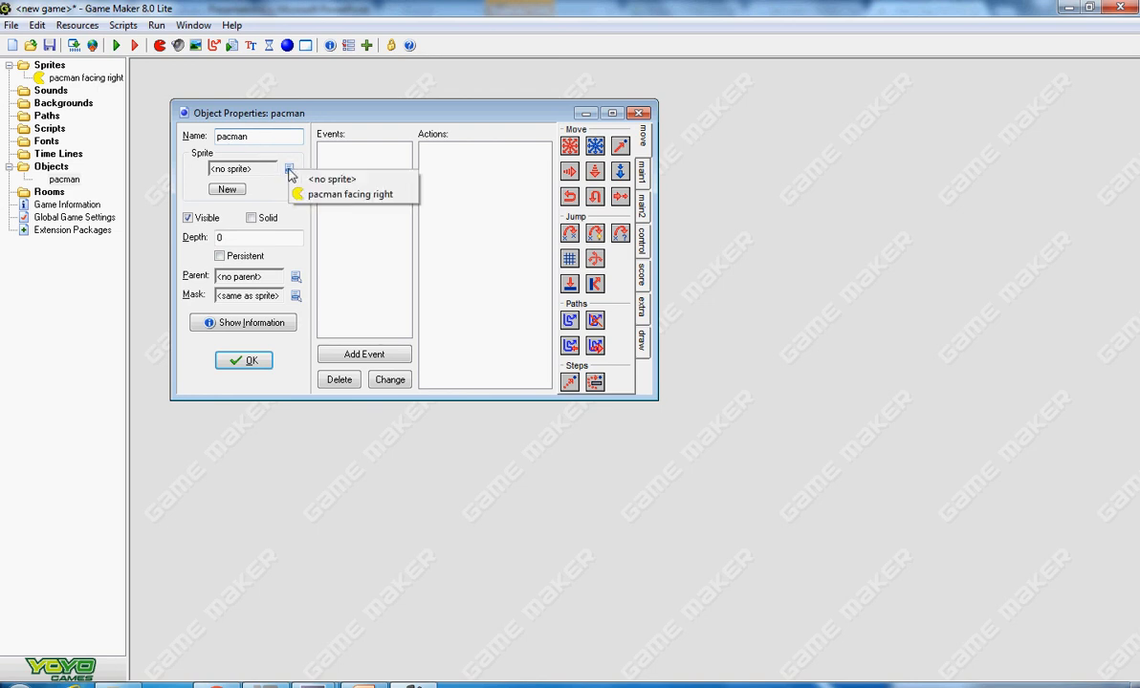
click(350, 194)
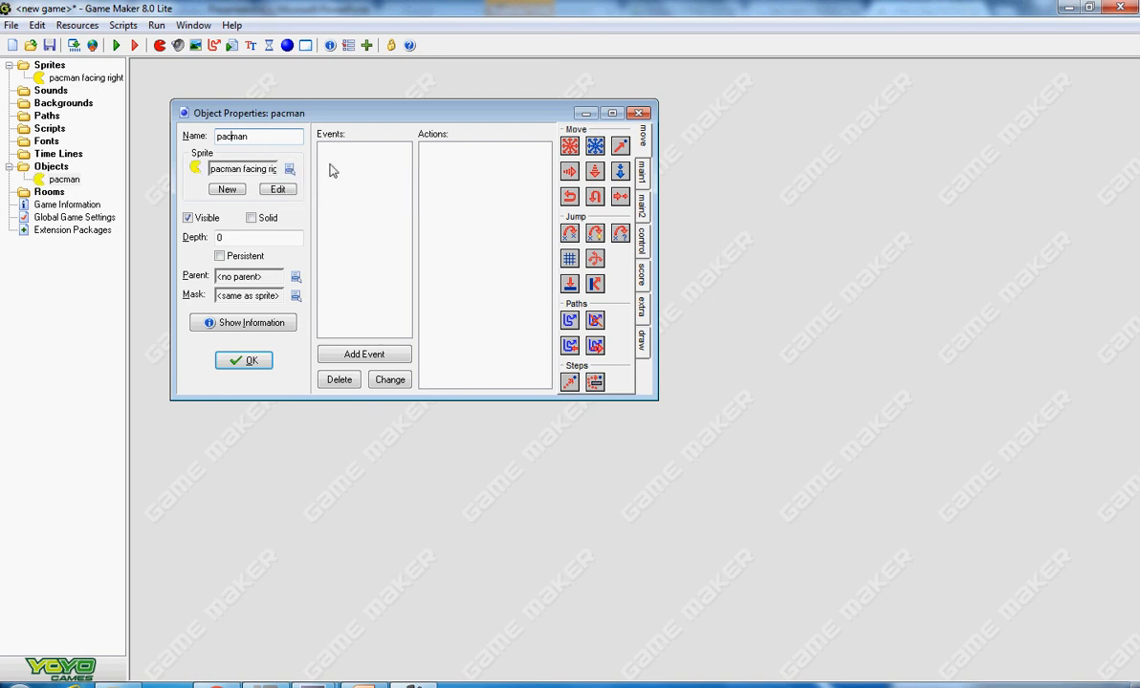
click(243, 361)
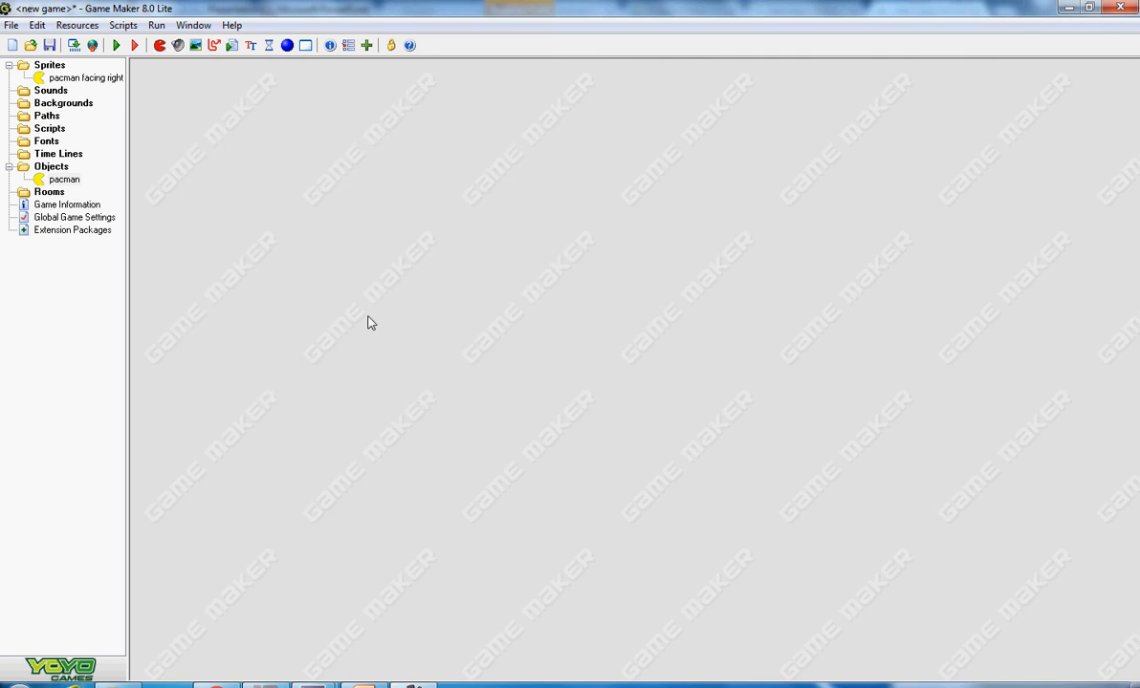
mouse_move(188, 115)
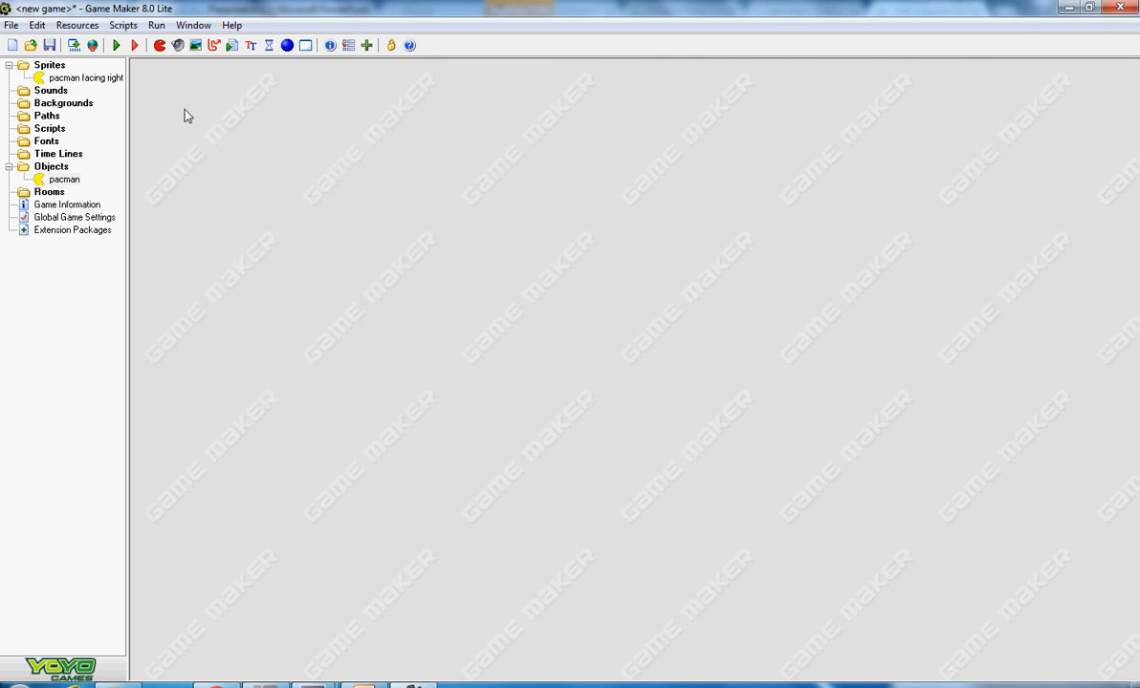
mouse_move(402, 177)
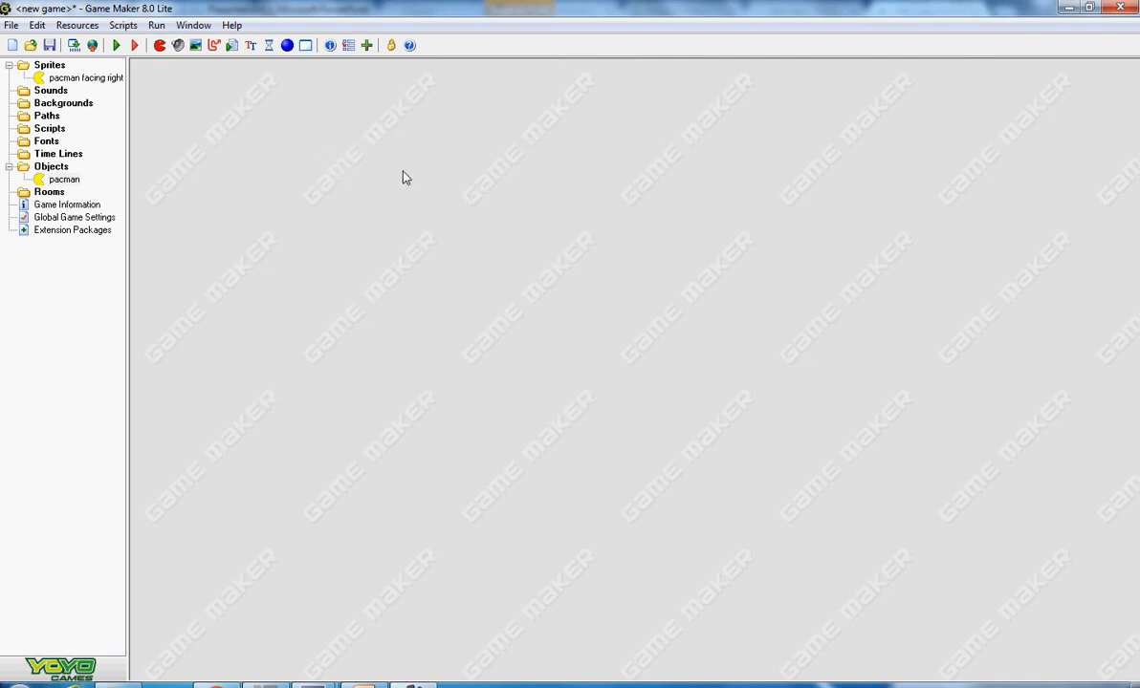
click(66, 204)
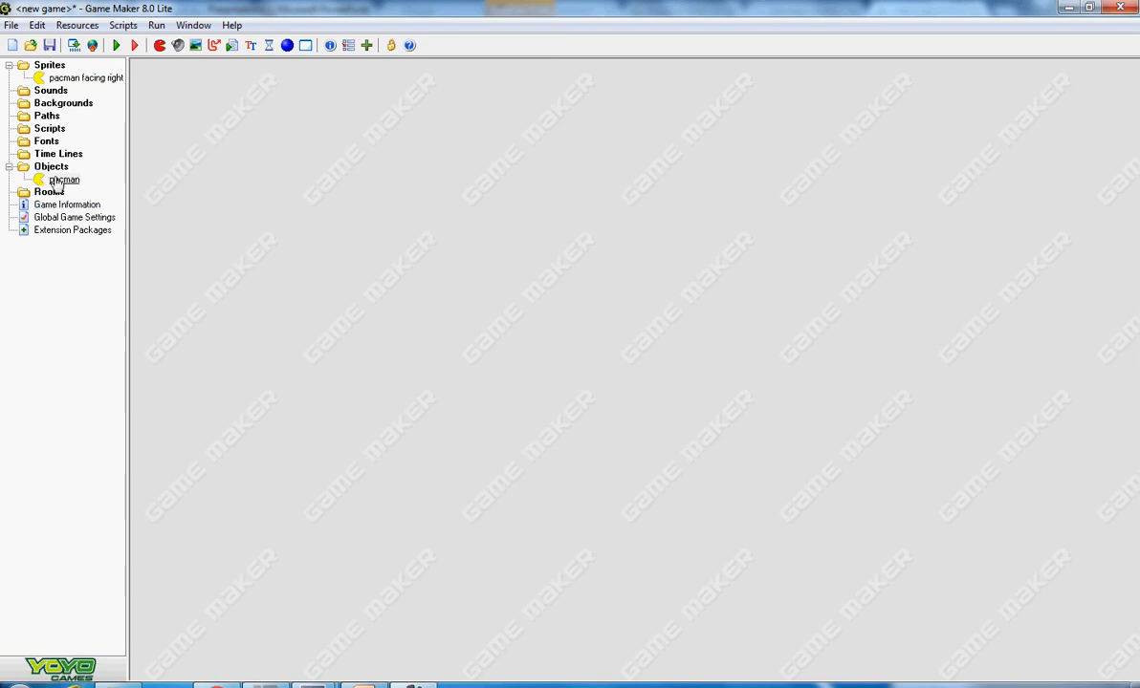
Create room0, maximize its editor, and place one large pacman instance.
click(76, 25)
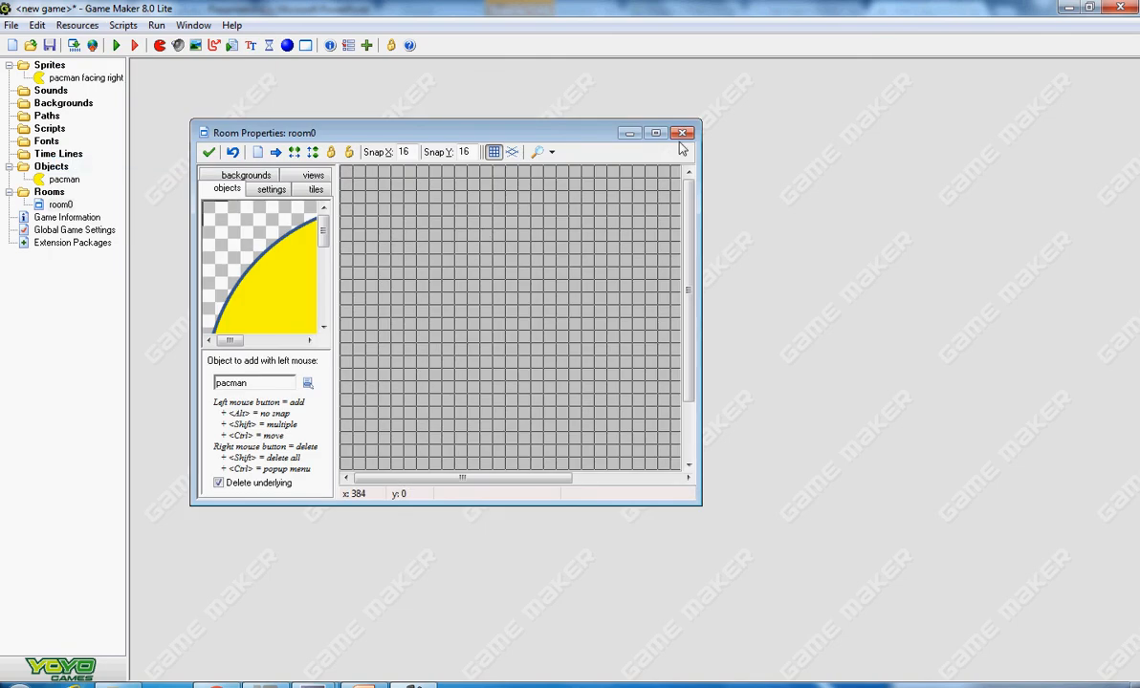
click(656, 133)
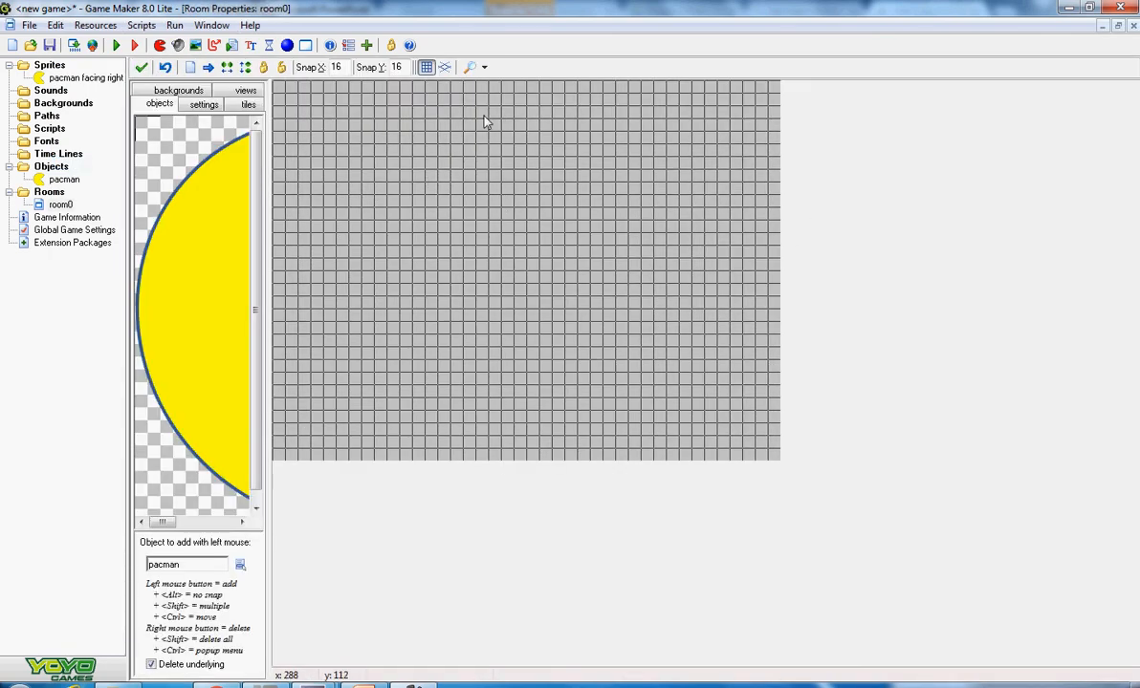
mouse_move(328, 319)
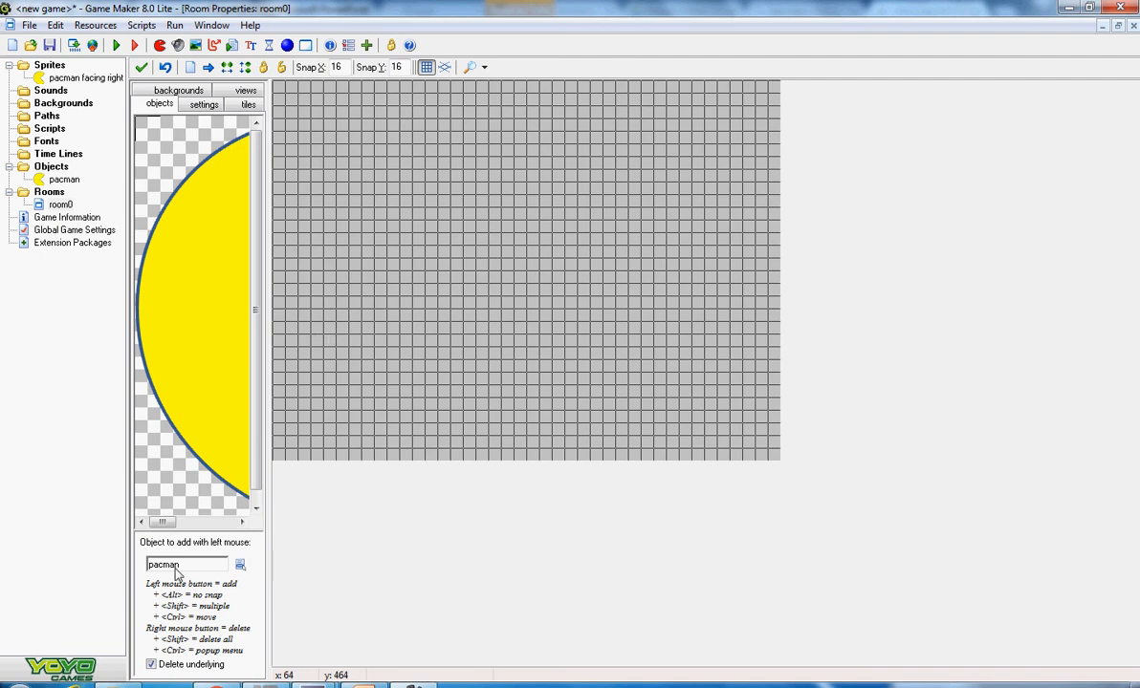
click(418, 203)
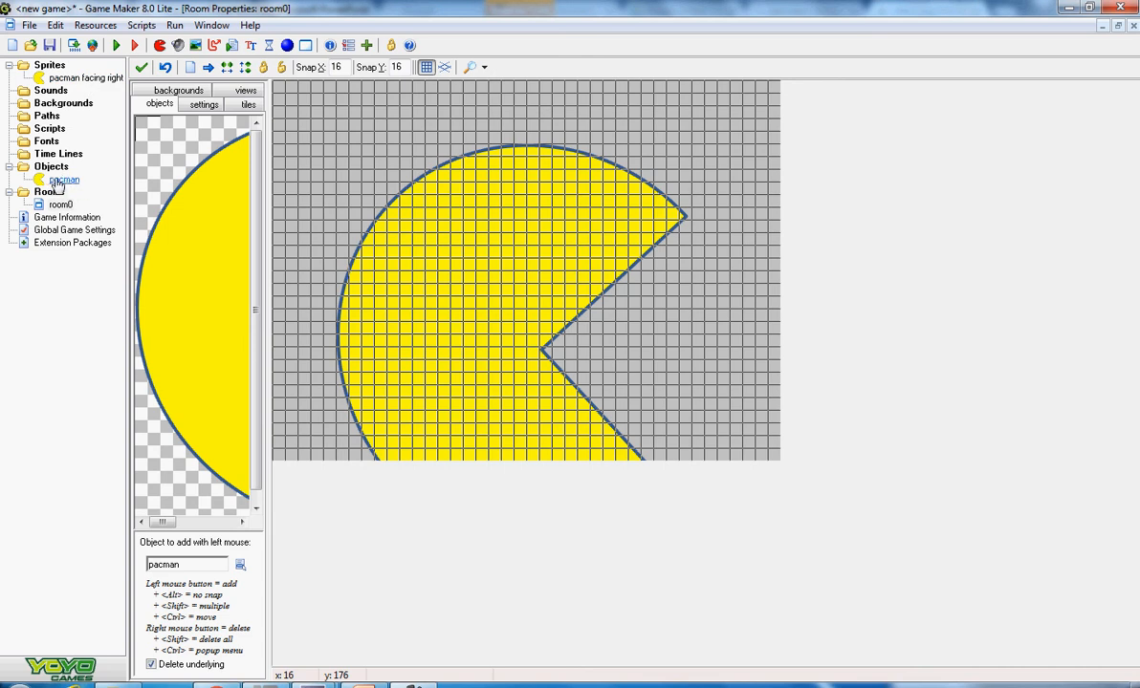
mouse_move(65, 184)
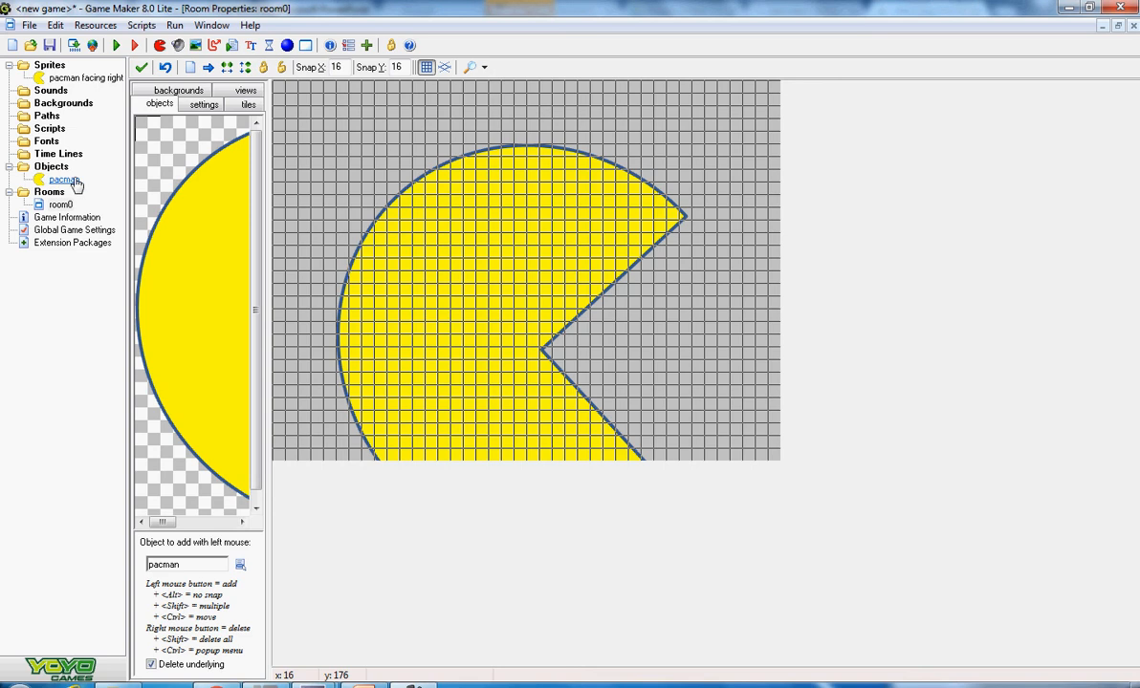
mouse_move(77, 182)
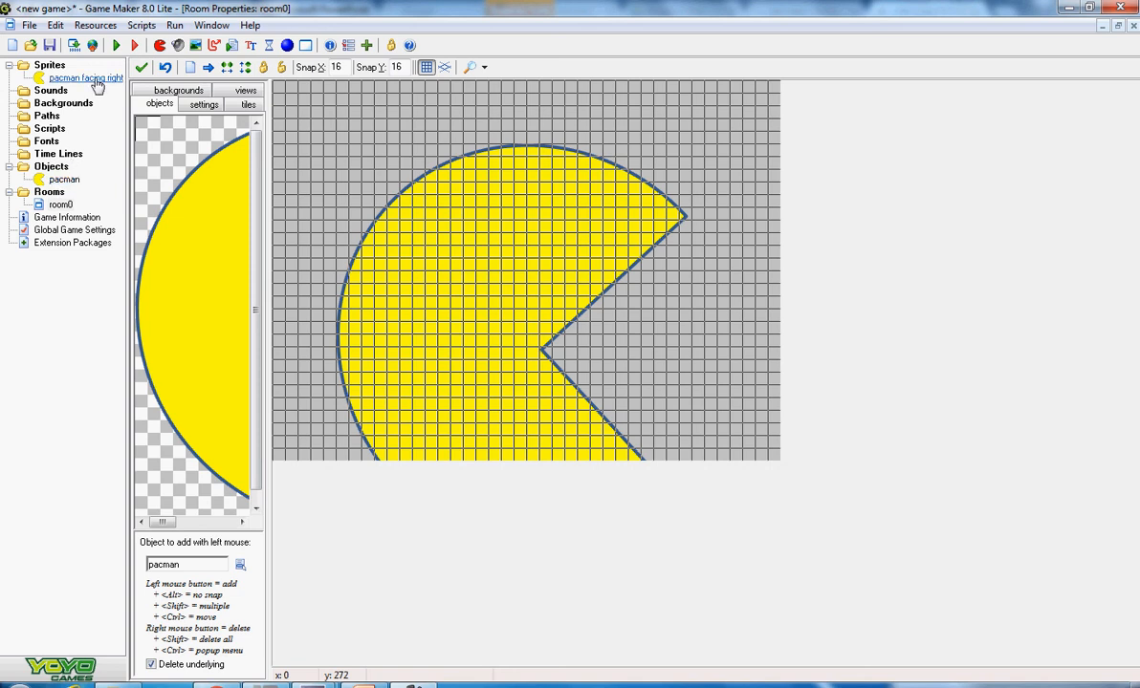
mouse_move(524, 254)
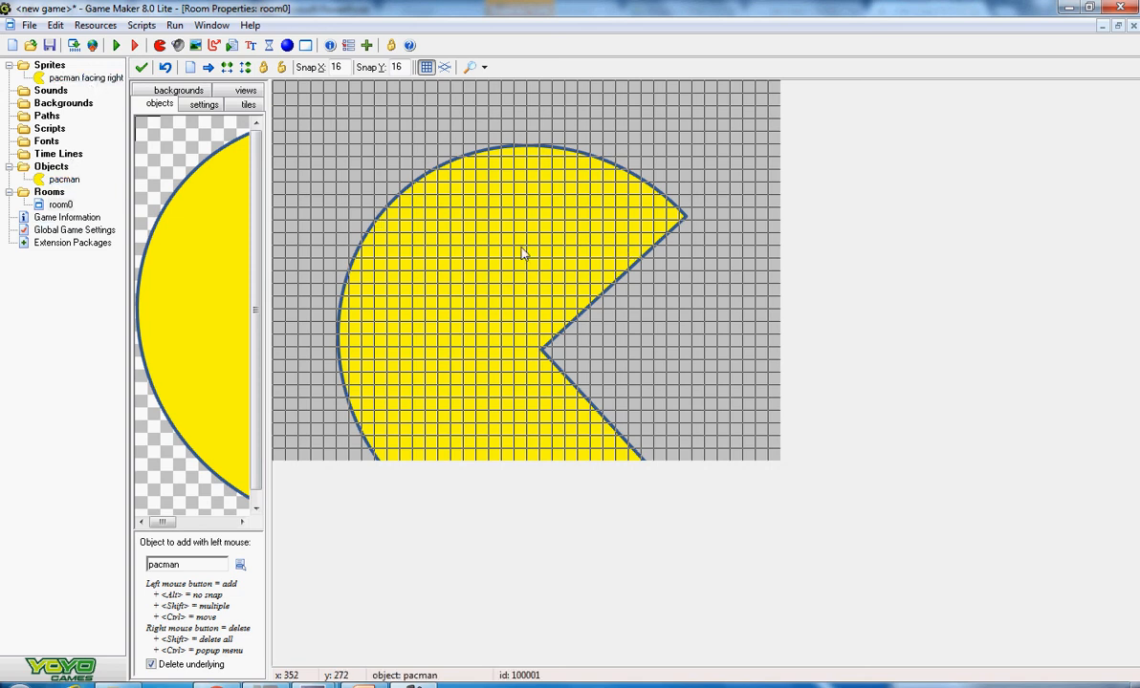
mouse_move(109, 330)
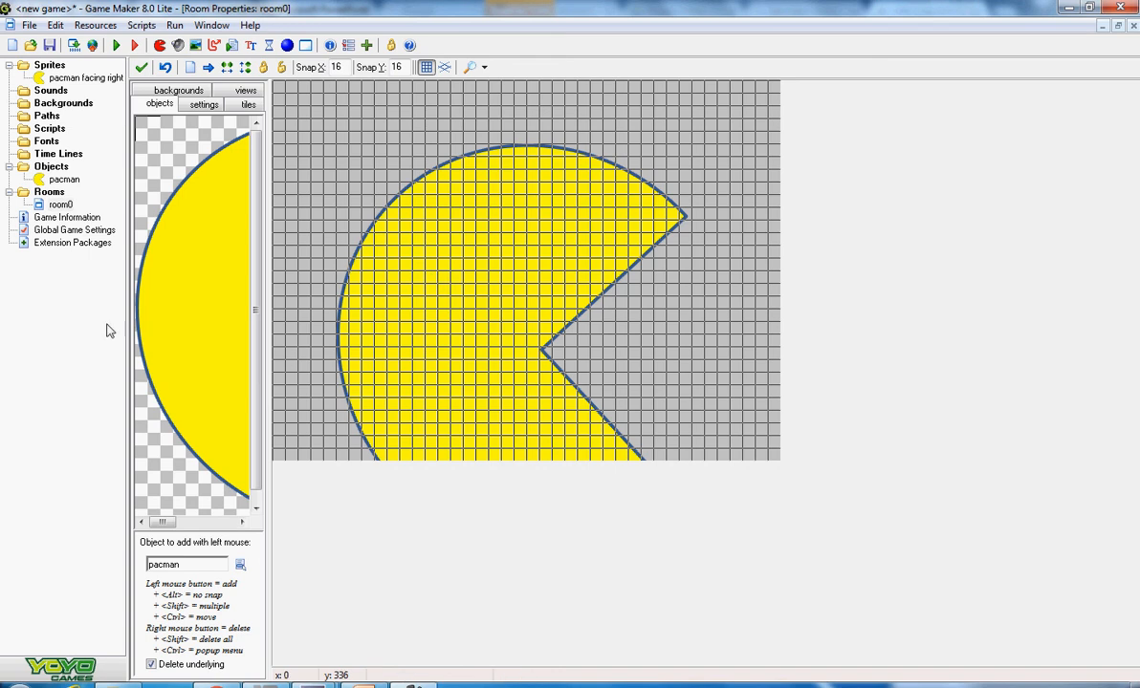